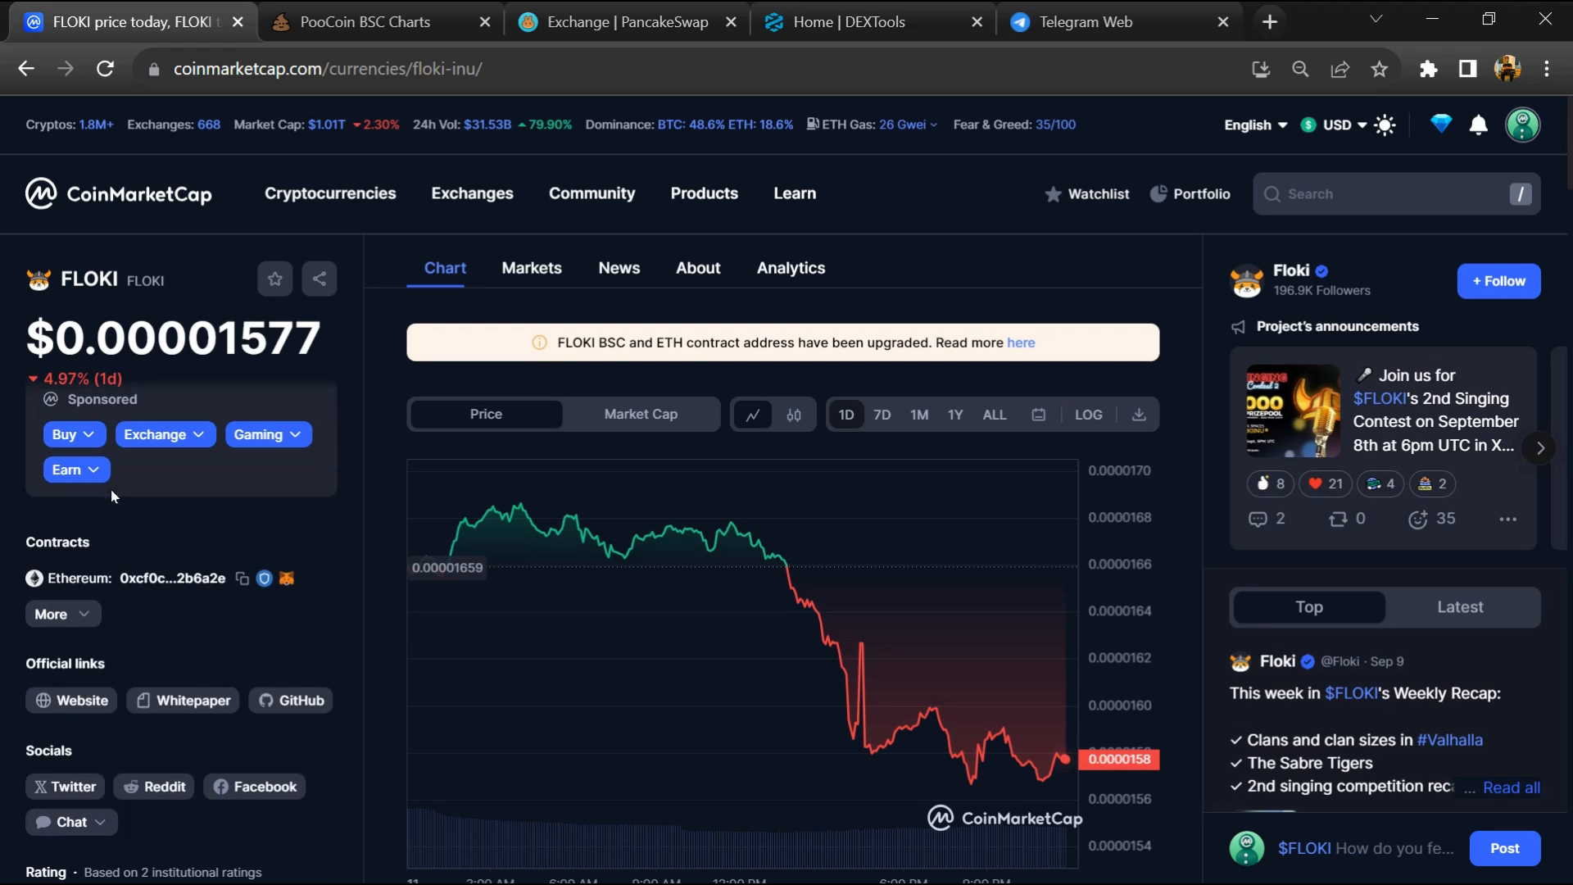
pyautogui.moveTo(29, 611)
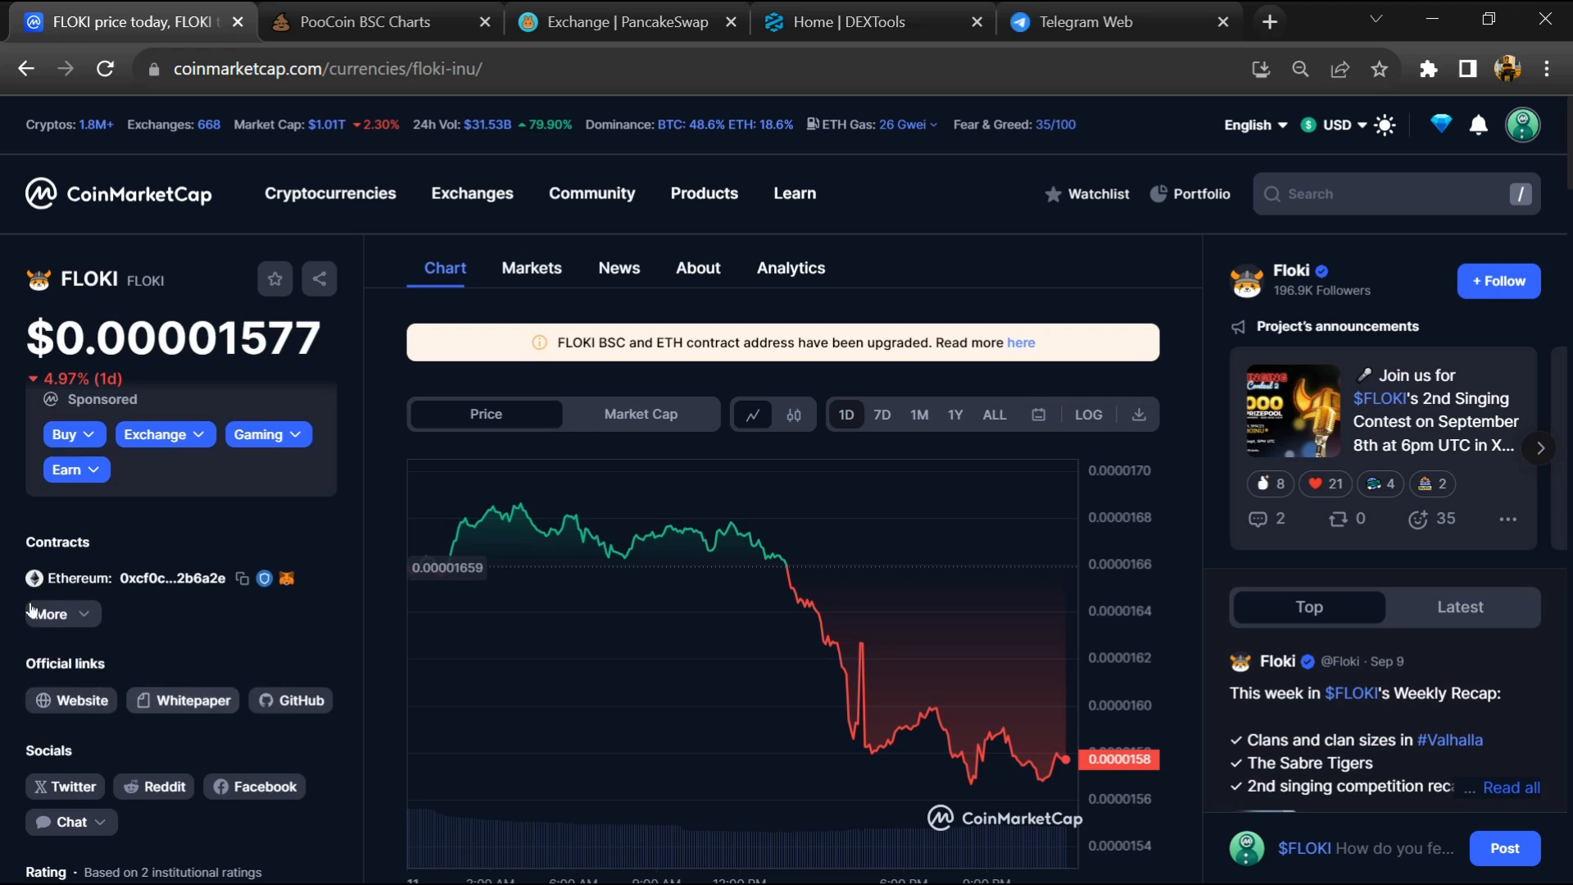
# Step: Copy FLOKI's BNB Smart Chain (BEP20) contract address from the expanded Contracts list
pyautogui.click(53, 614)
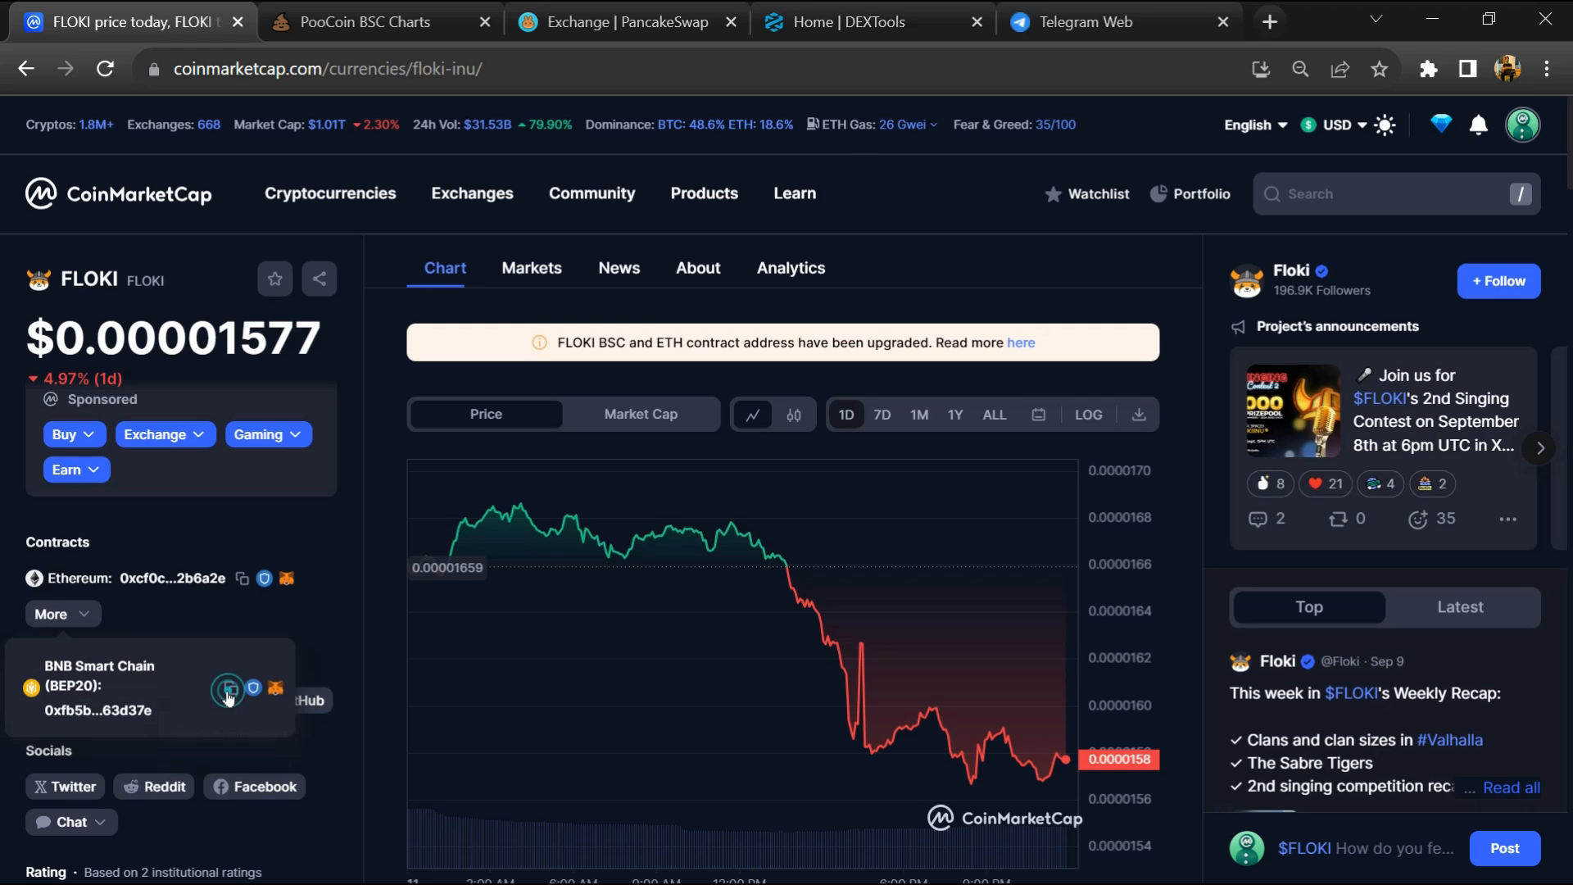
pyautogui.click(228, 687)
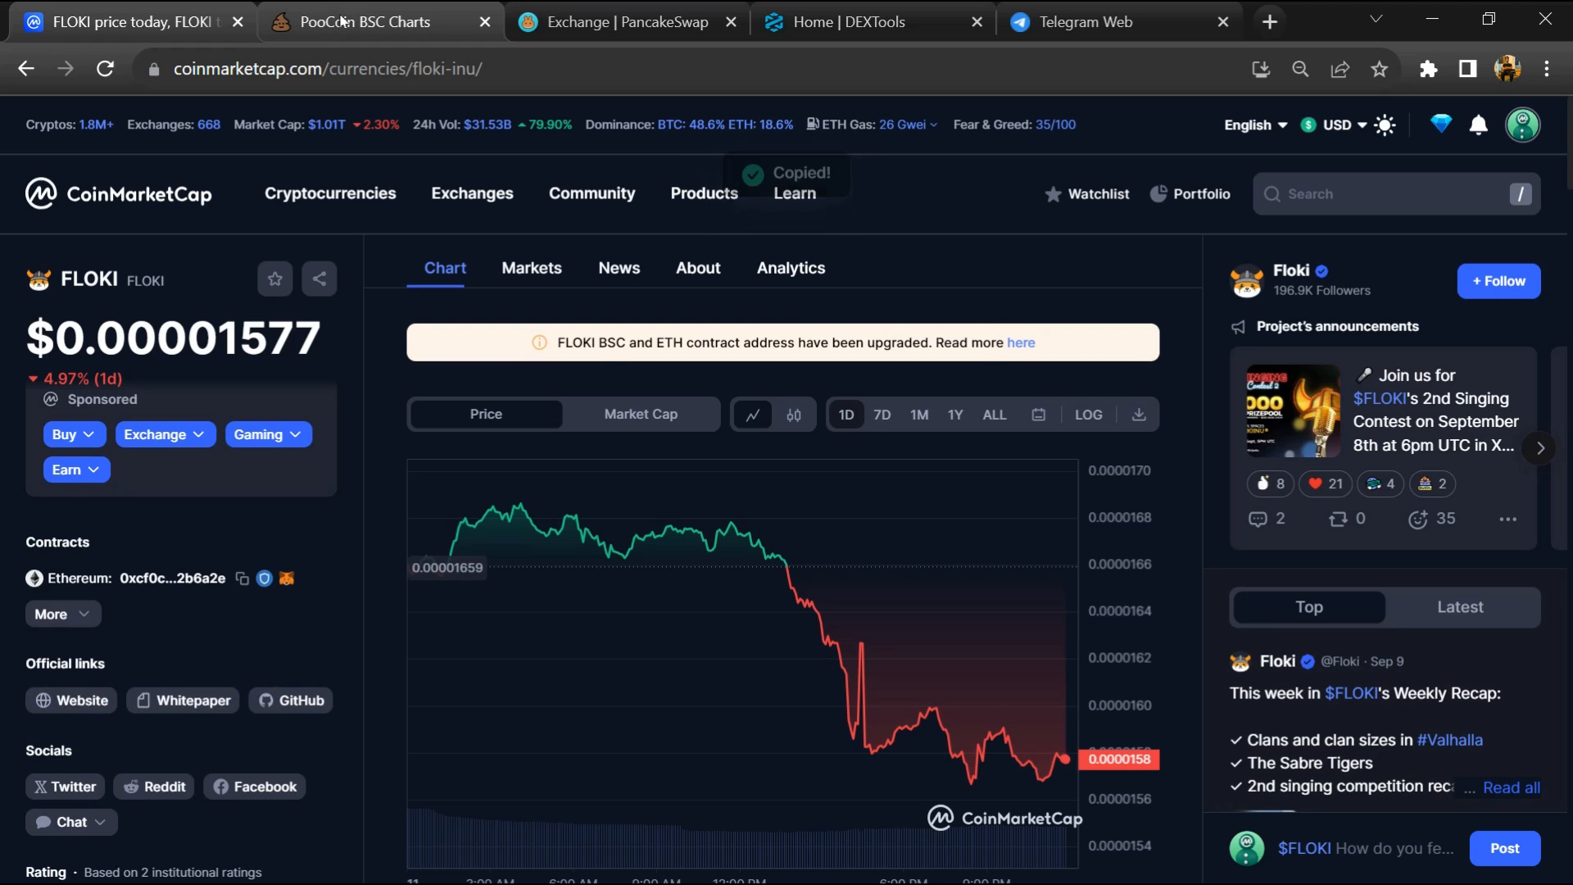
# Step: Paste the FLOKI address into PooCoin's token search and load the FLOKI/BNB chart
pyautogui.click(378, 21)
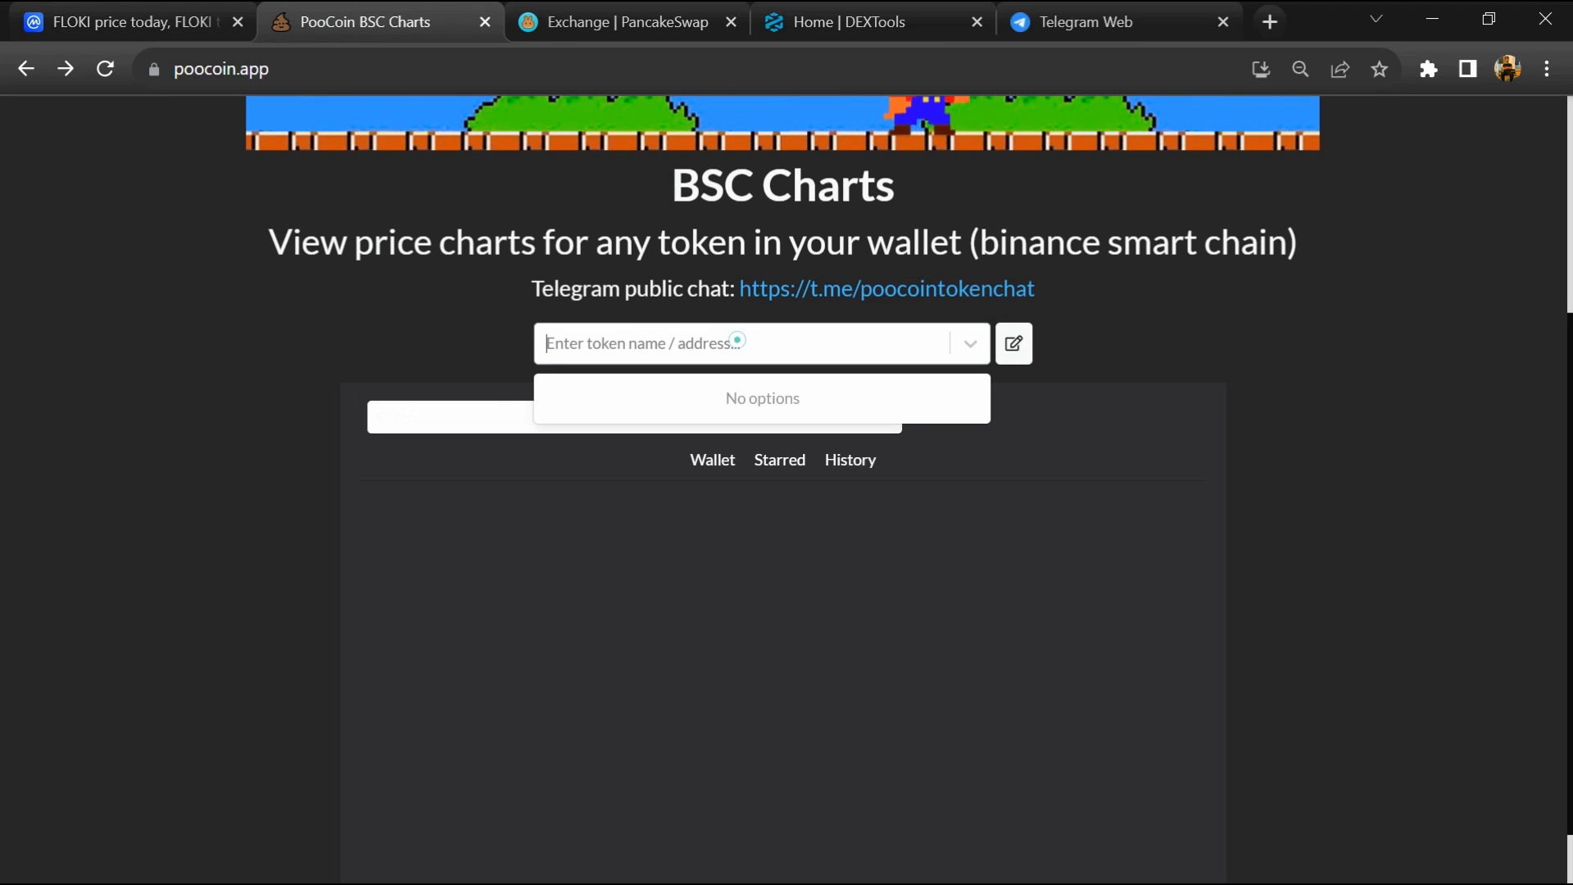
pyautogui.rightClick(737, 342)
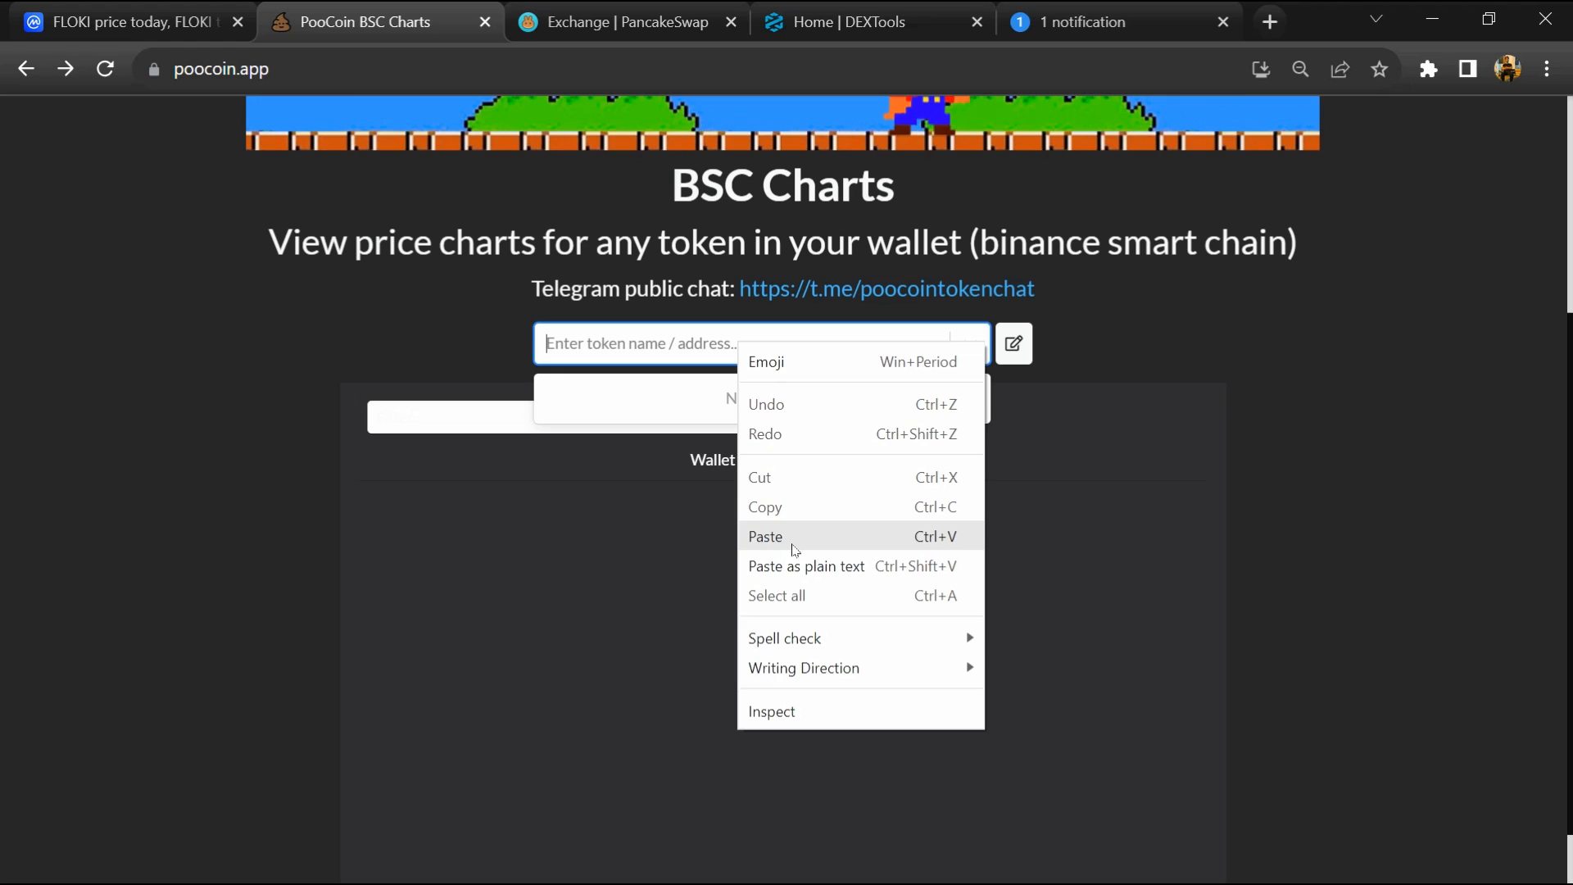
pyautogui.click(765, 536)
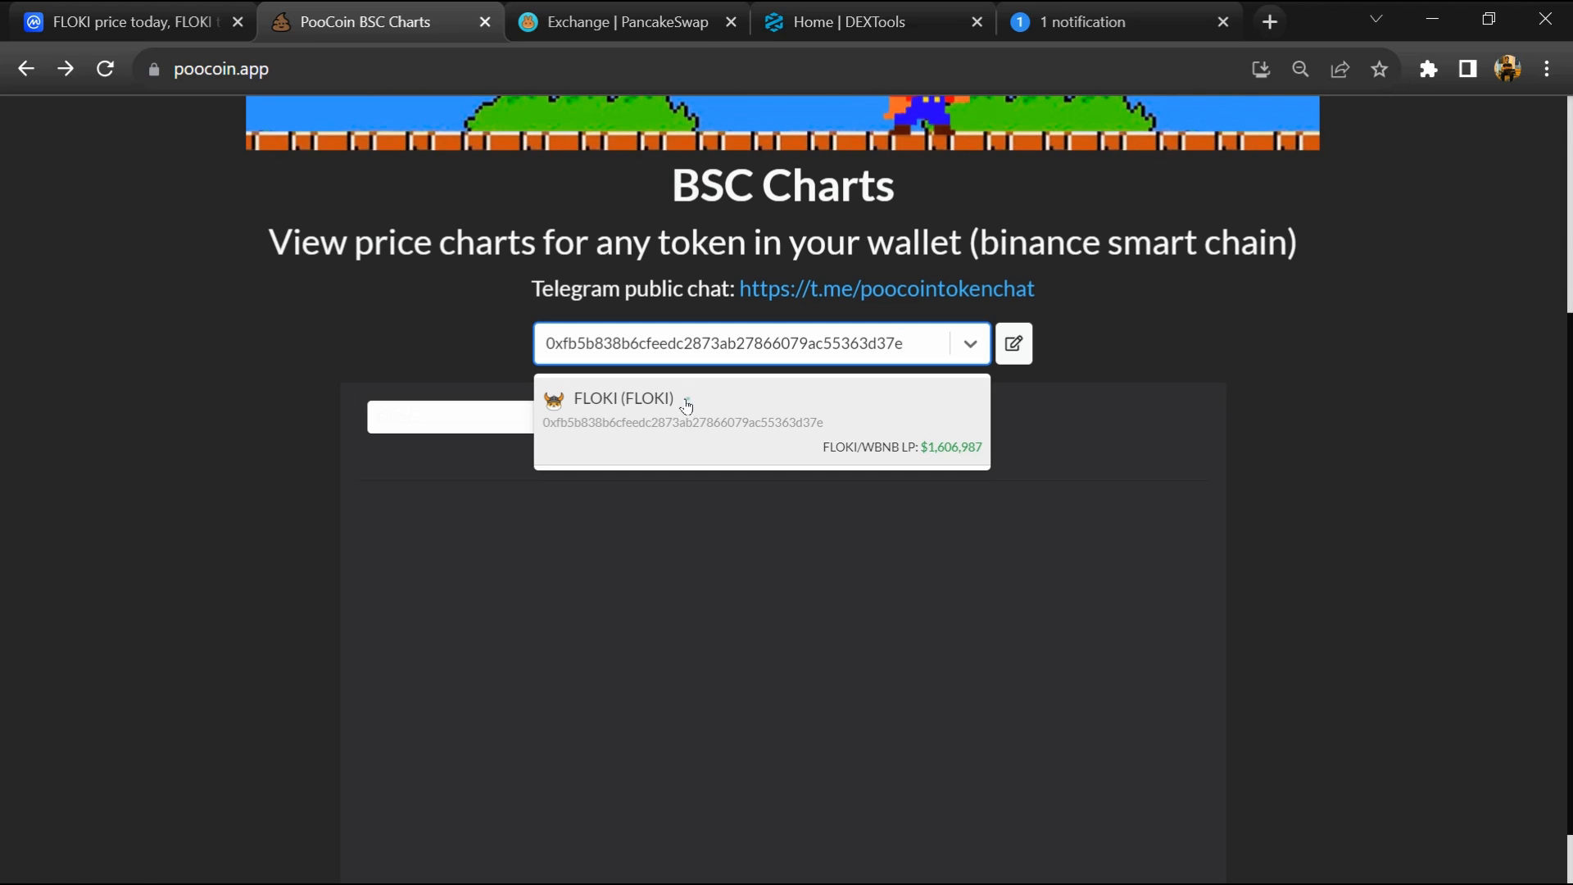
pyautogui.click(622, 408)
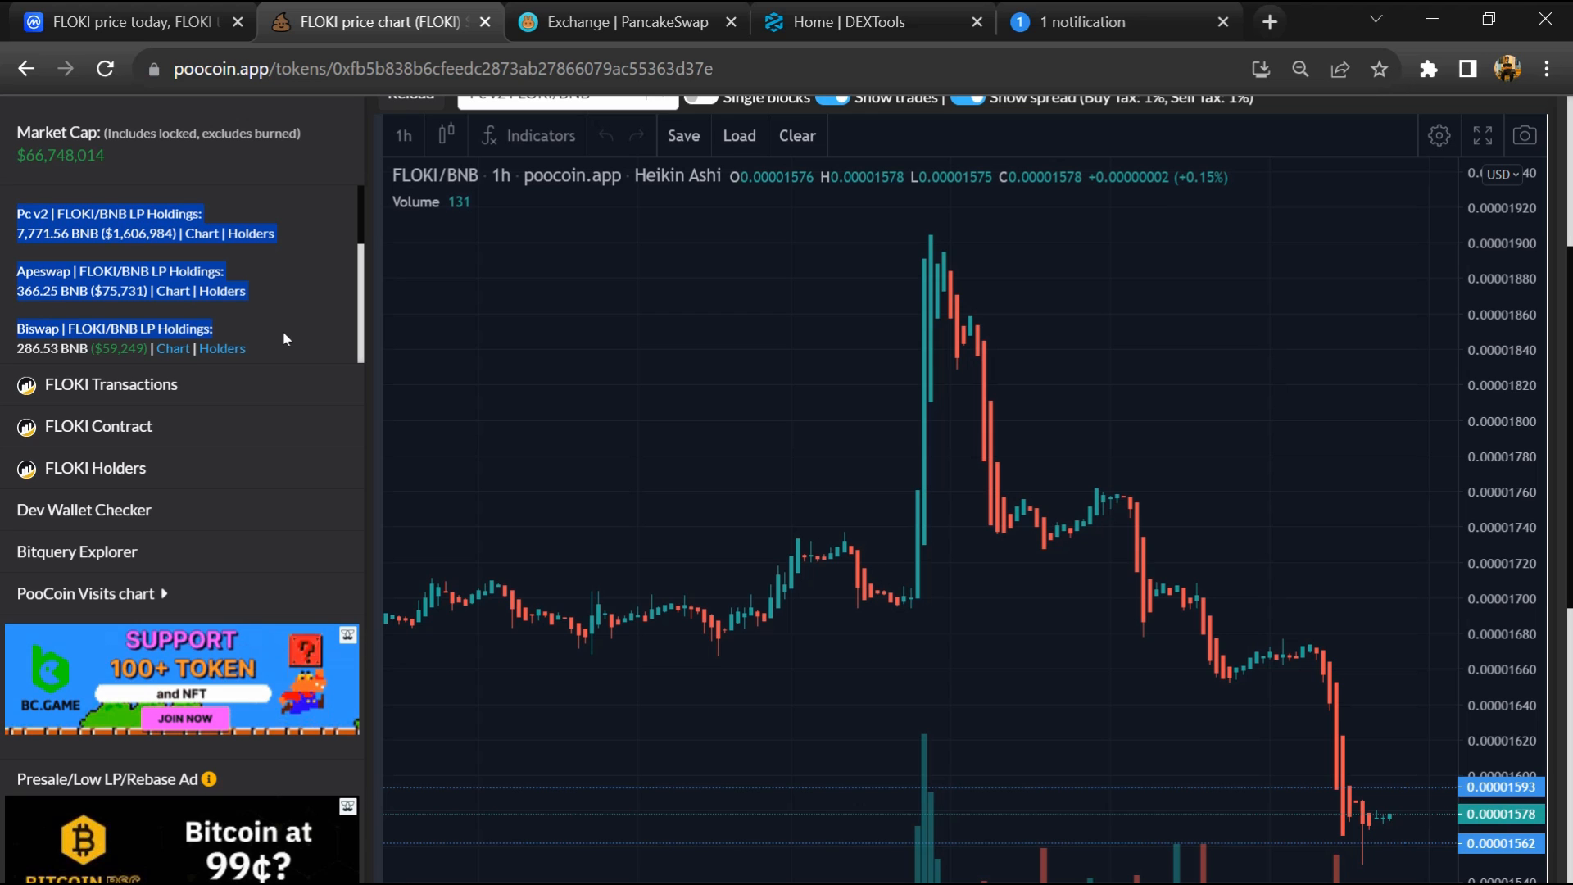
# Step: Review FLOKI's biggest buyers and biggest sellers of the week below the PooCoin chart
pyautogui.scroll(-3)
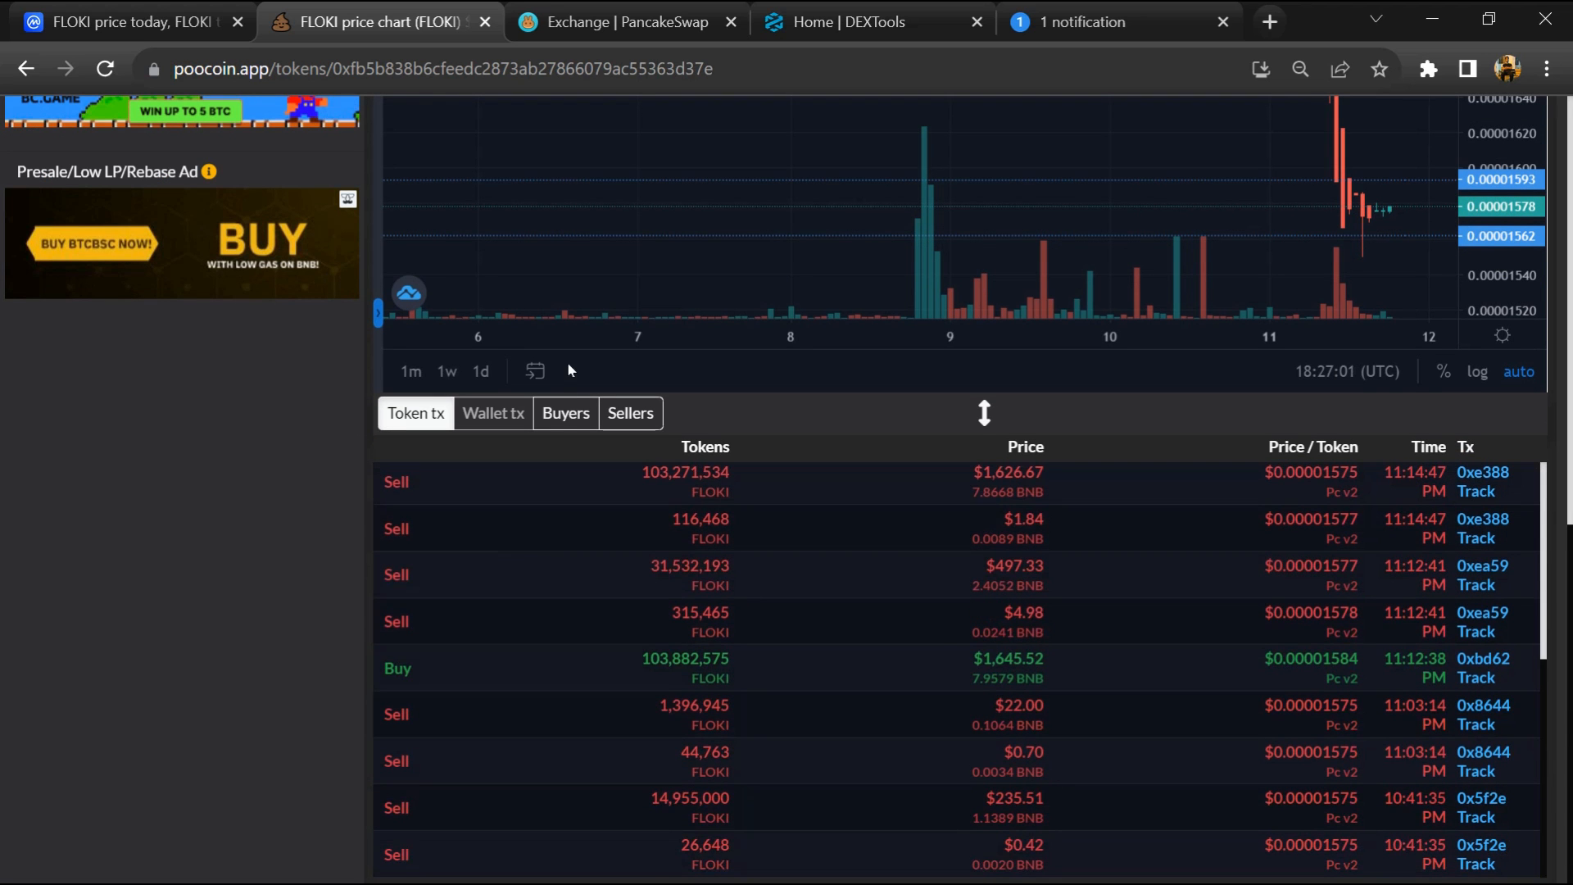
pyautogui.click(563, 413)
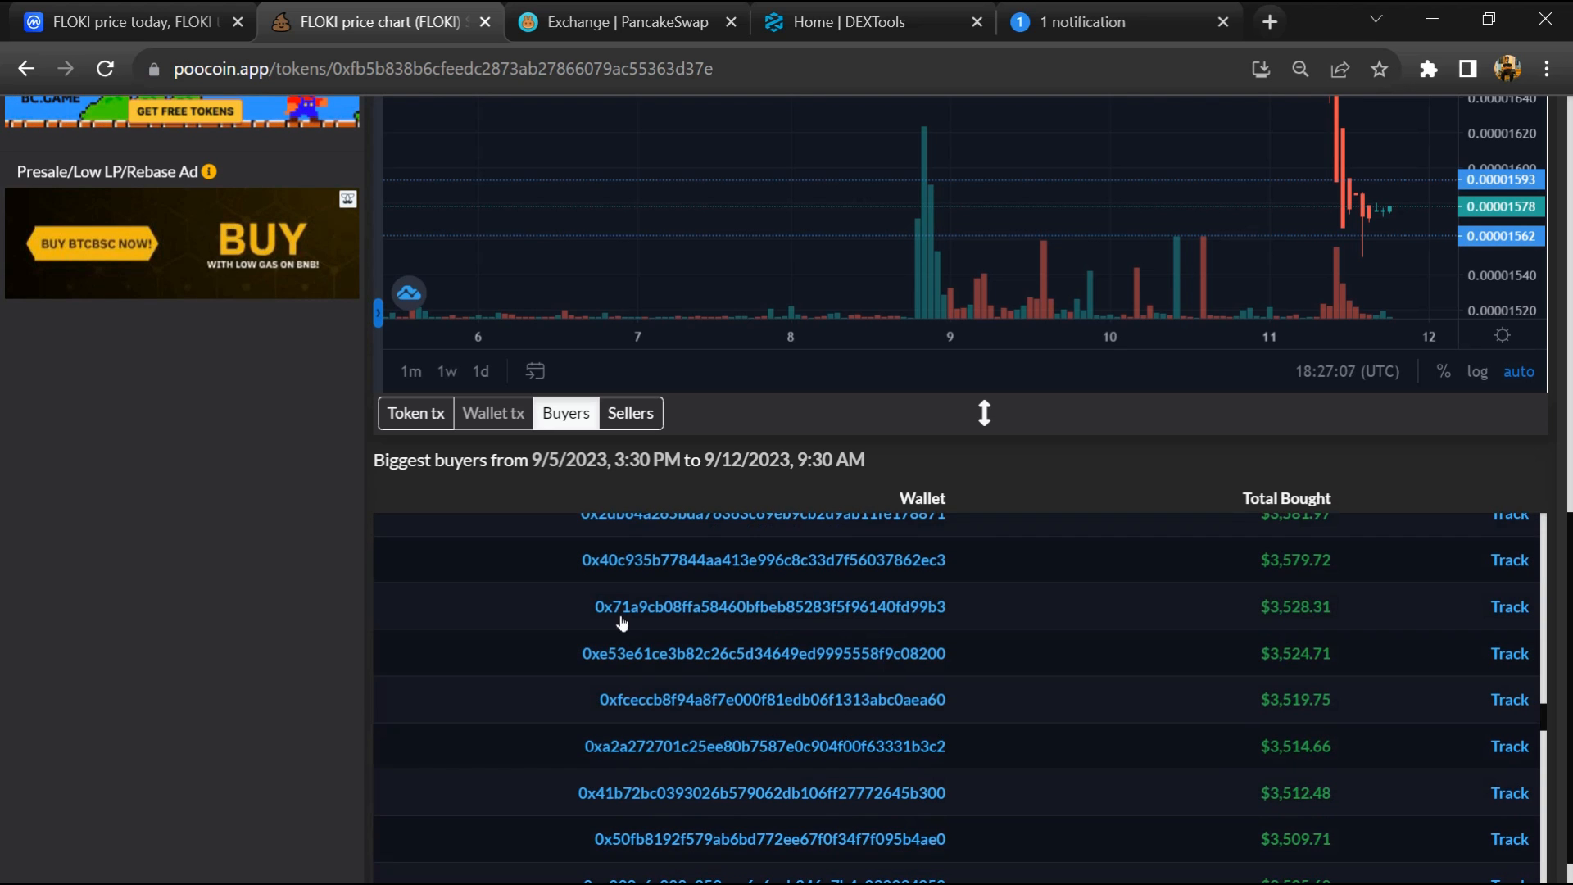
pyautogui.click(629, 413)
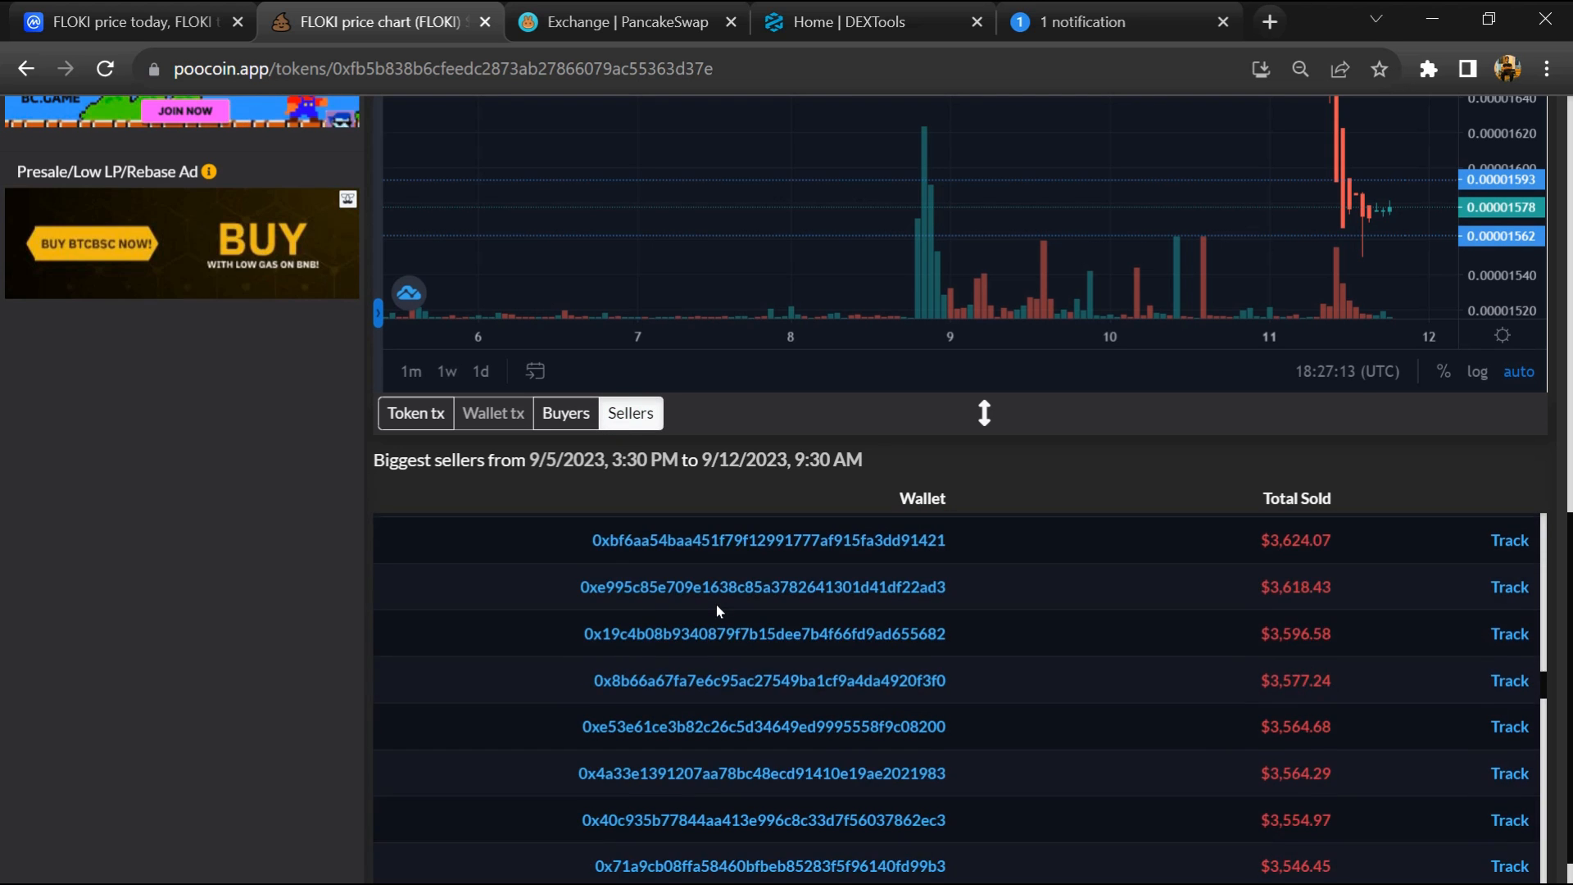
pyautogui.click(623, 21)
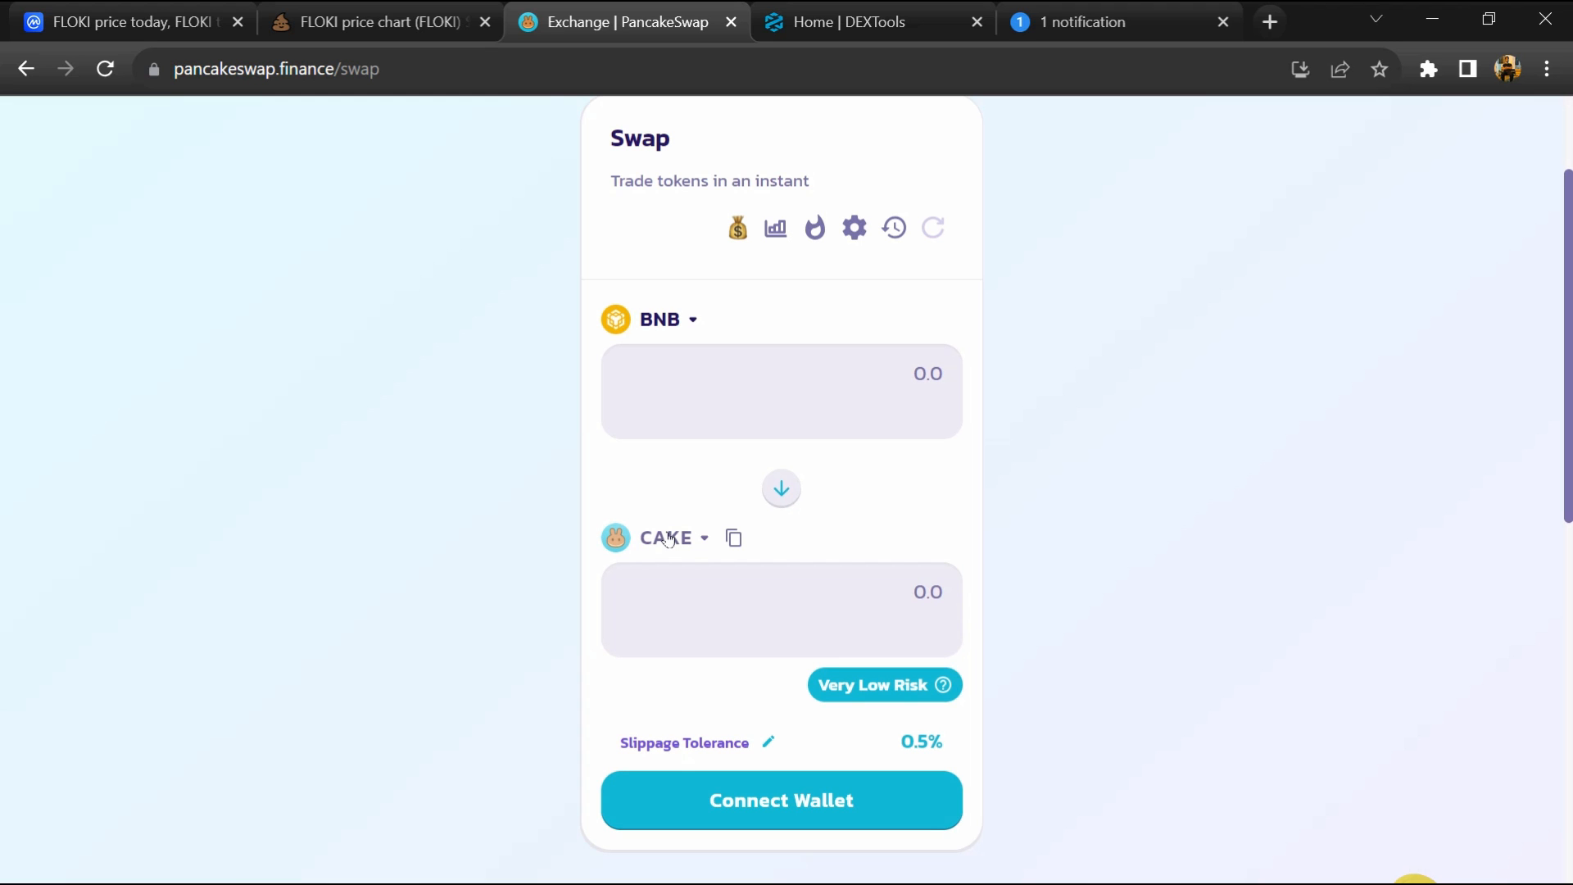
# Step: Import FLOKI by pasted address as the swap's output token, accepting the Medium Risk warning
pyautogui.click(665, 537)
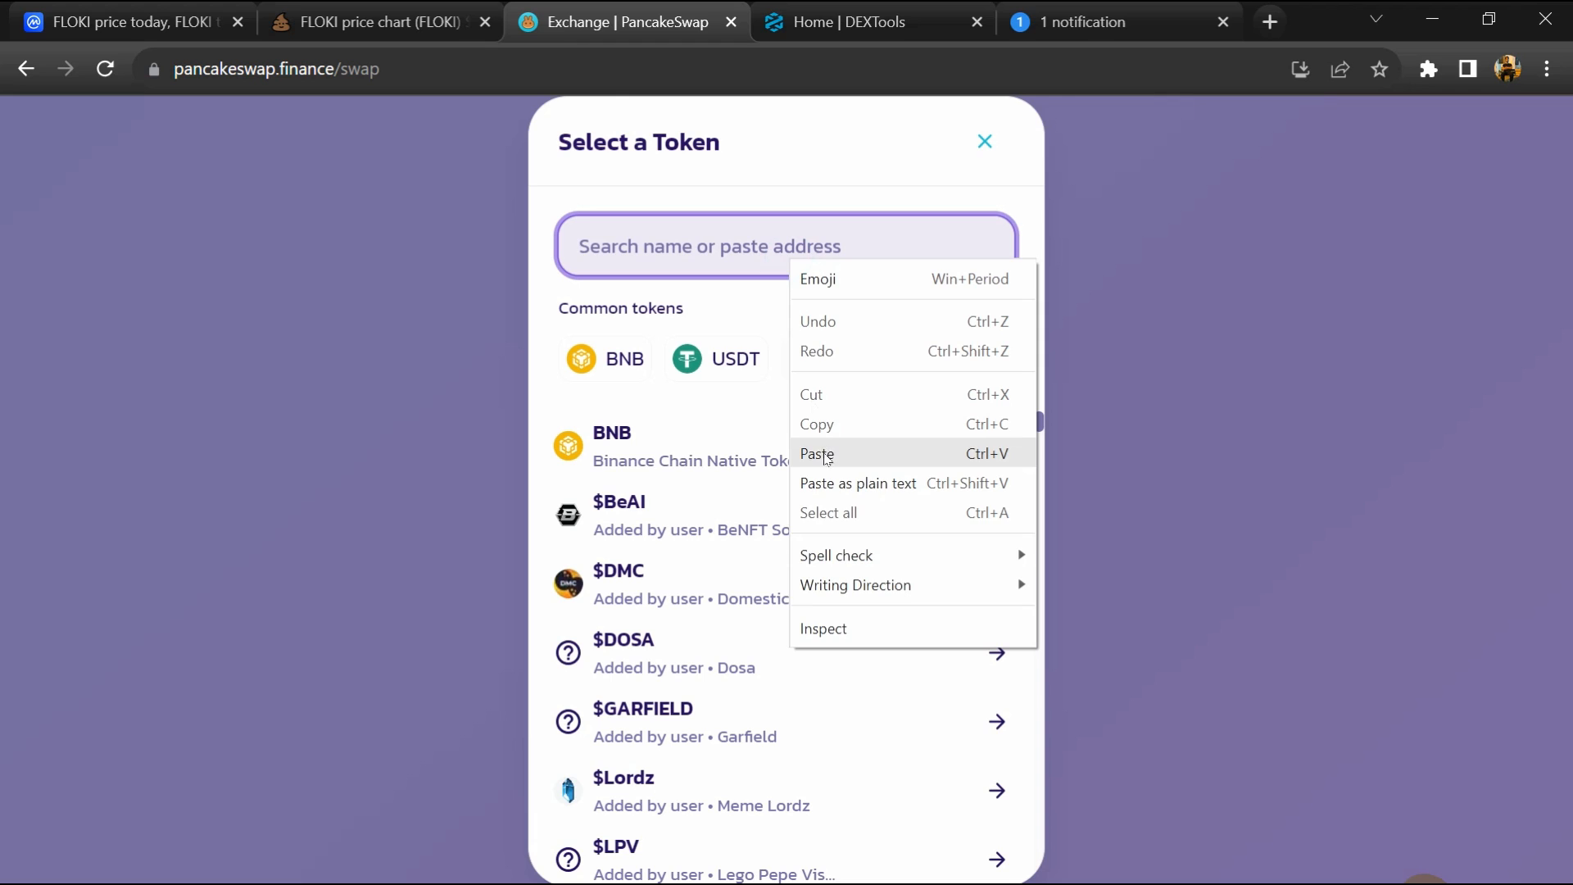
pyautogui.click(817, 453)
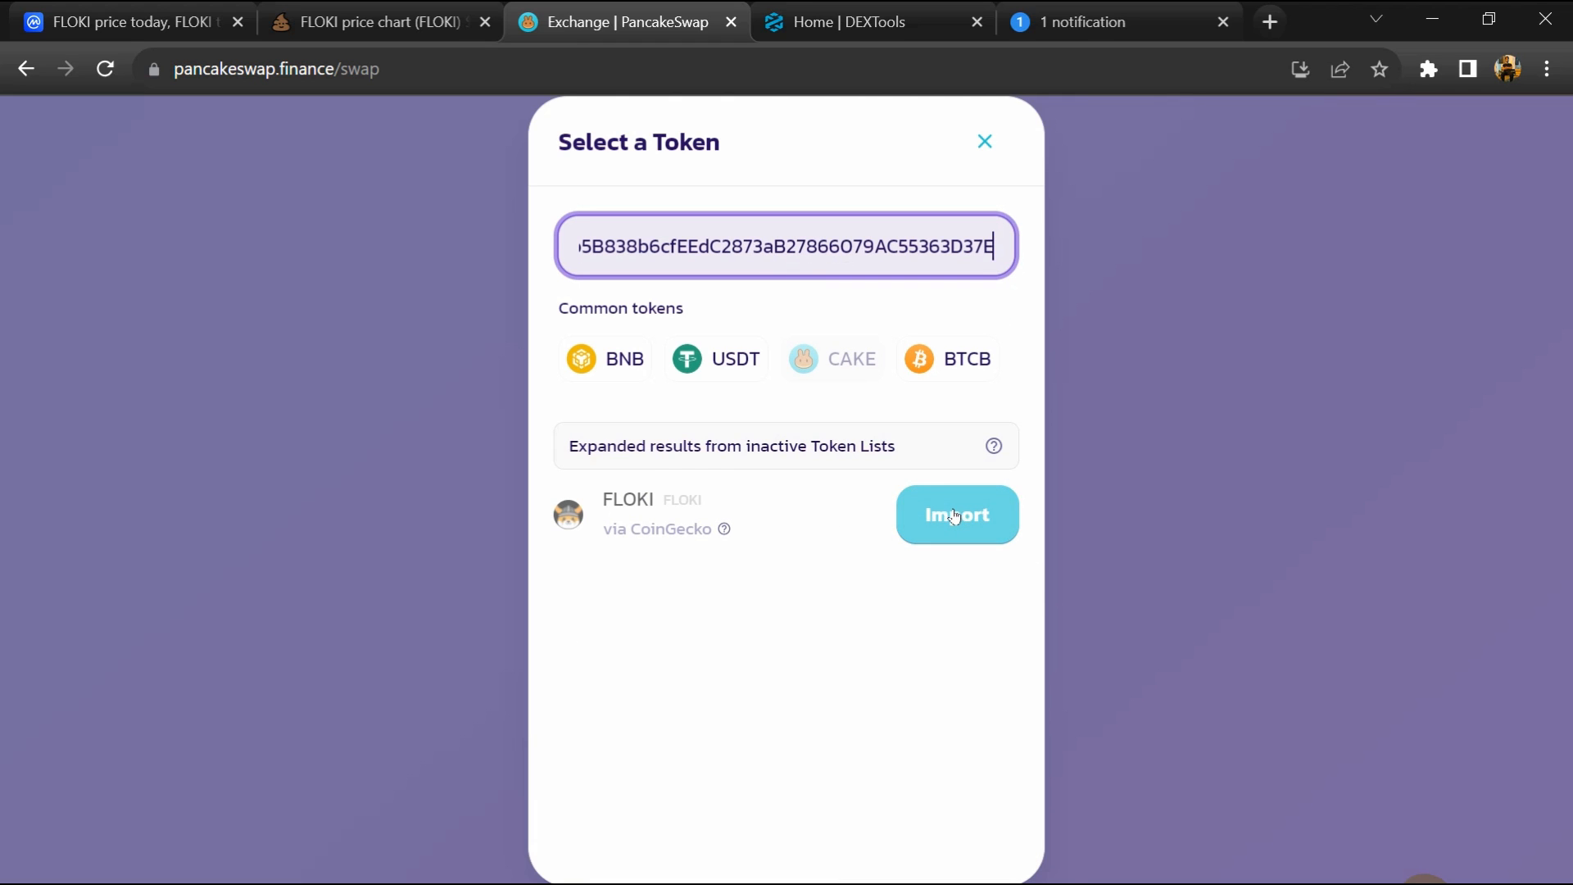
pyautogui.click(955, 514)
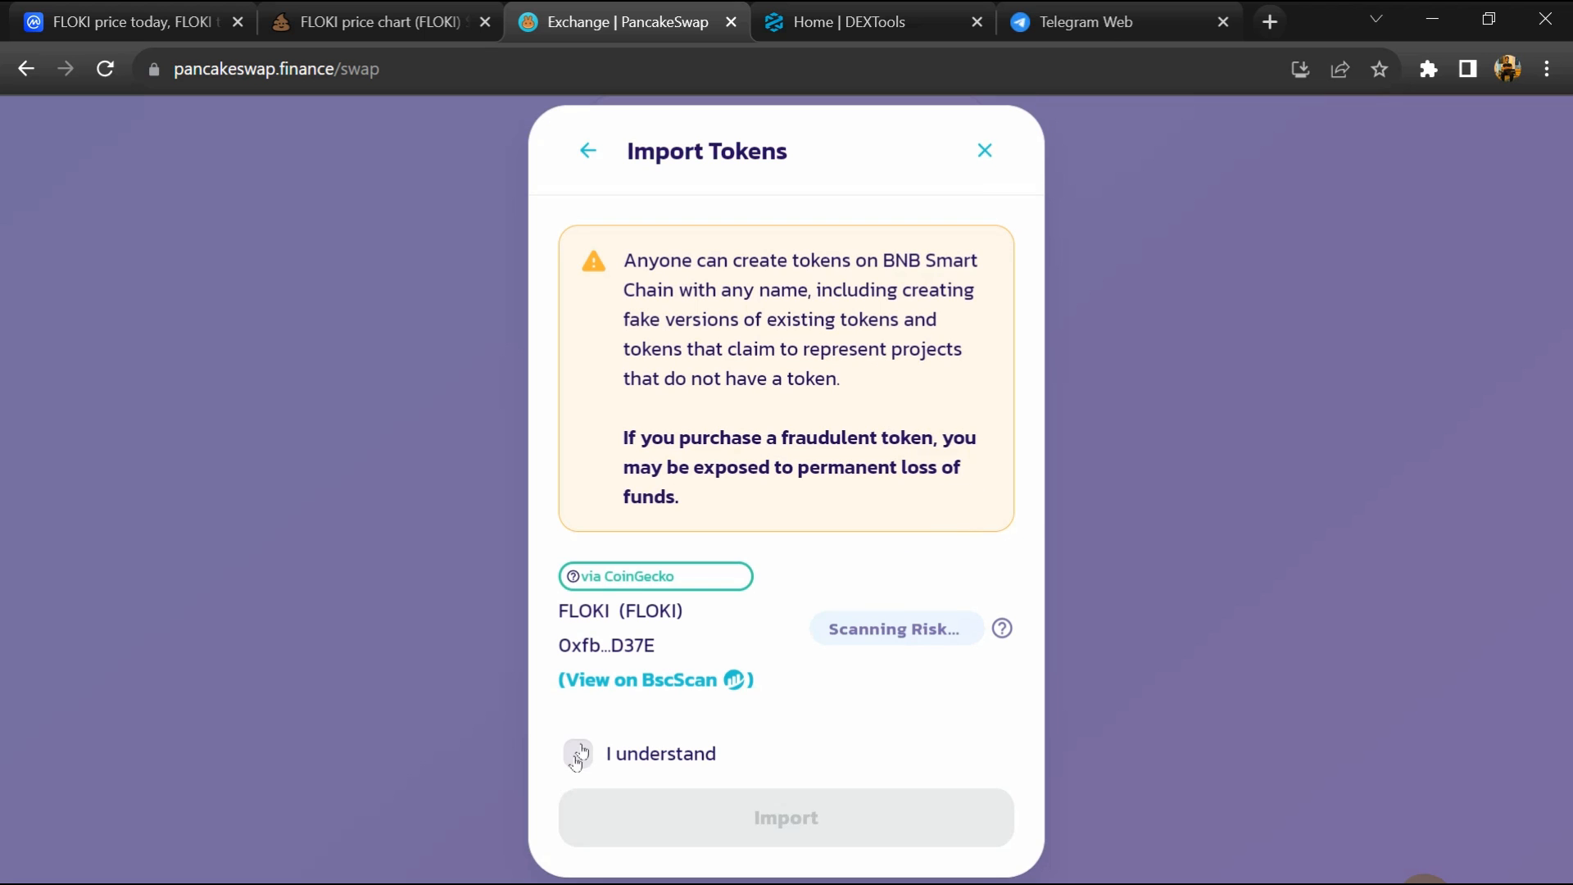
pyautogui.click(576, 753)
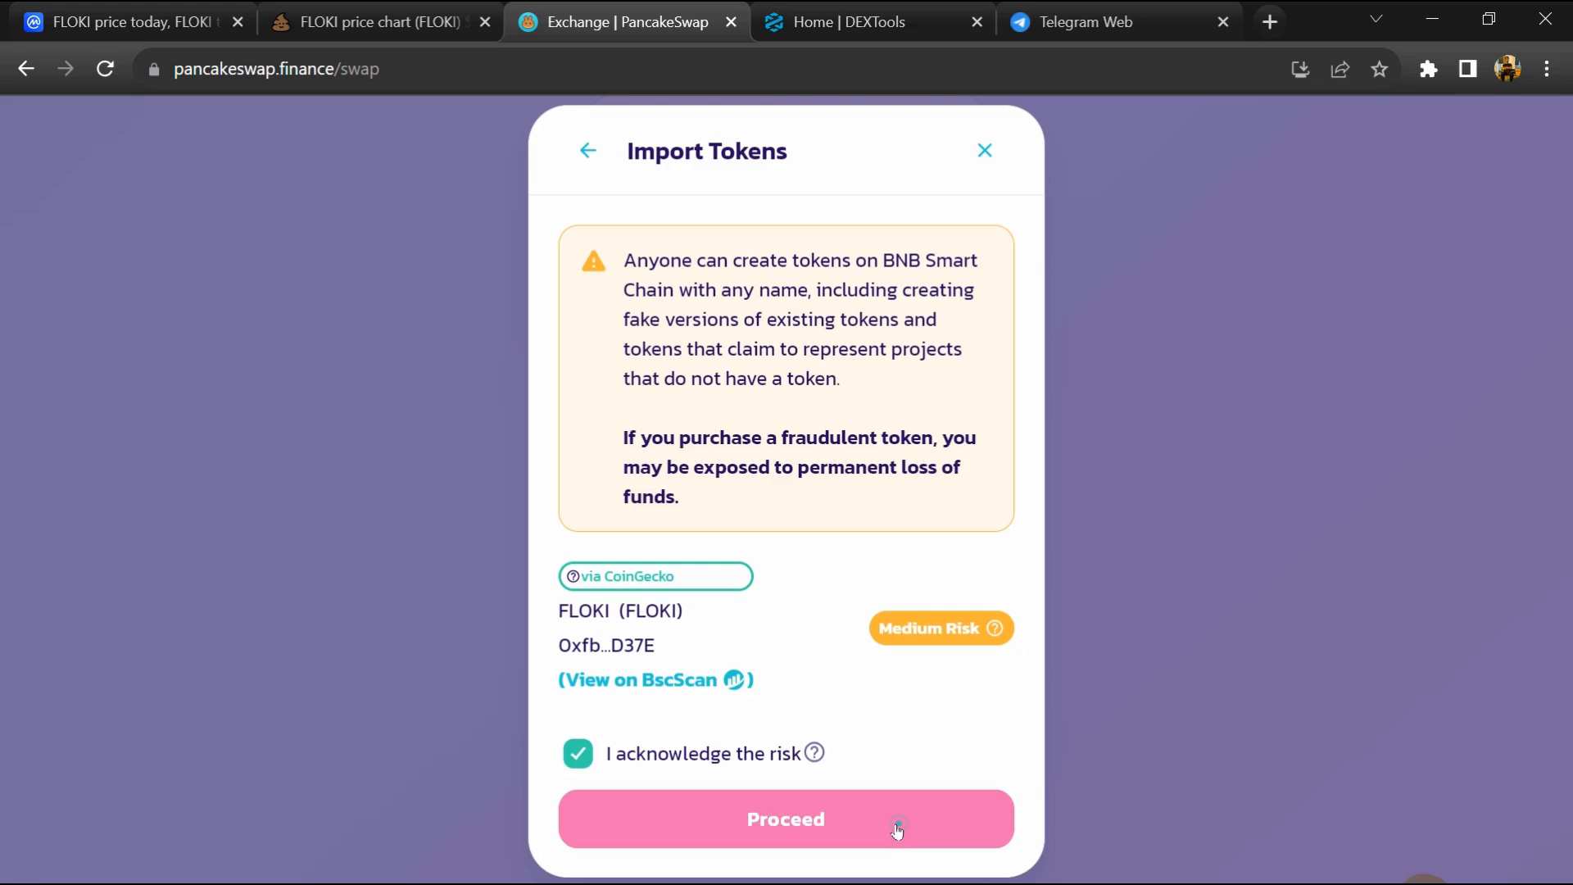
pyautogui.click(785, 819)
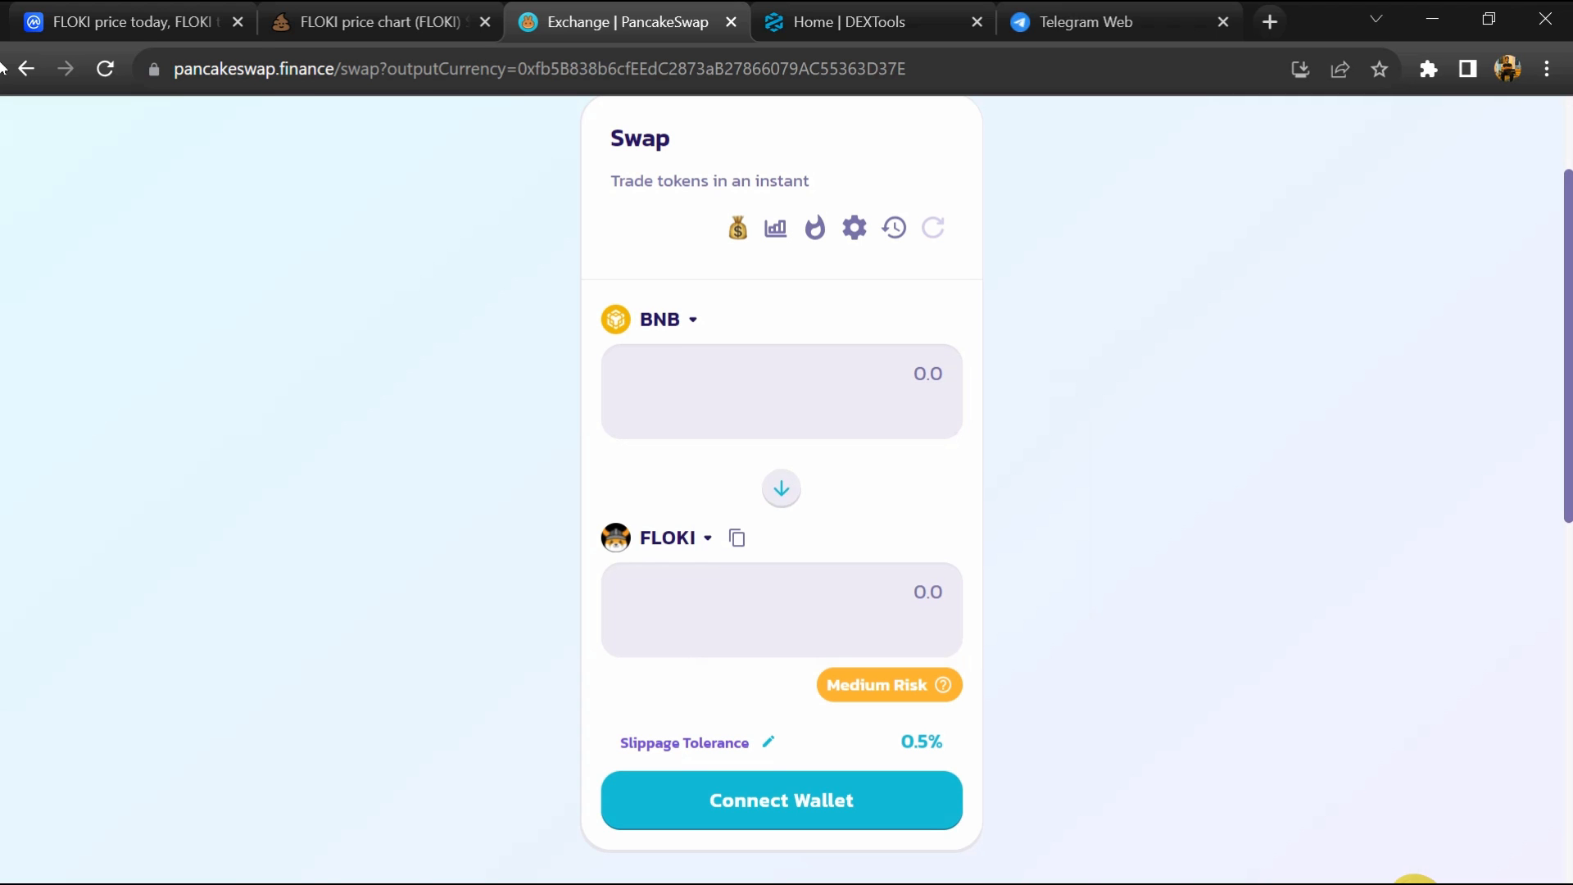
# Step: Draft a $FLOKI comment on CoinMarketCap and leave its sentiment set to Bearish
pyautogui.click(120, 22)
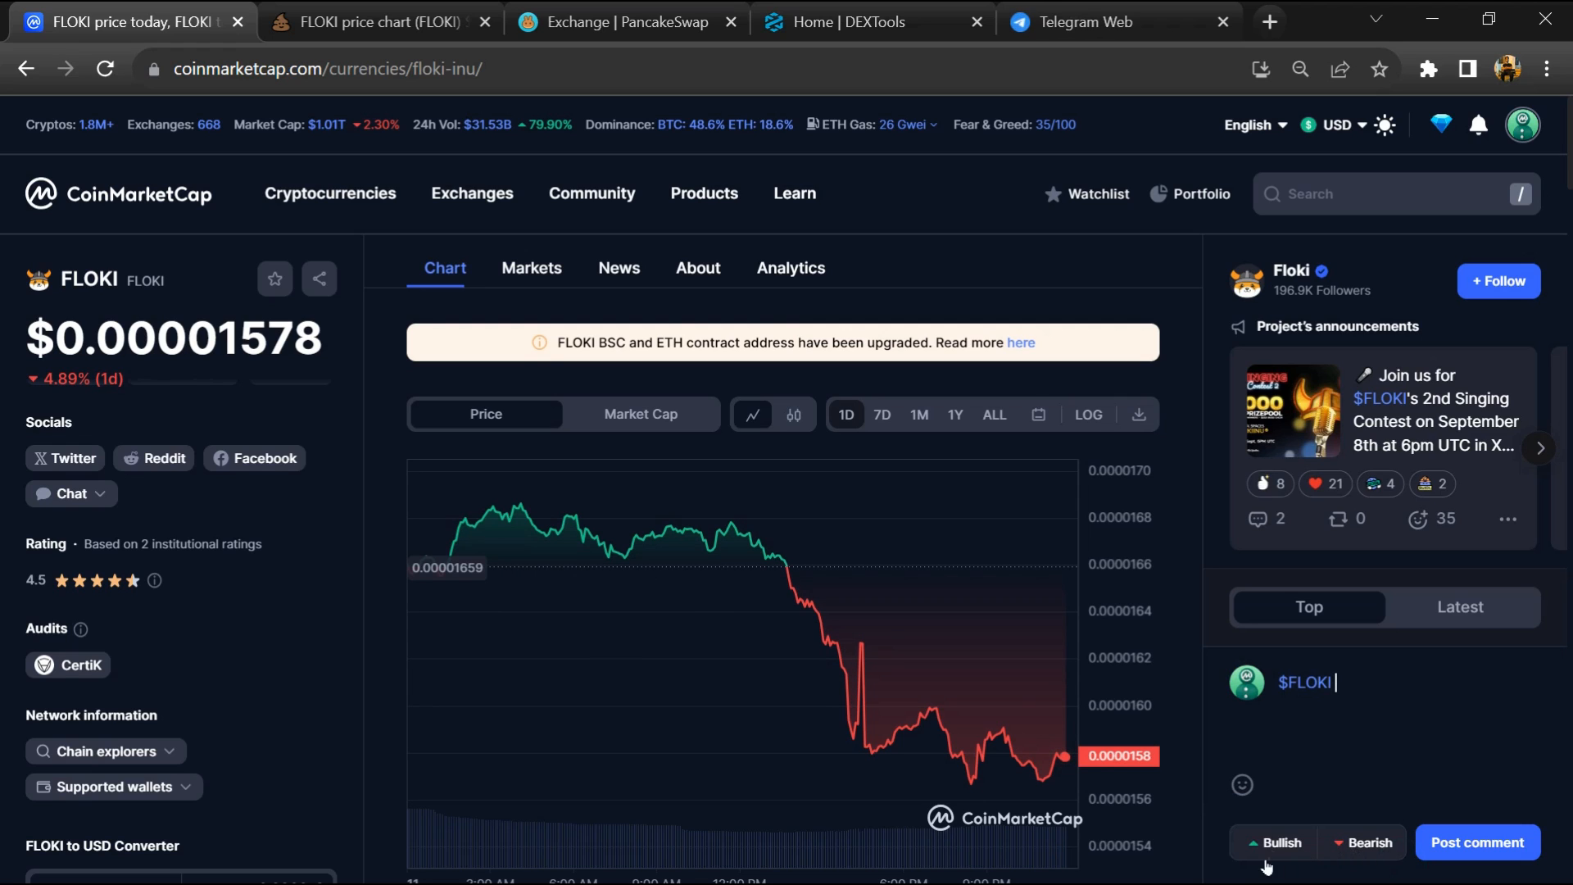
pyautogui.click(1362, 842)
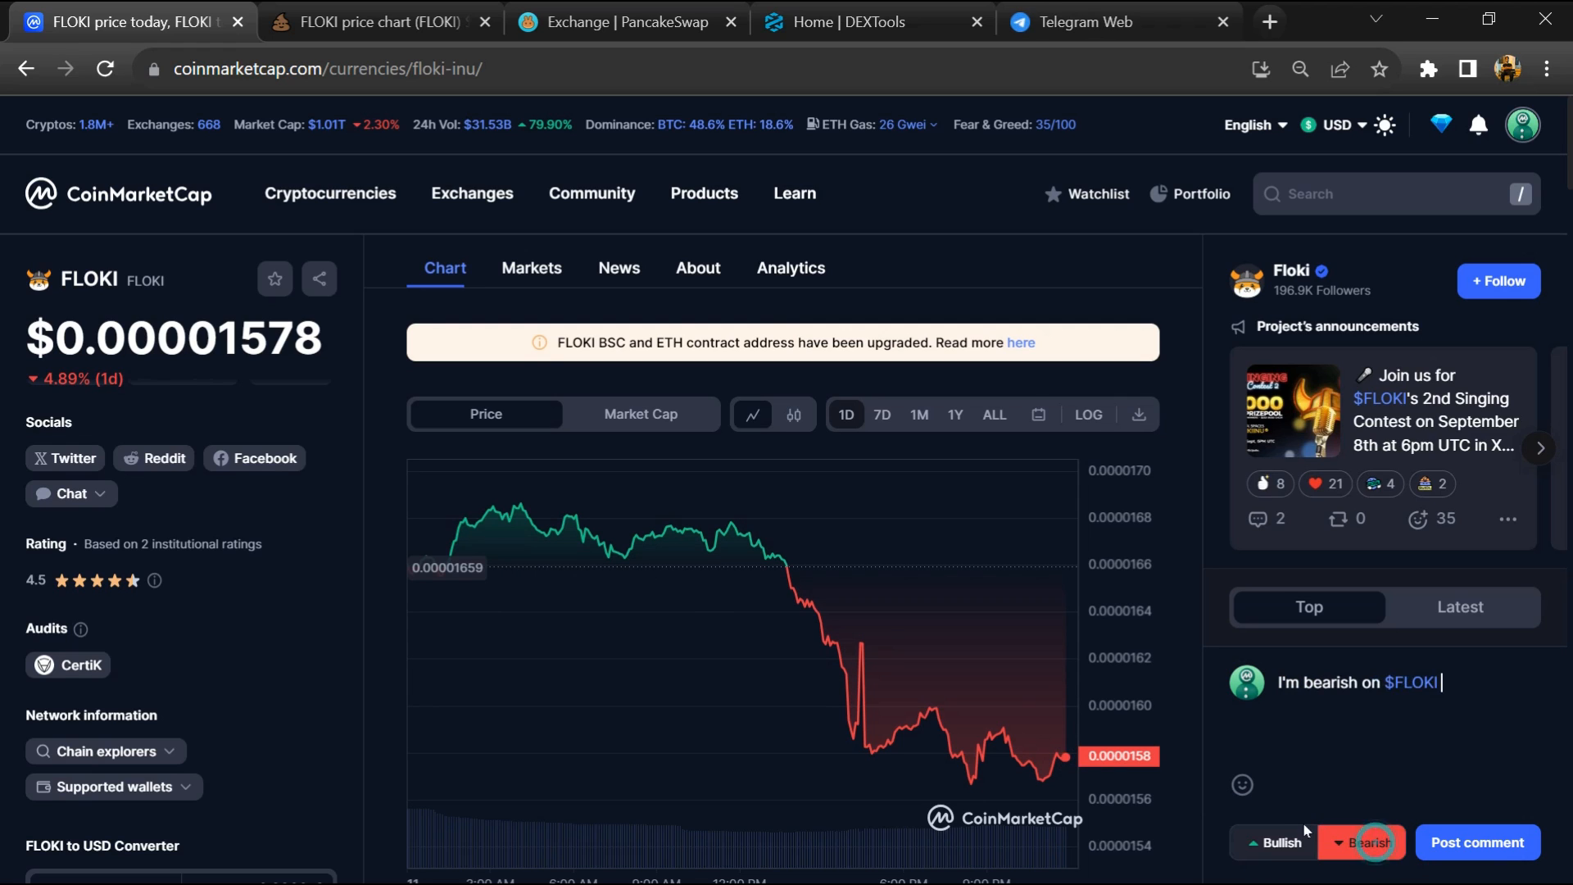
pyautogui.click(1273, 842)
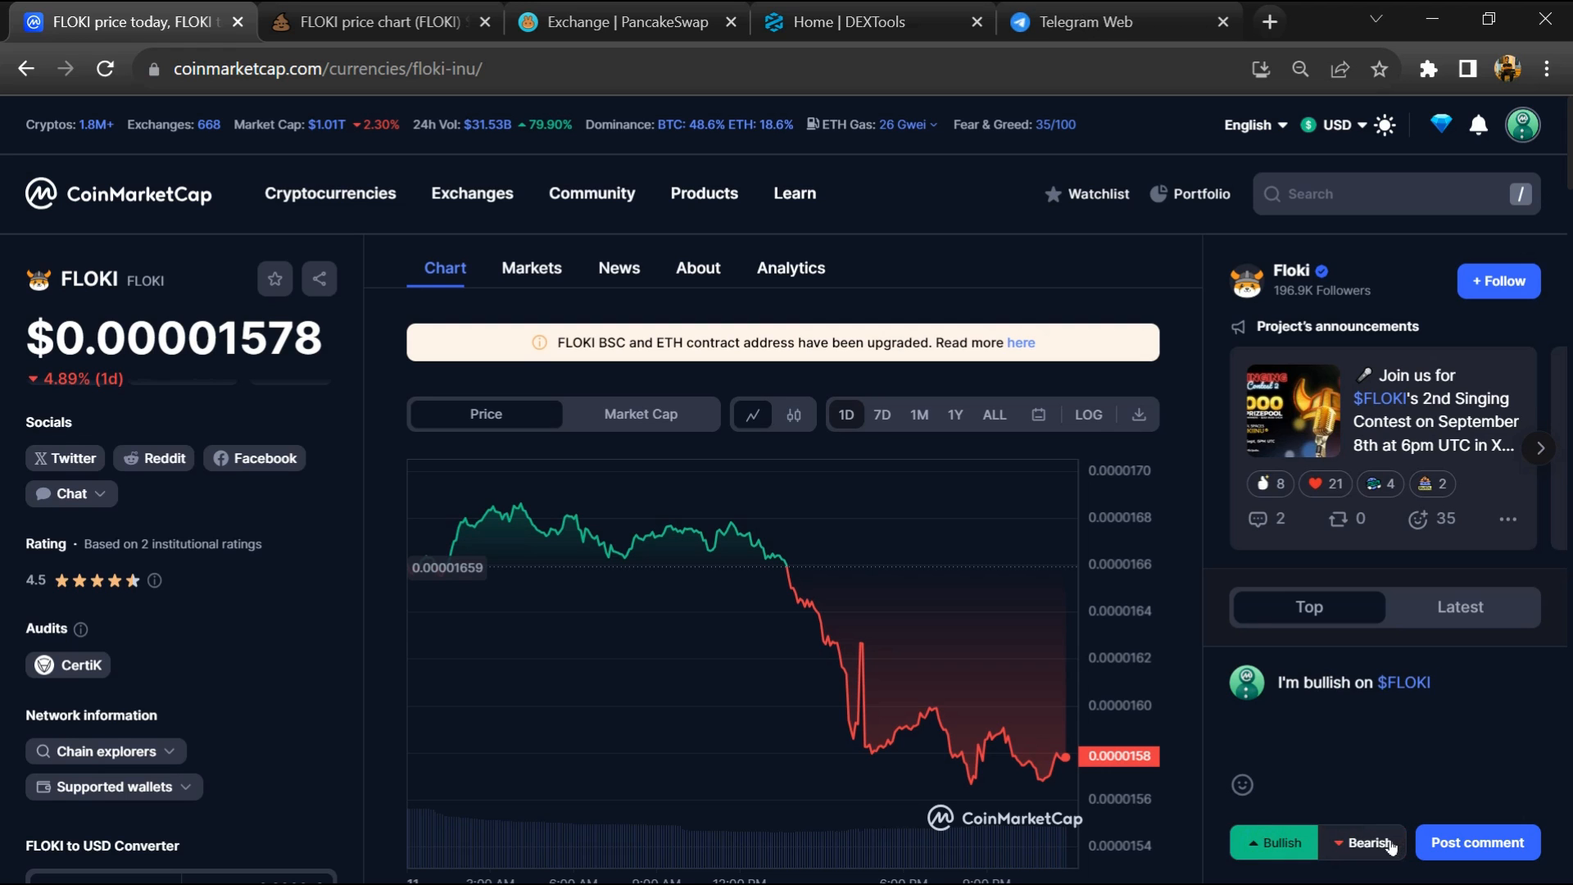
pyautogui.click(1362, 842)
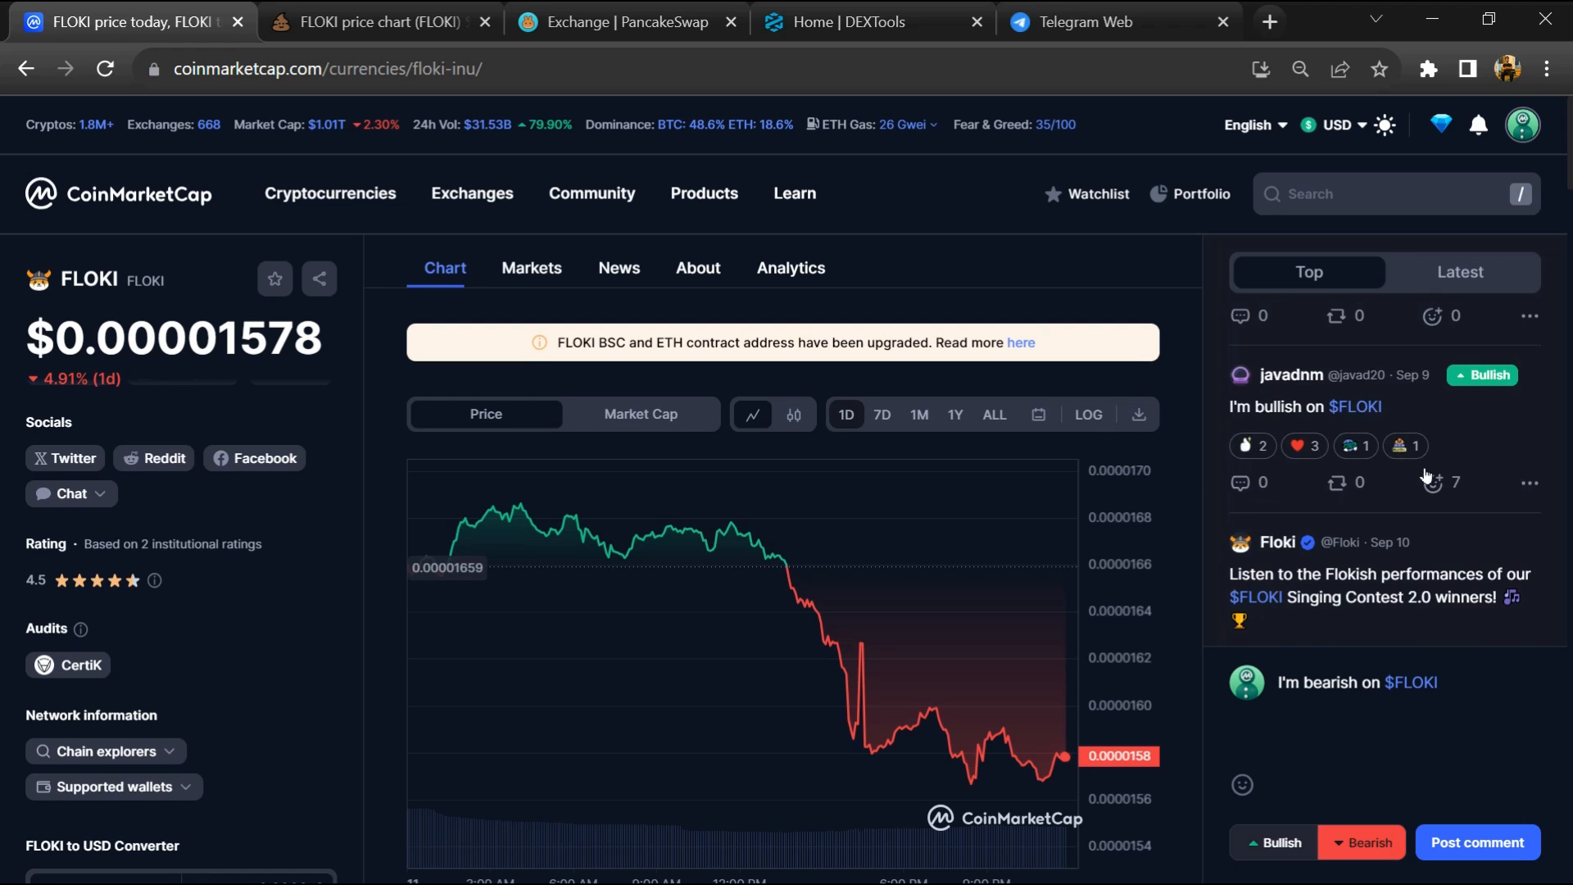
pyautogui.scroll(-3)
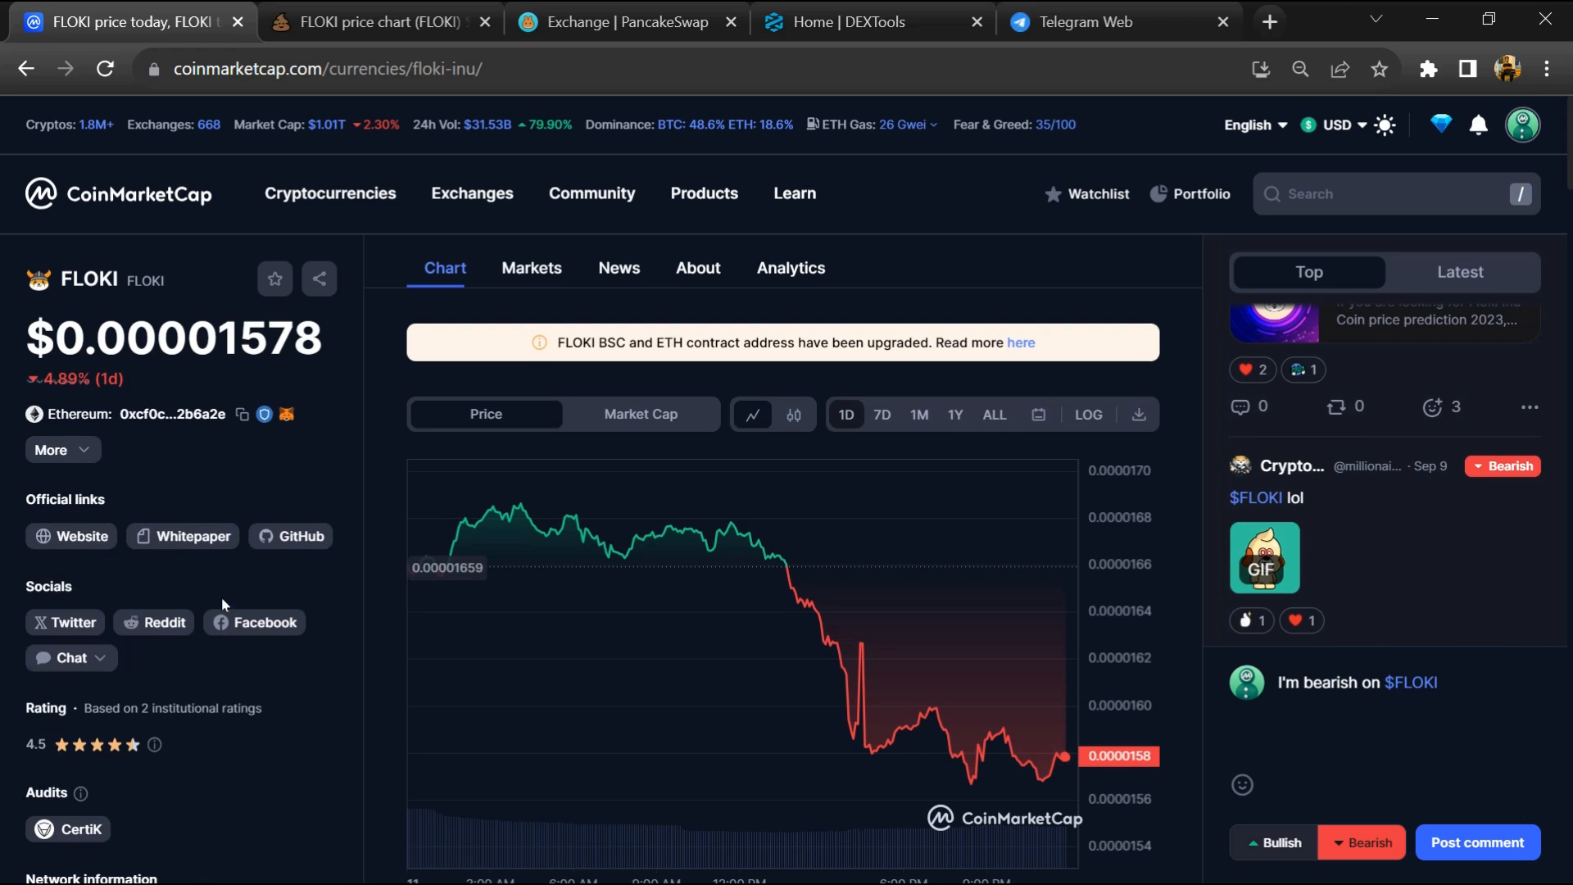
# Step: Follow FLOKI's official Telegram t.me link from the Chat community dropdown
pyautogui.click(71, 657)
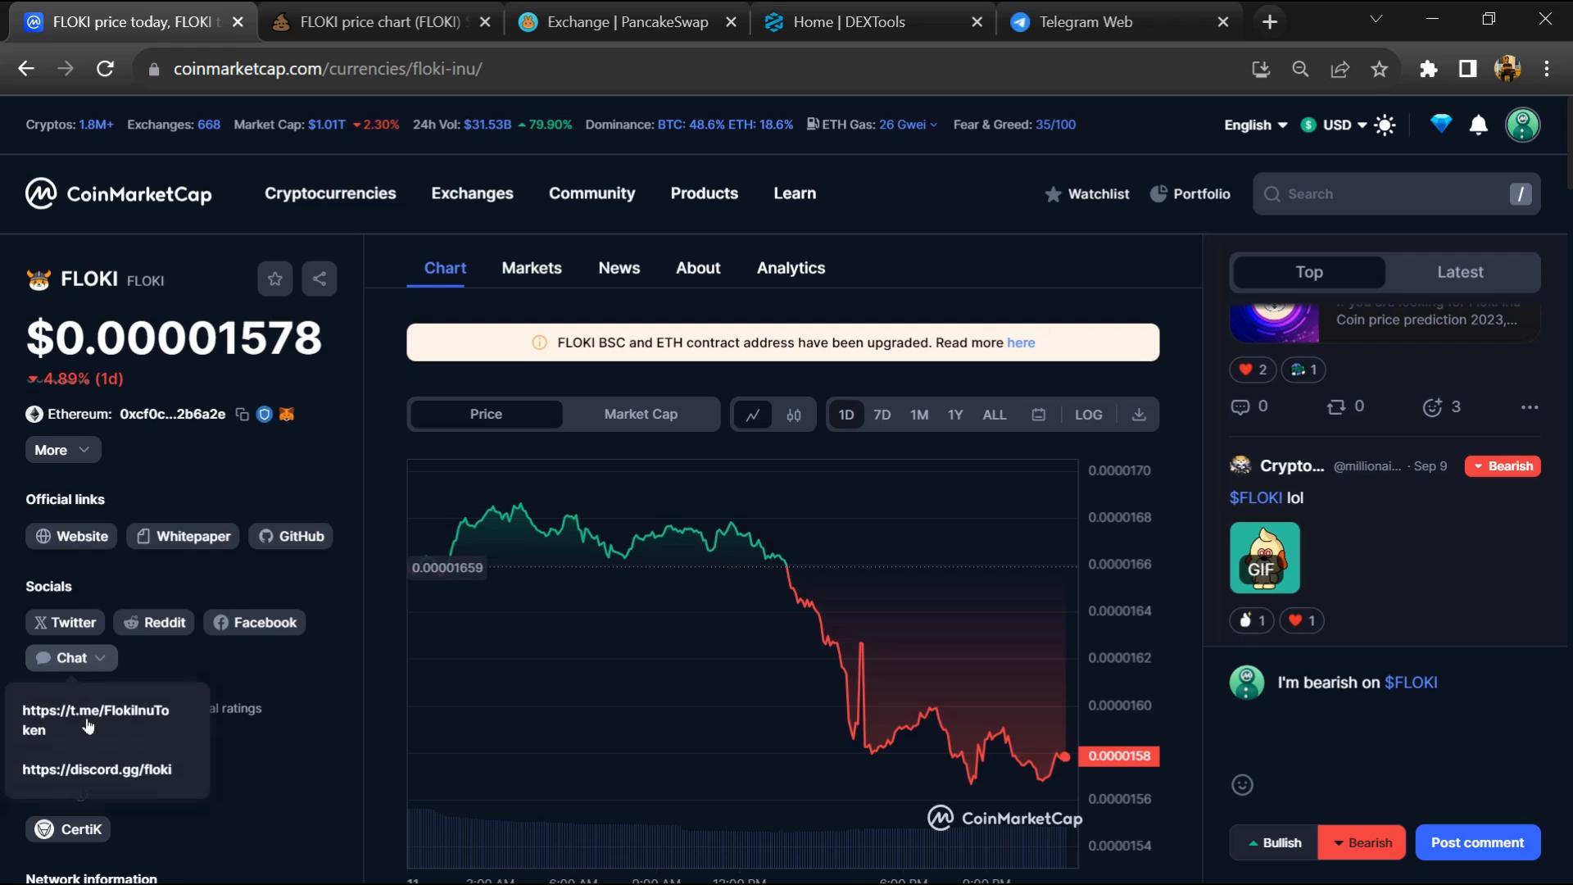
pyautogui.click(95, 718)
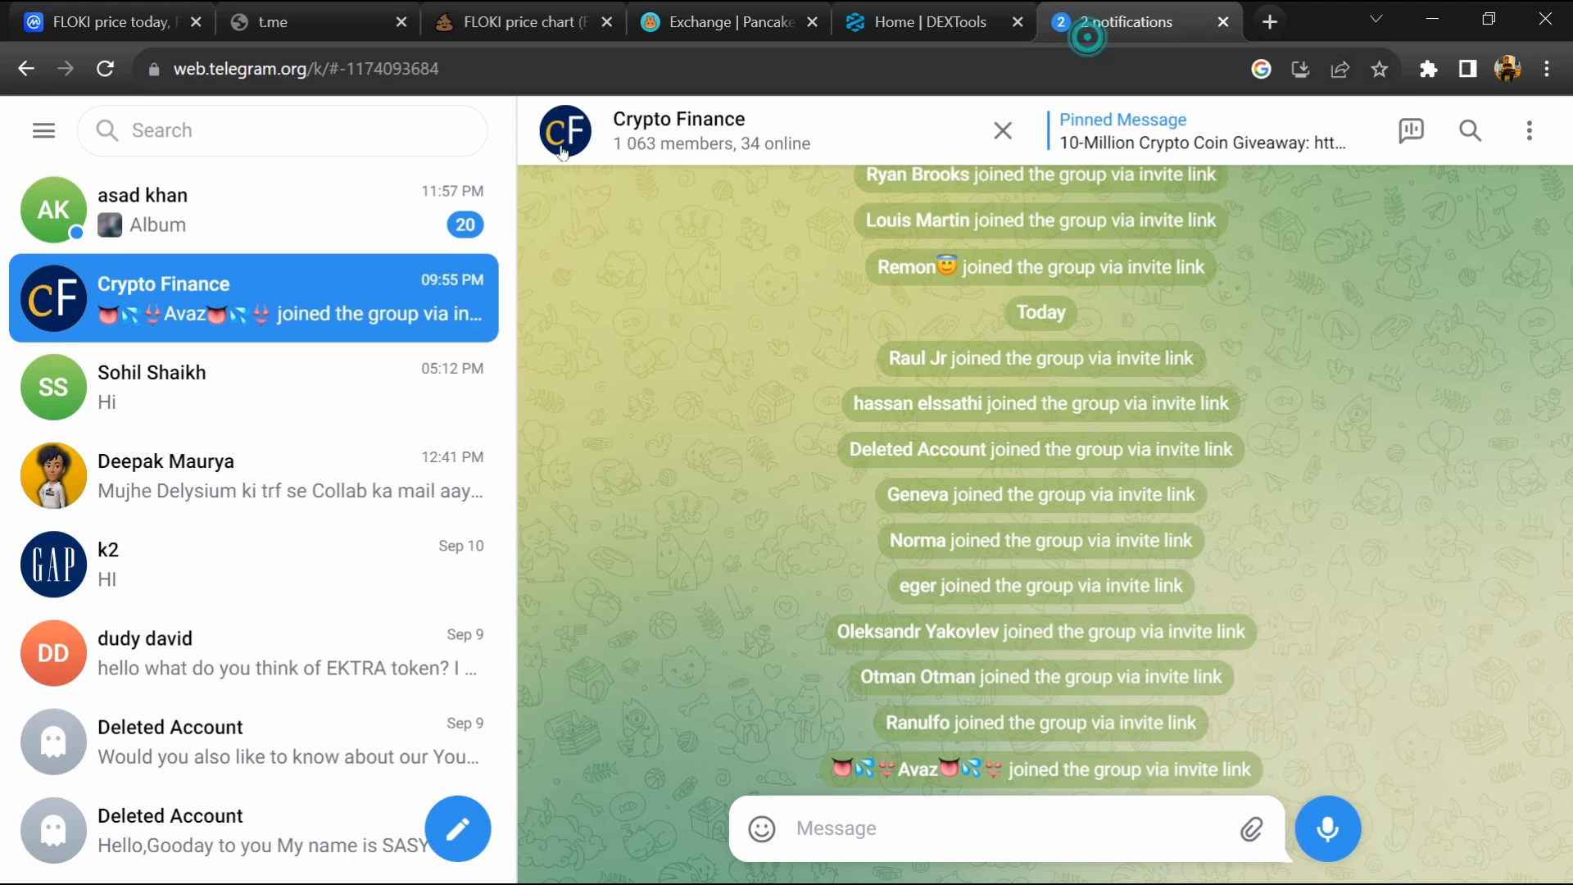
# Step: Search the FLOKI INU official chat for 'scam' and read around the matches, including the May 27 airdrop thread
pyautogui.write('FlokiInuToken')
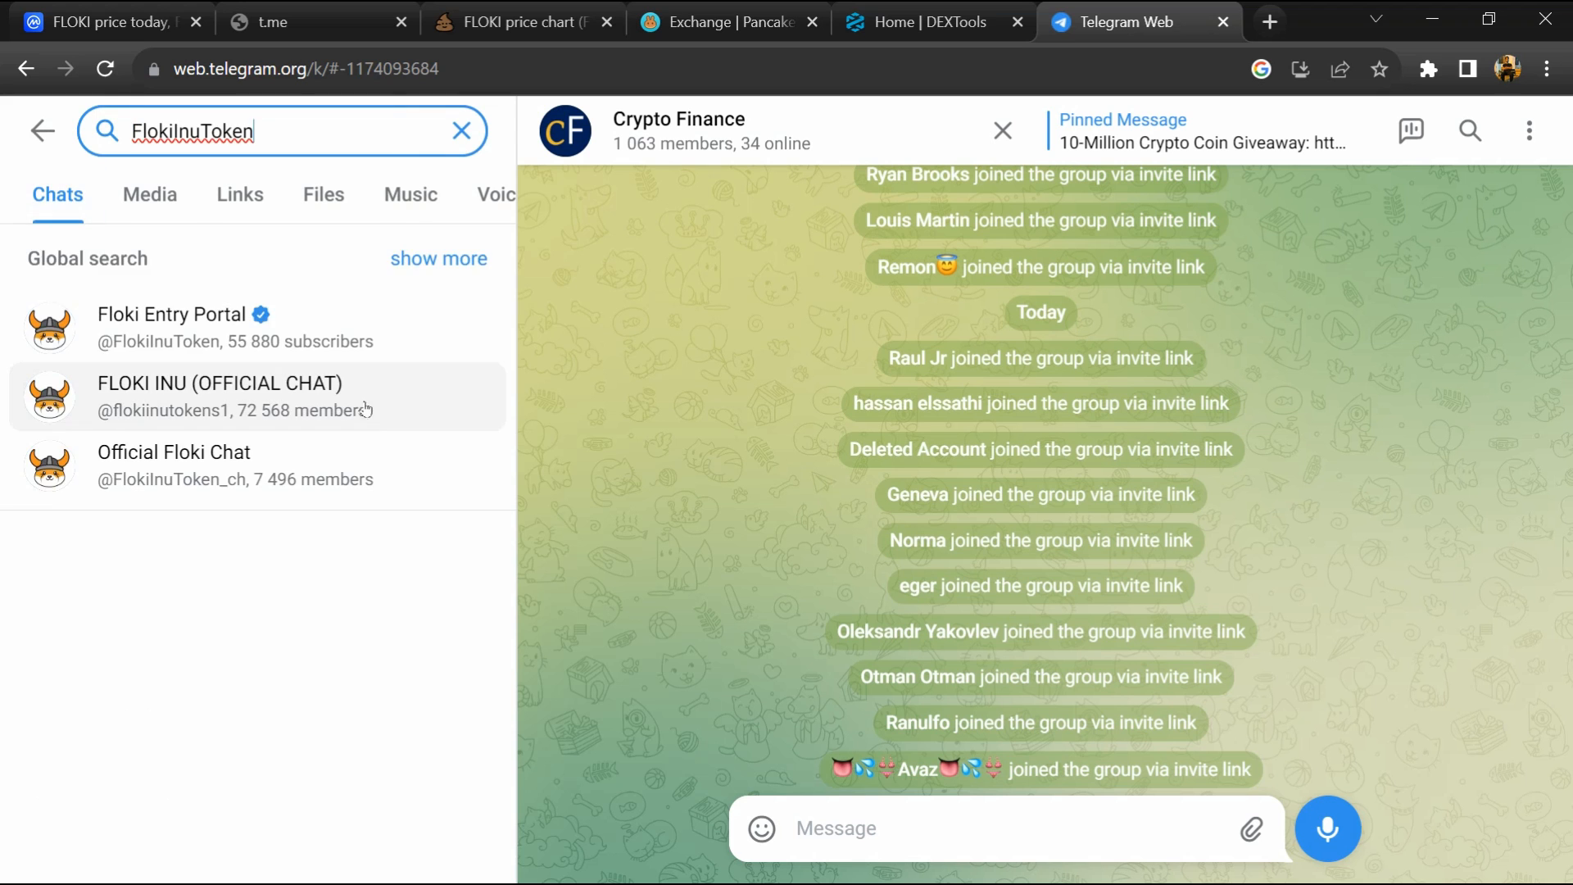
pyautogui.click(218, 395)
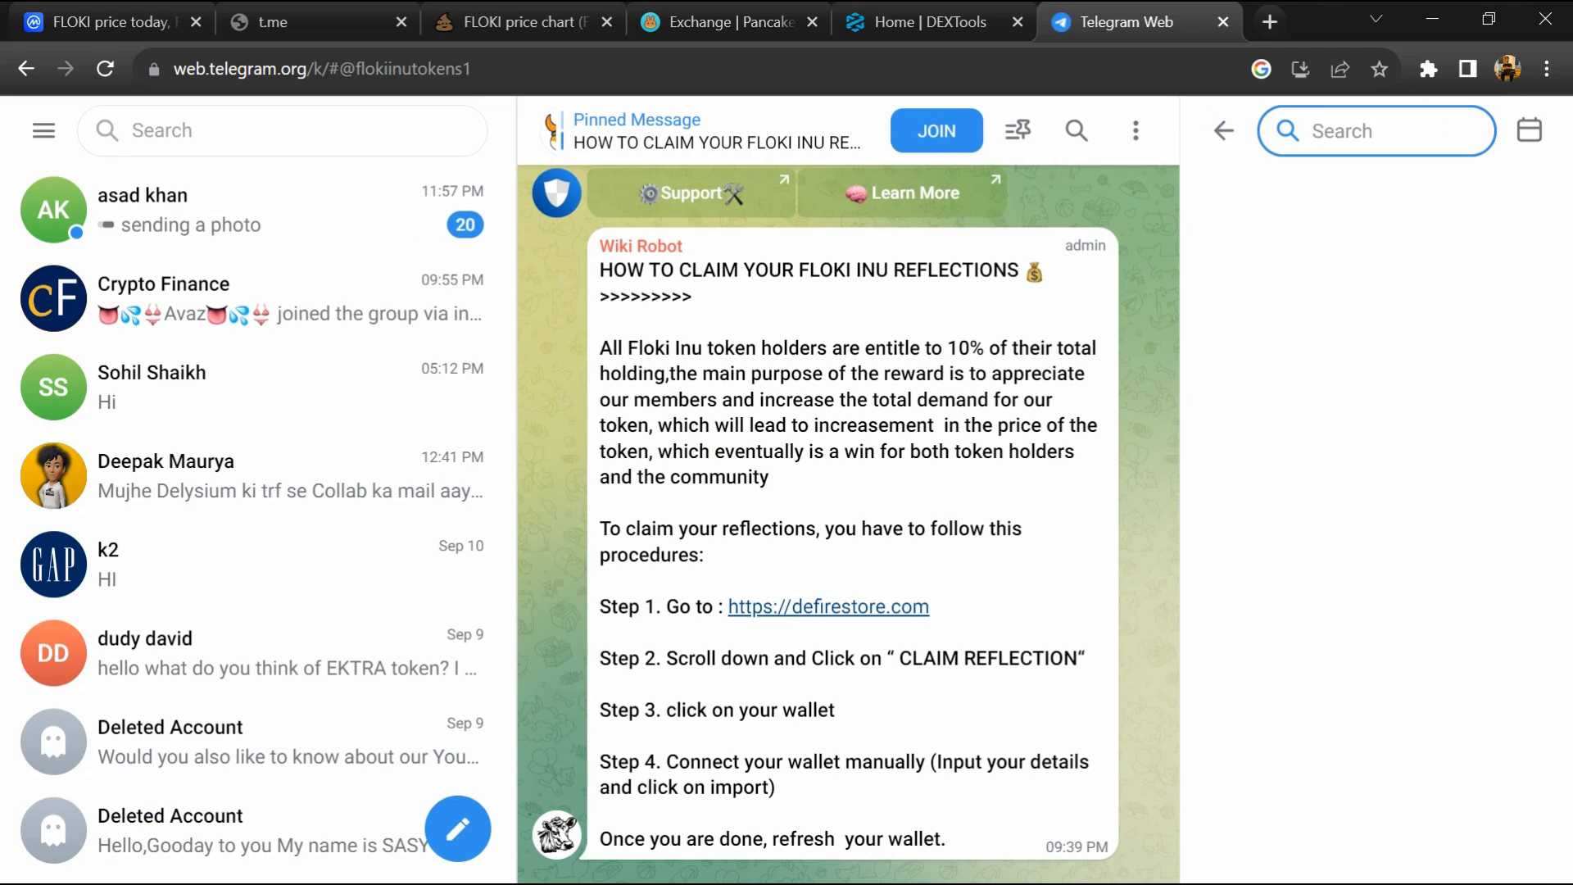
pyautogui.write('scam')
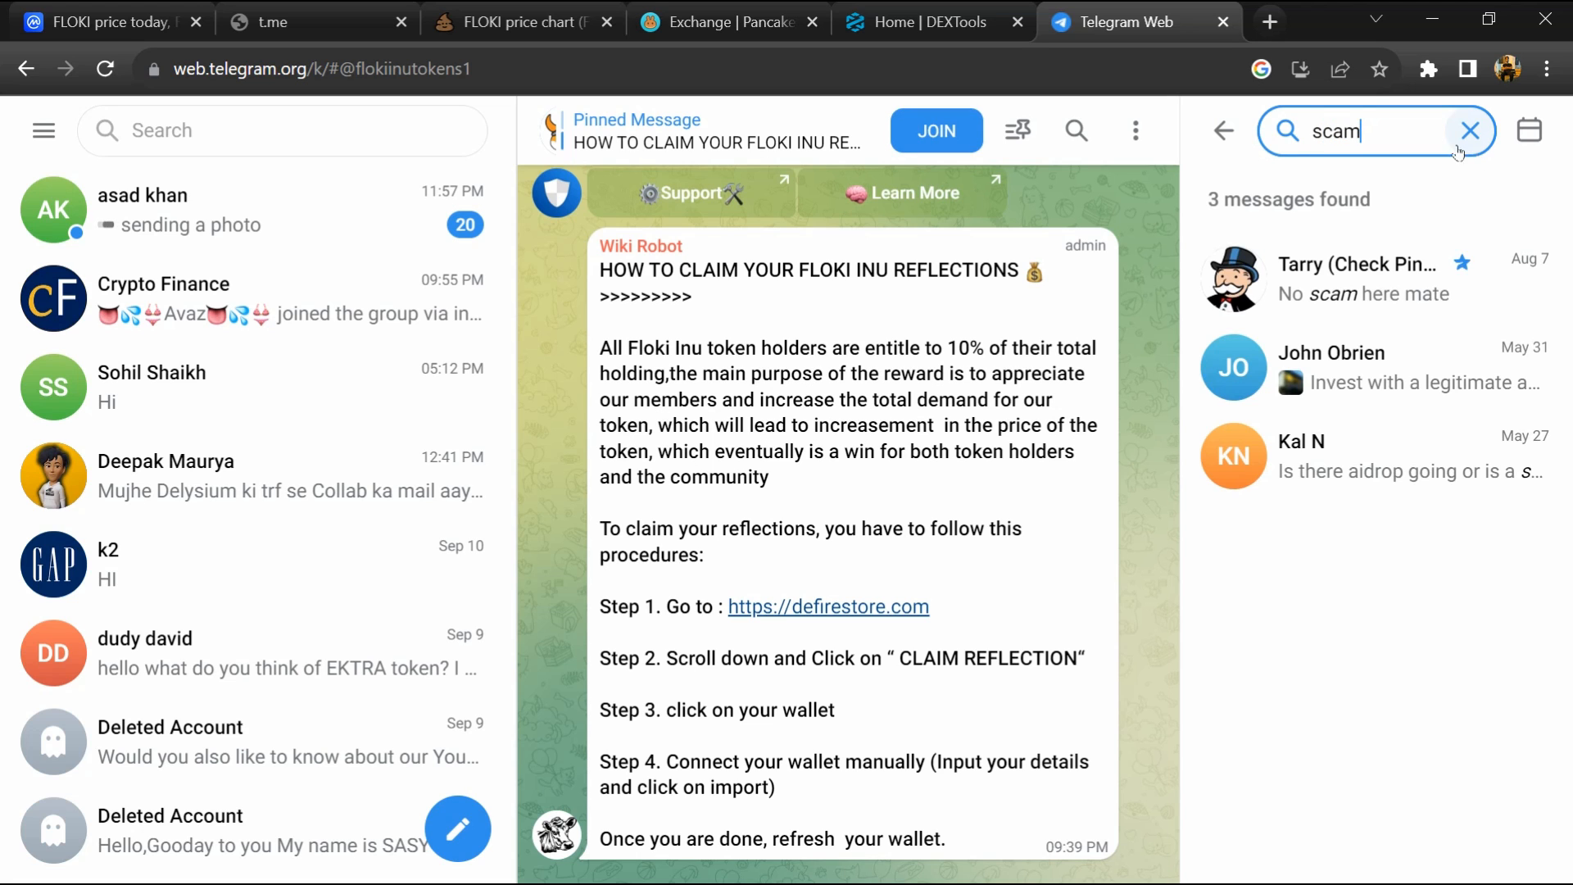
pyautogui.click(1374, 278)
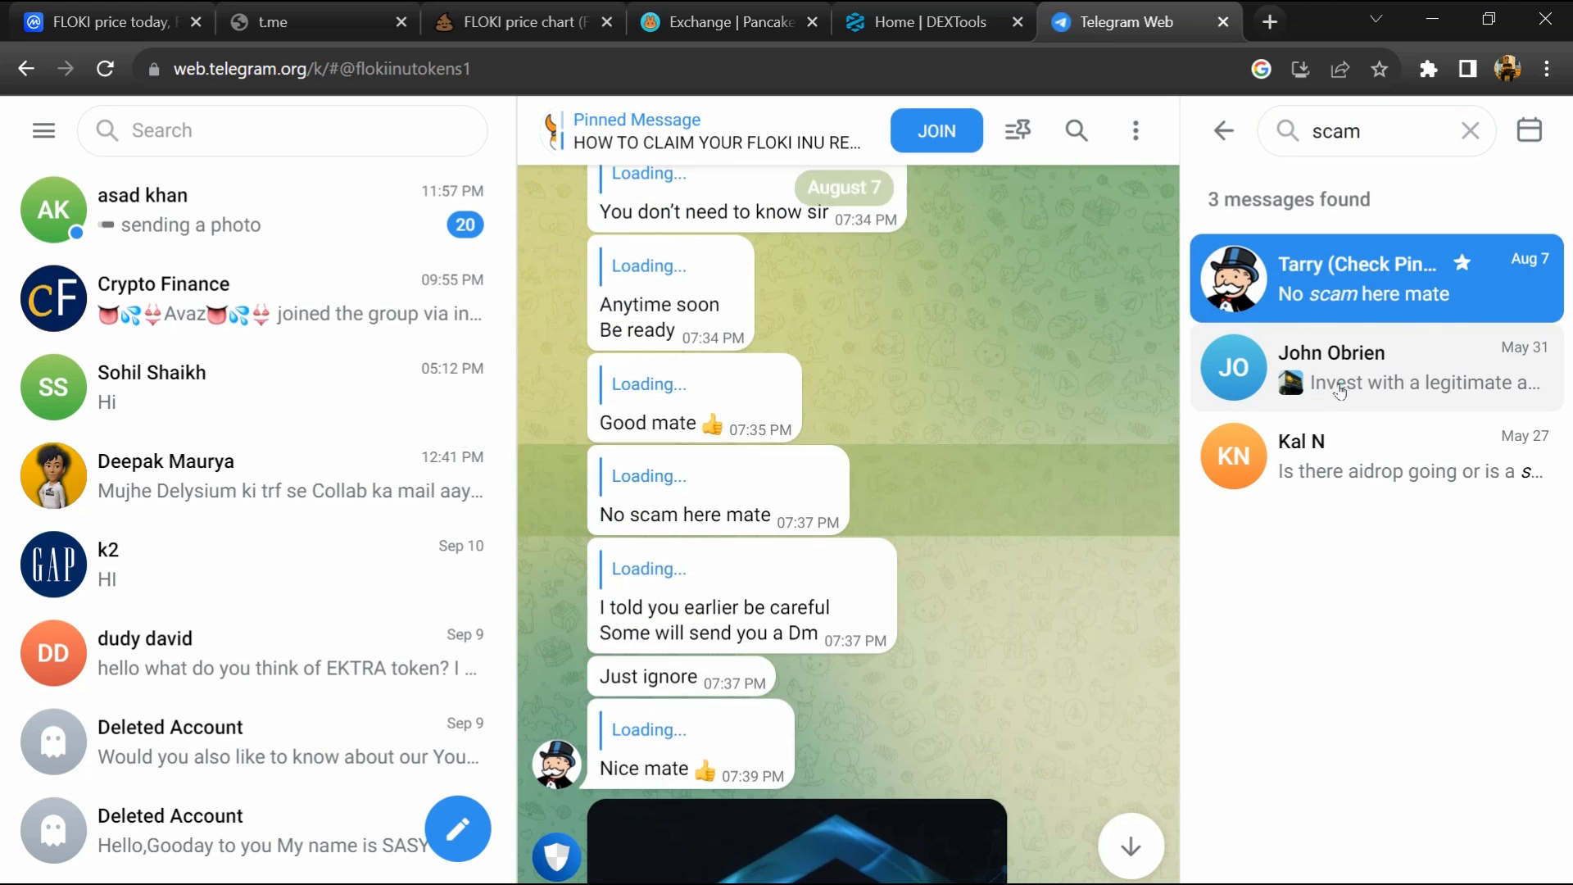
pyautogui.click(1374, 455)
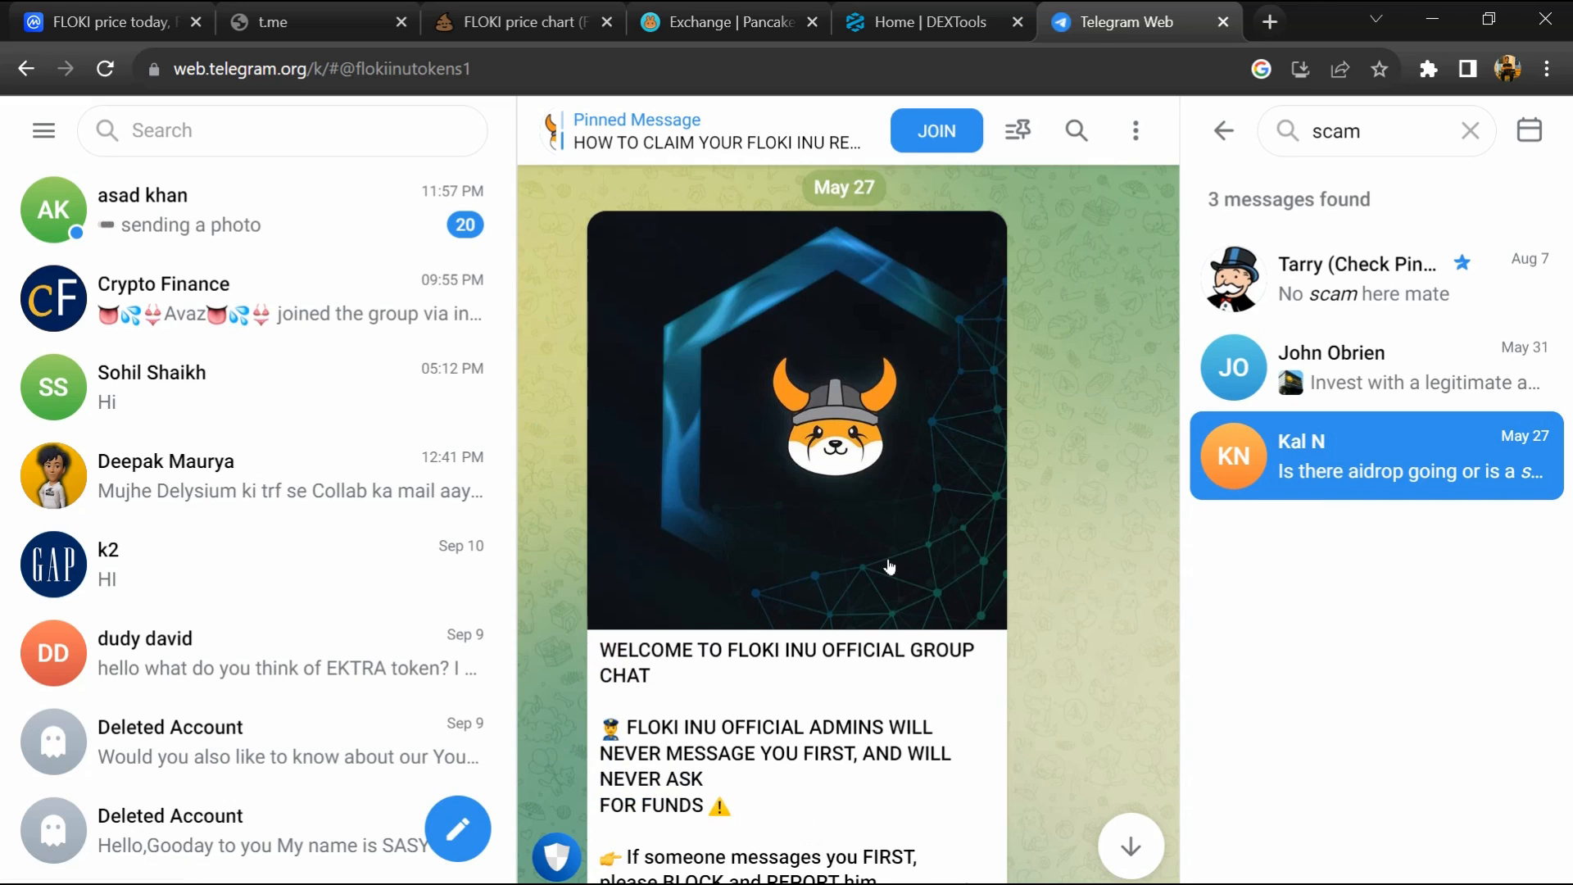
pyautogui.scroll(-3)
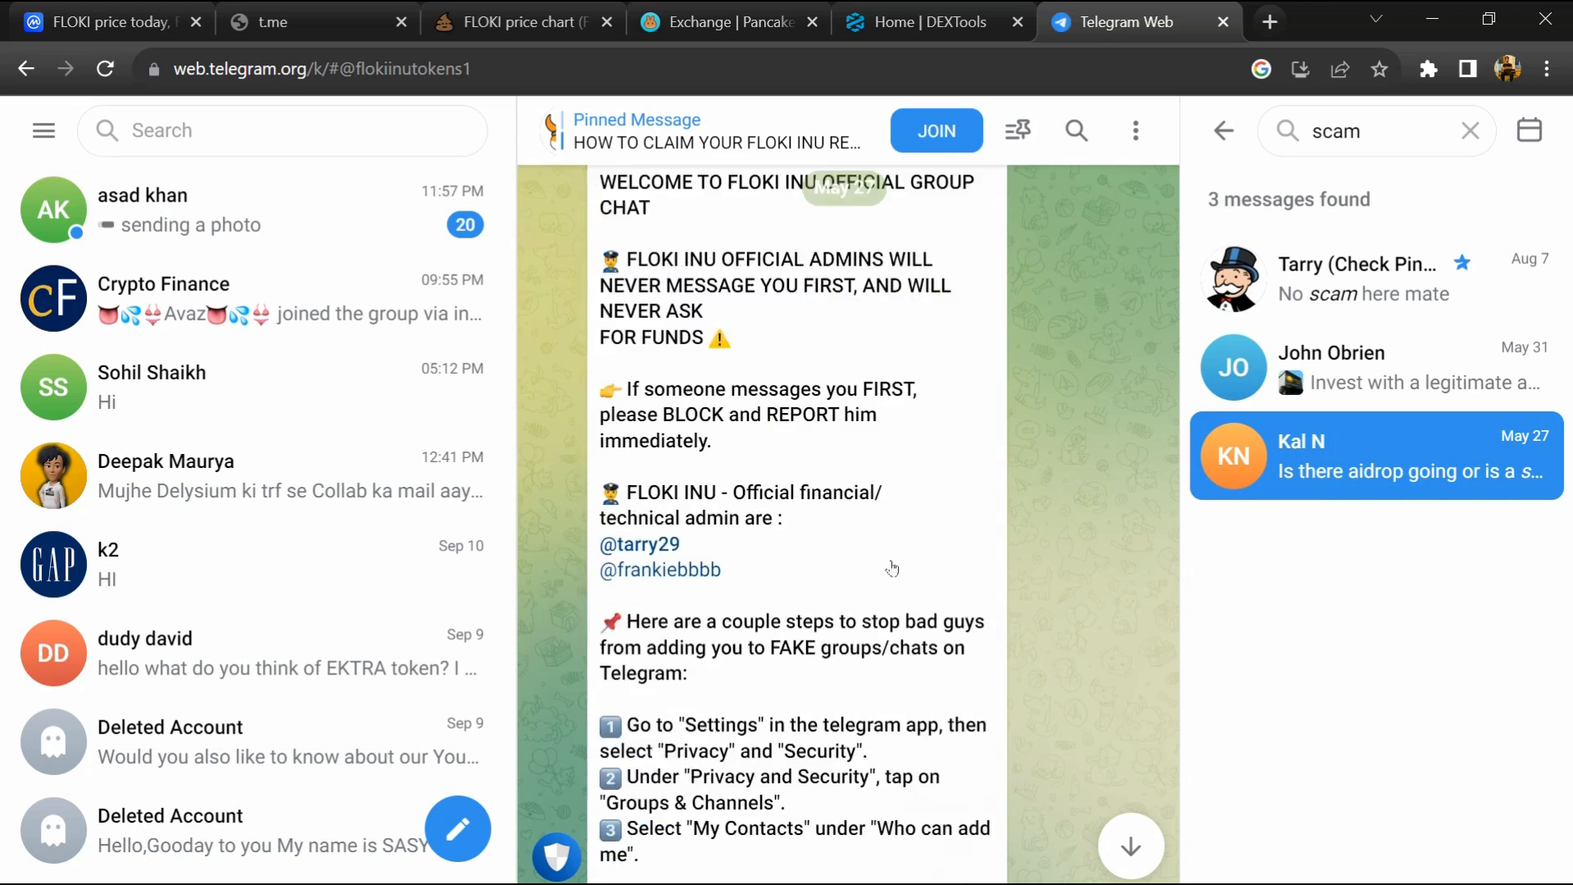
pyautogui.scroll(-3)
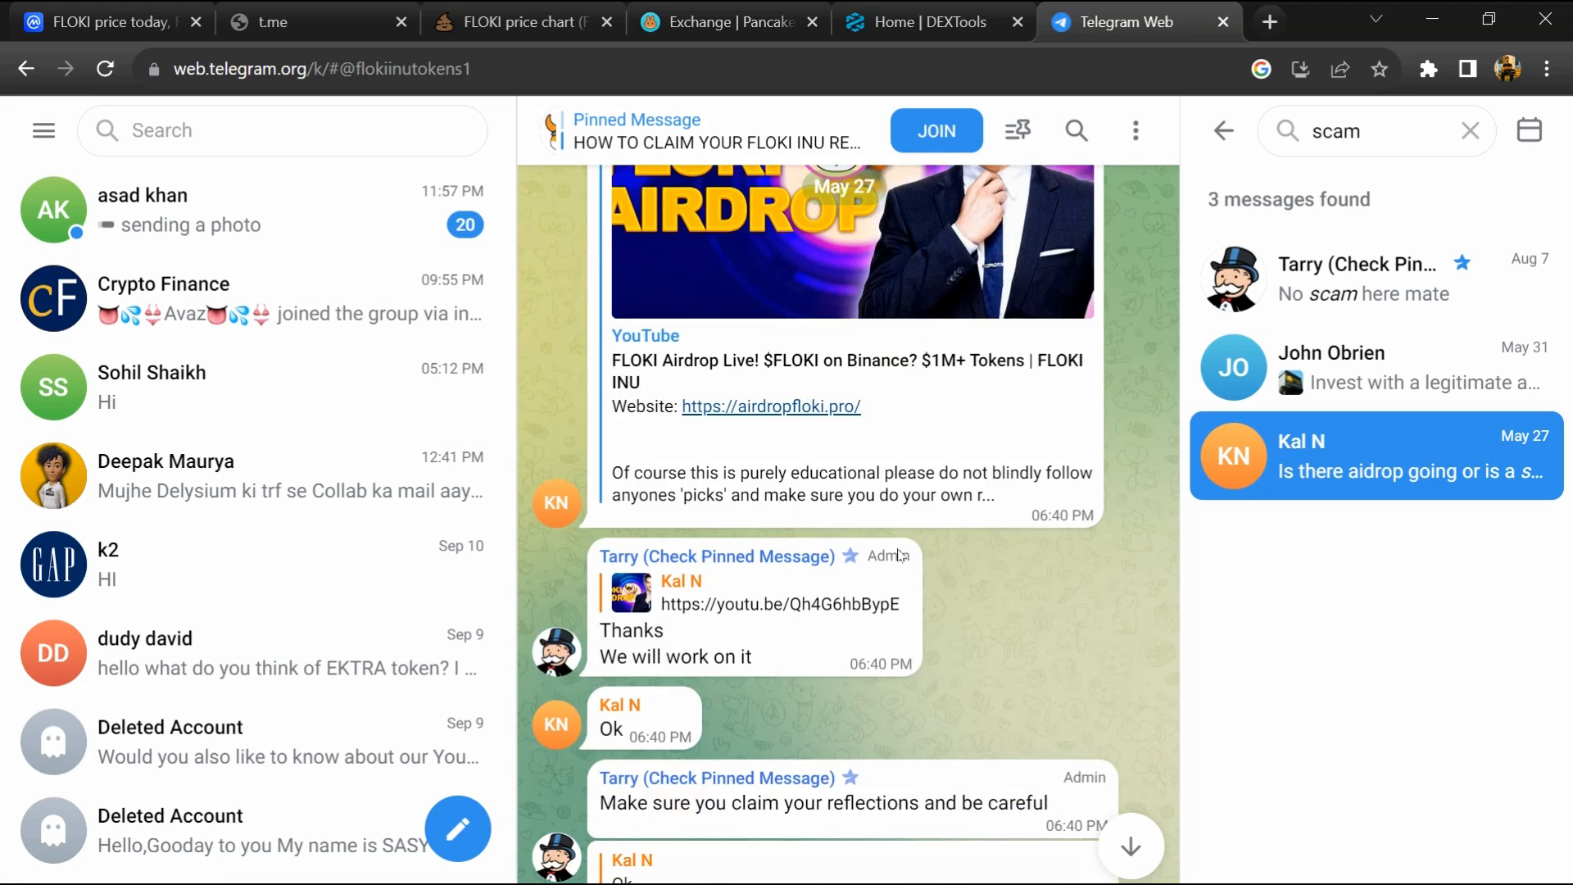
pyautogui.click(100, 21)
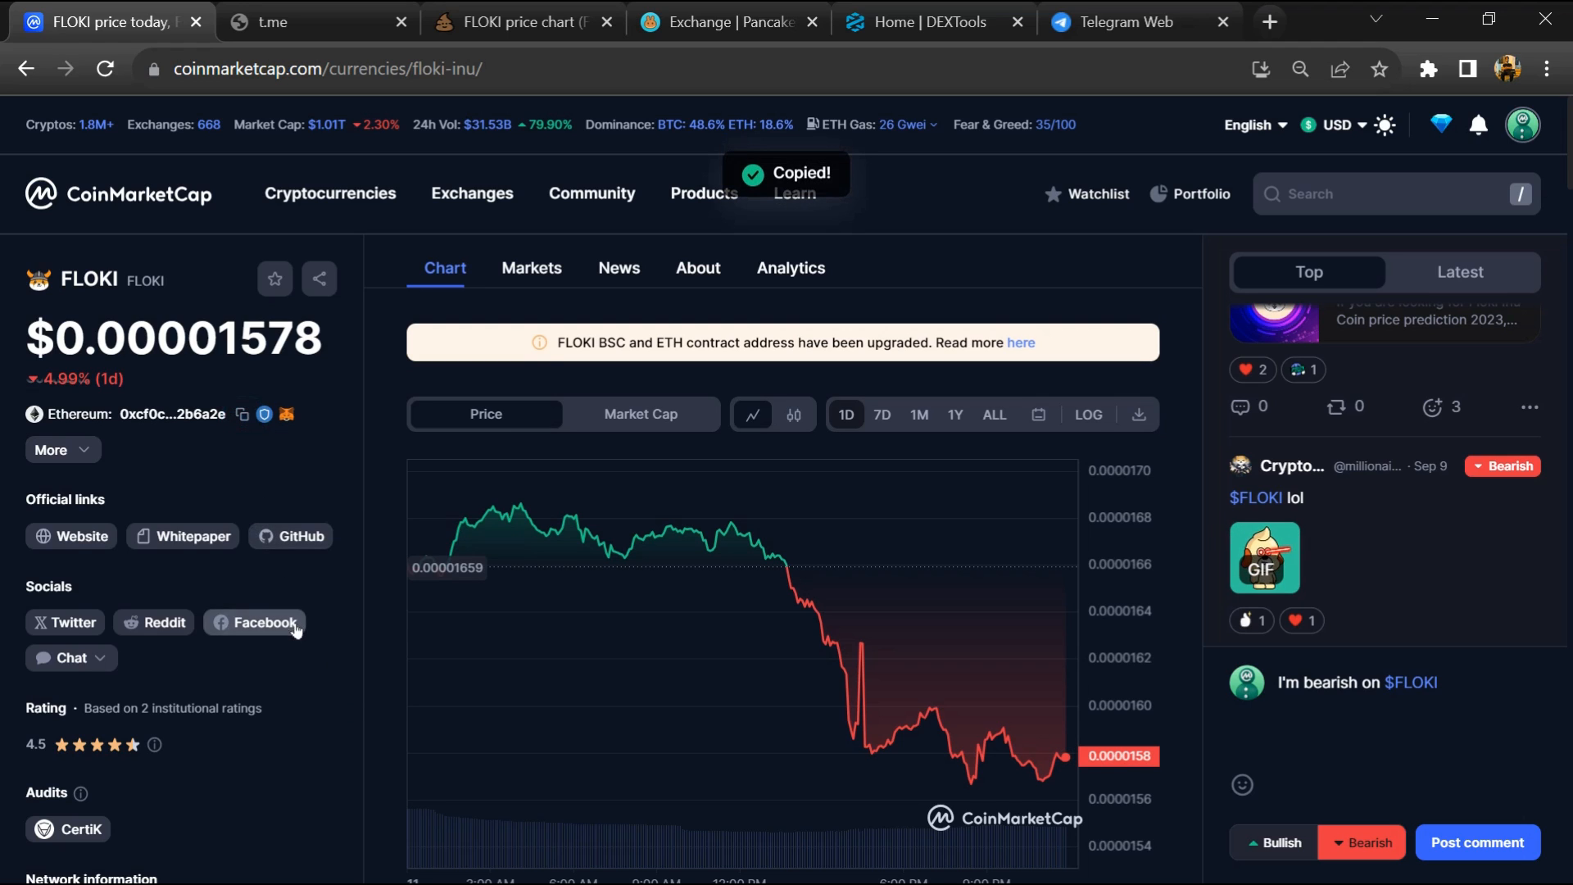
pyautogui.moveTo(313, 616)
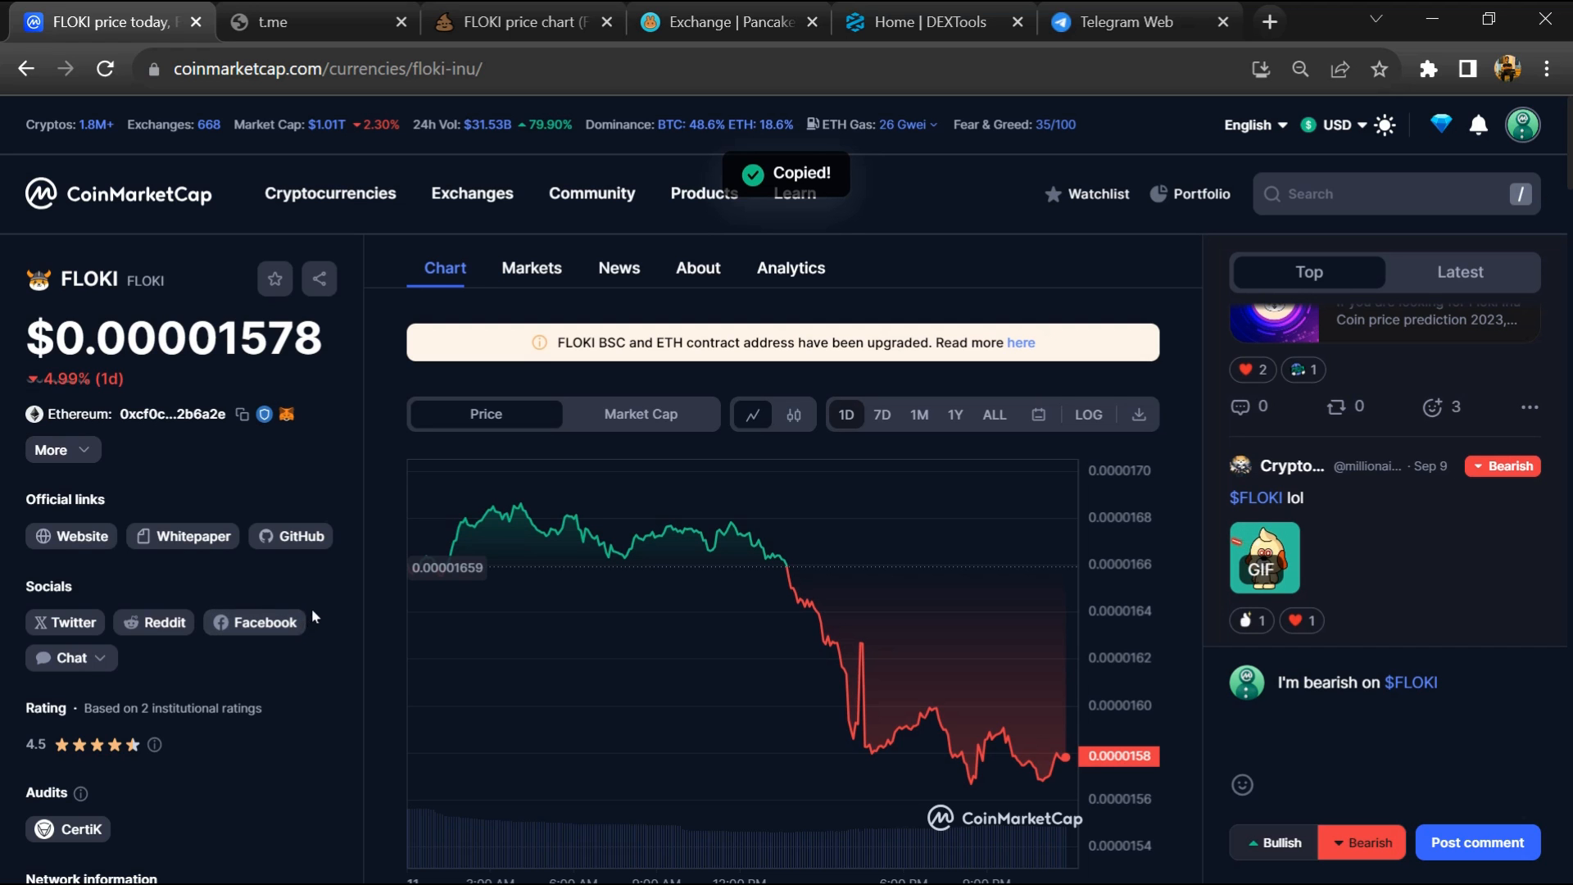
# Step: Bring up the DEXTools home dashboard
pyautogui.click(930, 21)
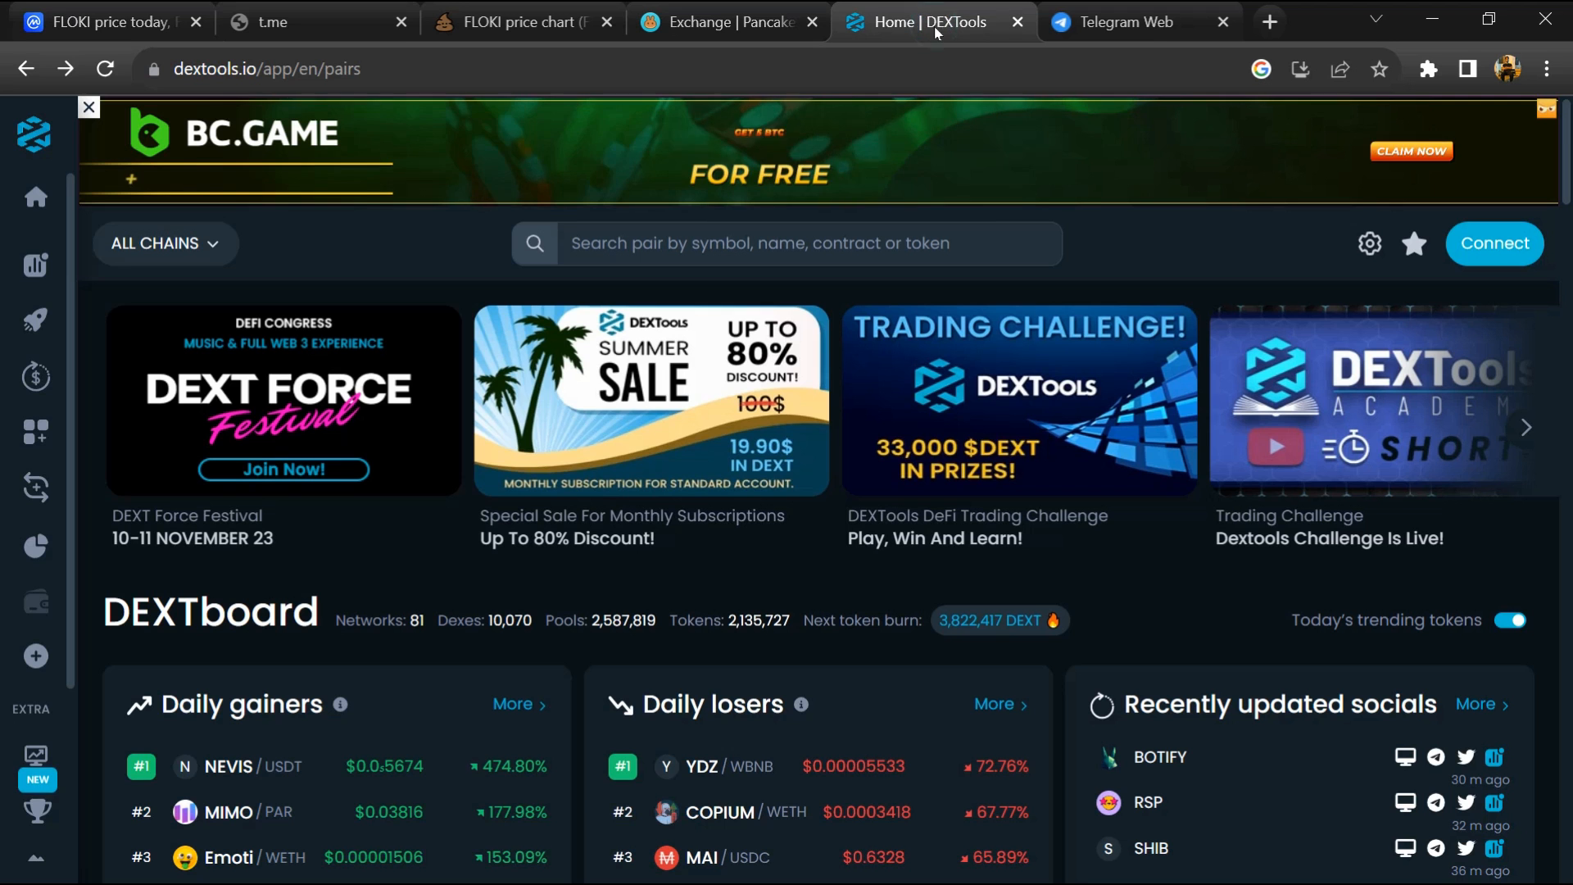
# Step: Search DEXTools for 0xcf0c122c6b73ff809c693db761e7baebe62b6a2e and view the FLOKI/WETH audit summary
pyautogui.click(785, 243)
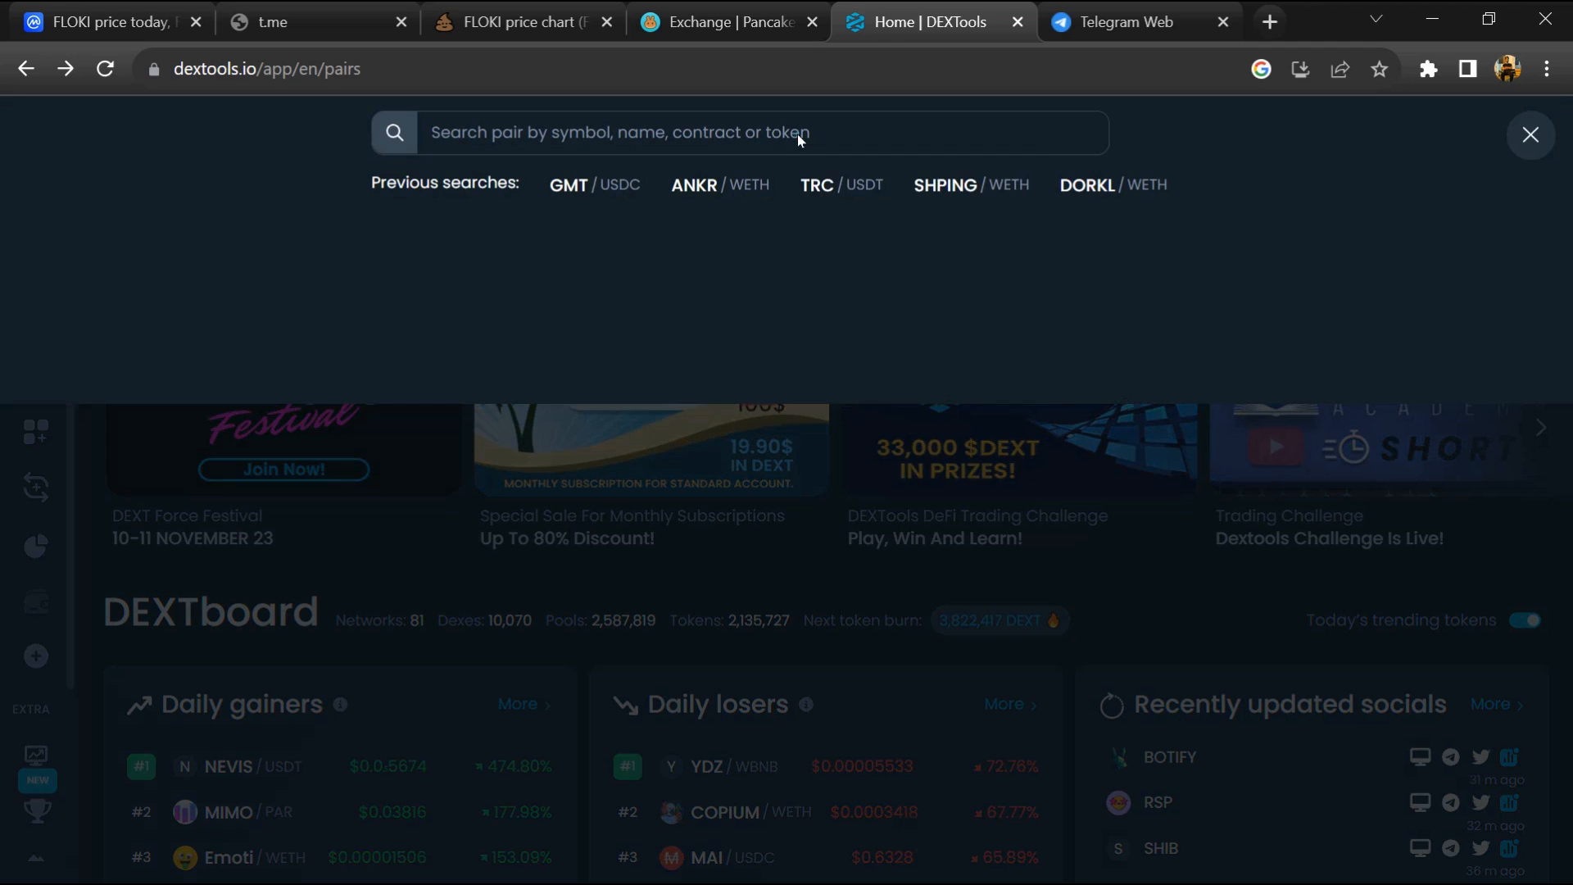
pyautogui.write('0xcf0c122c6b73ff809c693db761e7baebe62b6a2e')
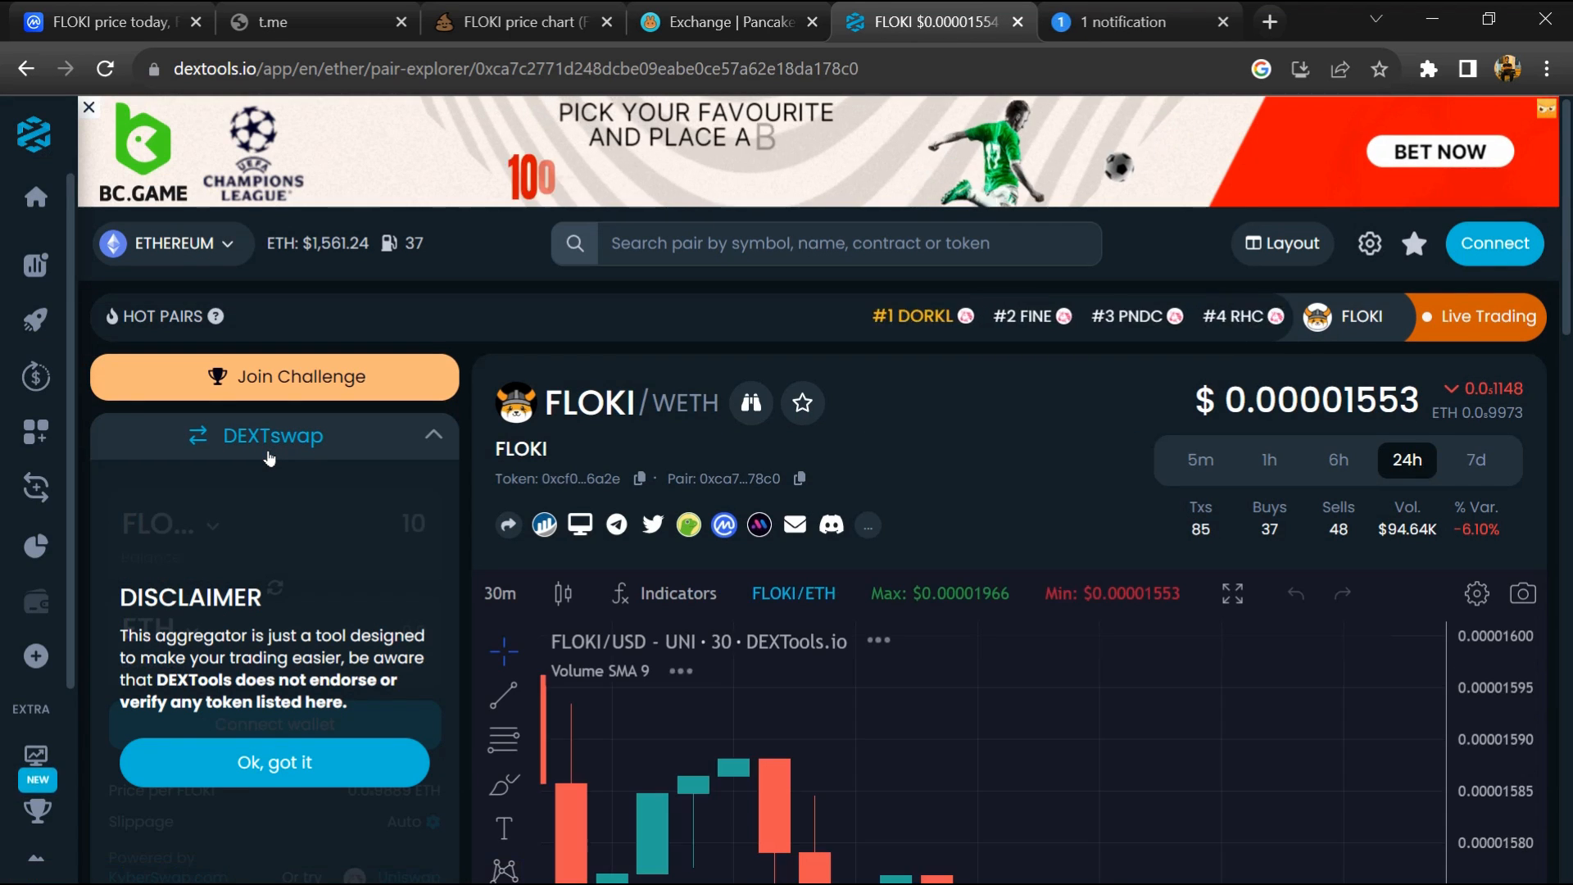
pyautogui.scroll(-3)
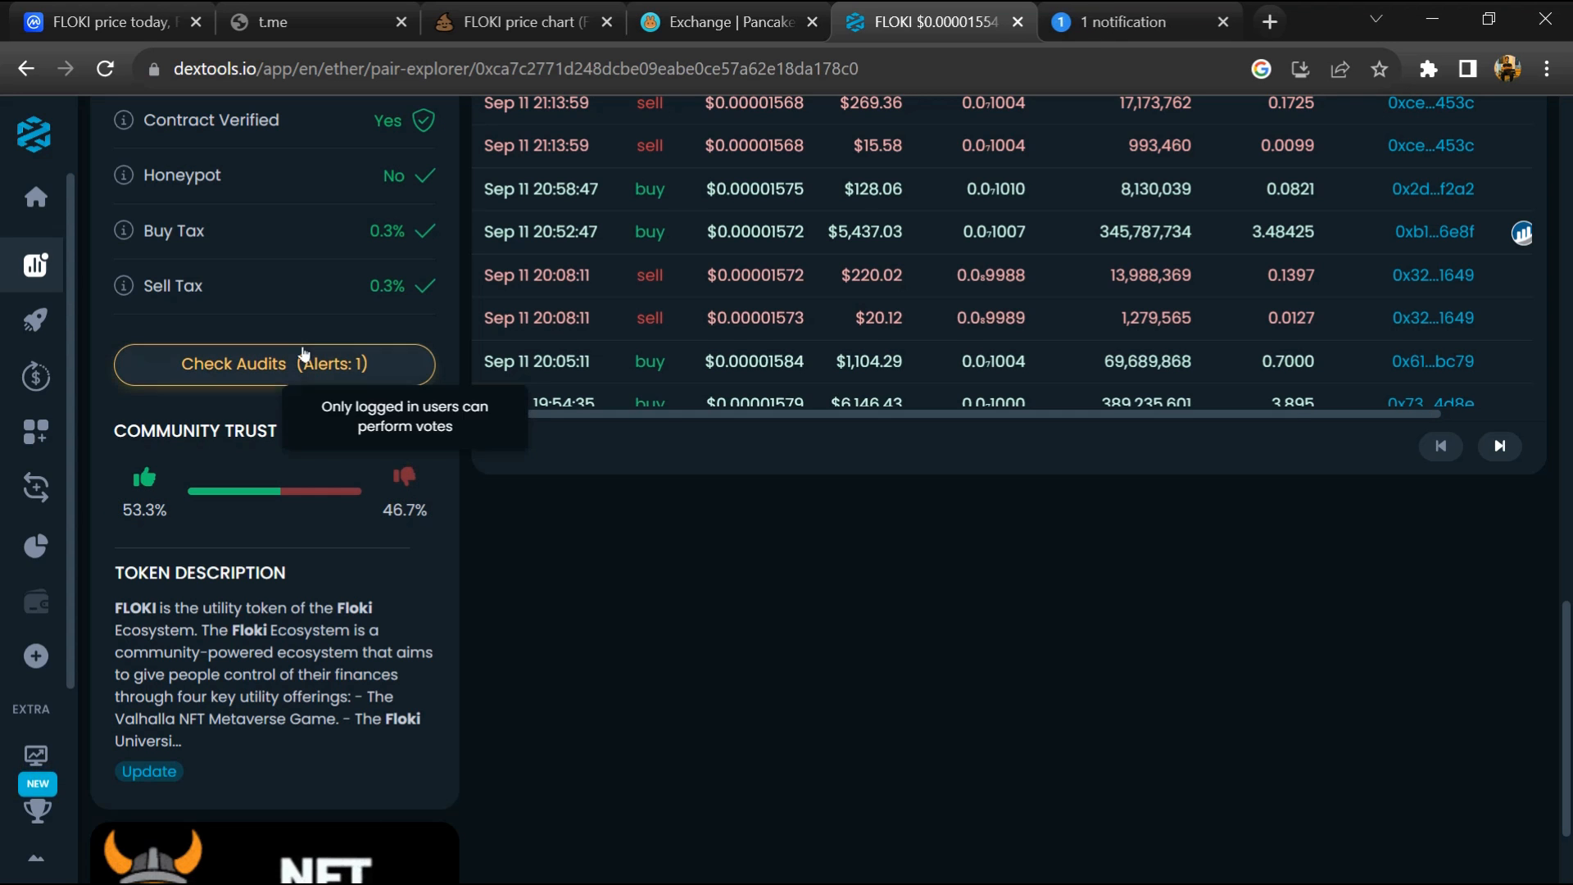
# Step: Review FLOKI's full Audit Scan results from TokenSniffer, GoPlus and Hapi, then dismiss the panel
pyautogui.click(273, 364)
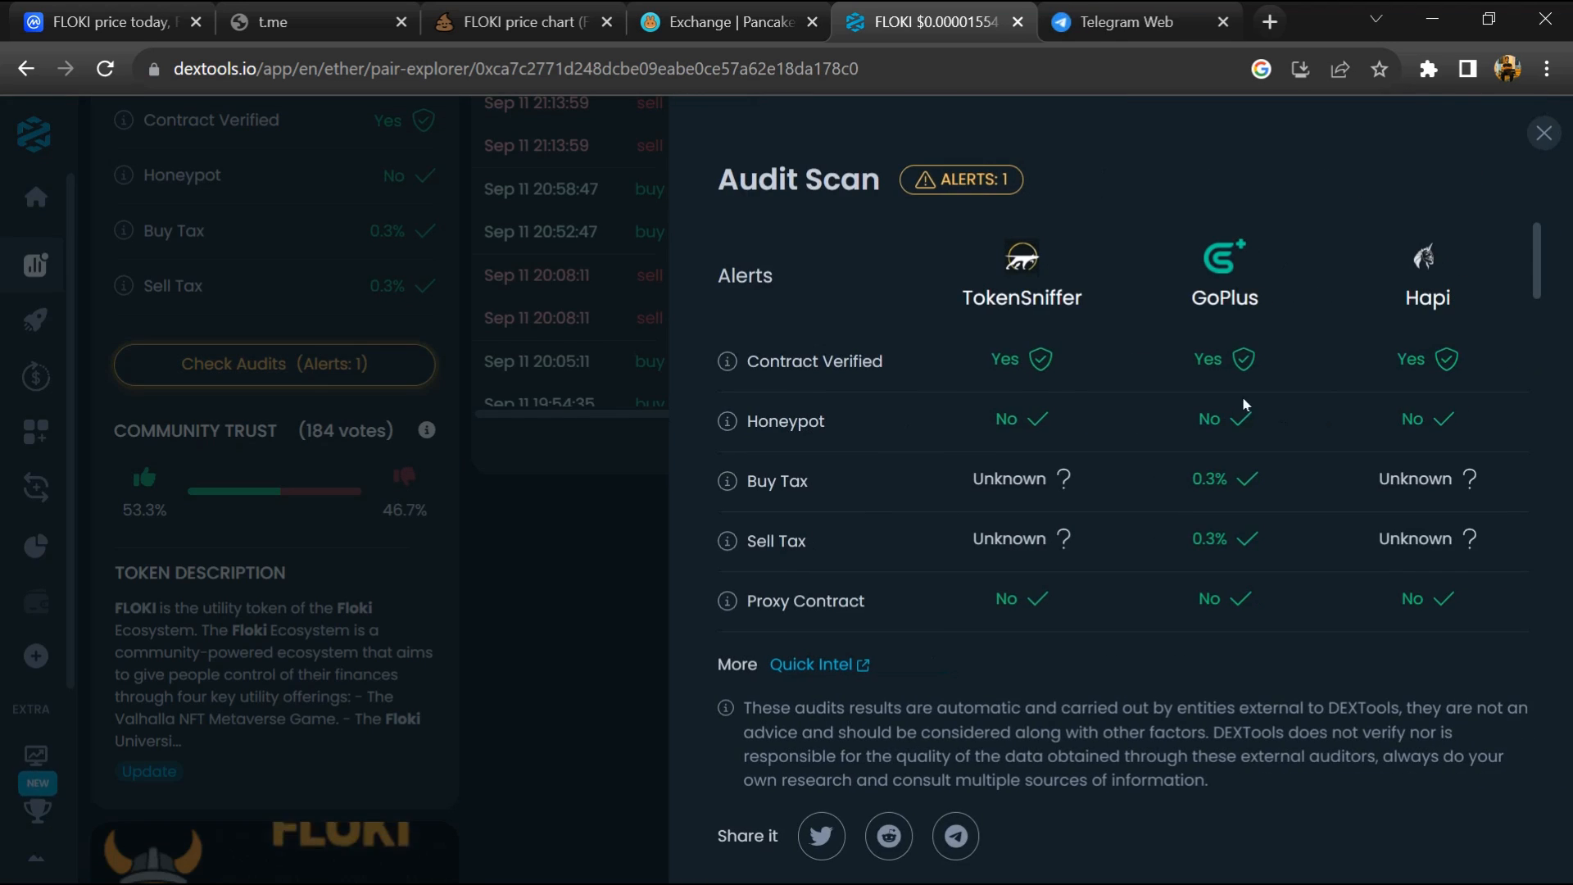
pyautogui.scroll(-3)
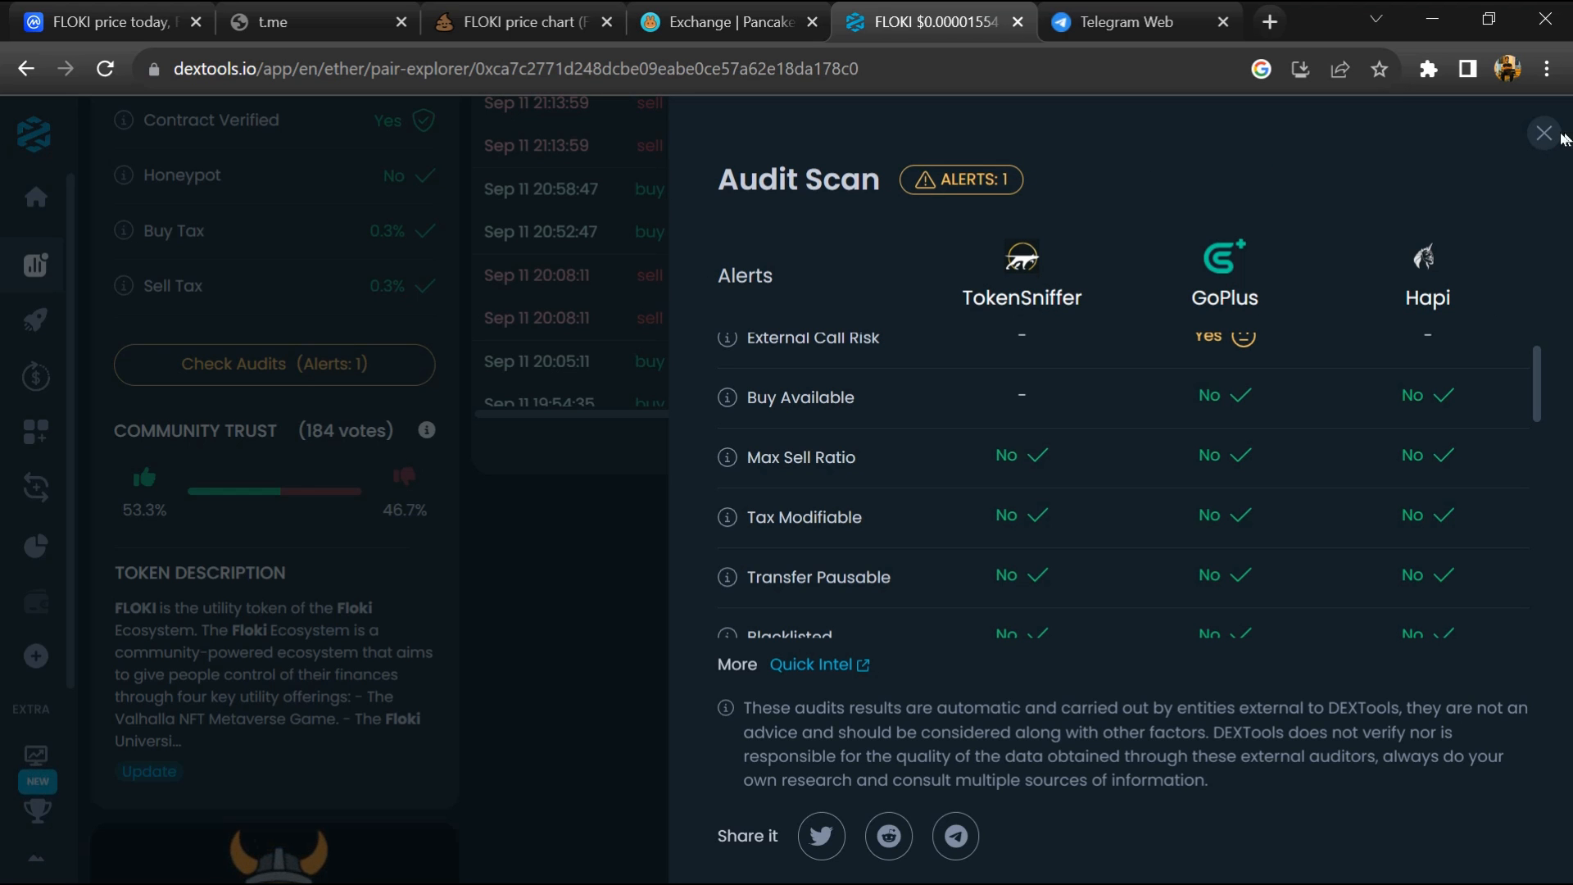
pyautogui.click(1543, 133)
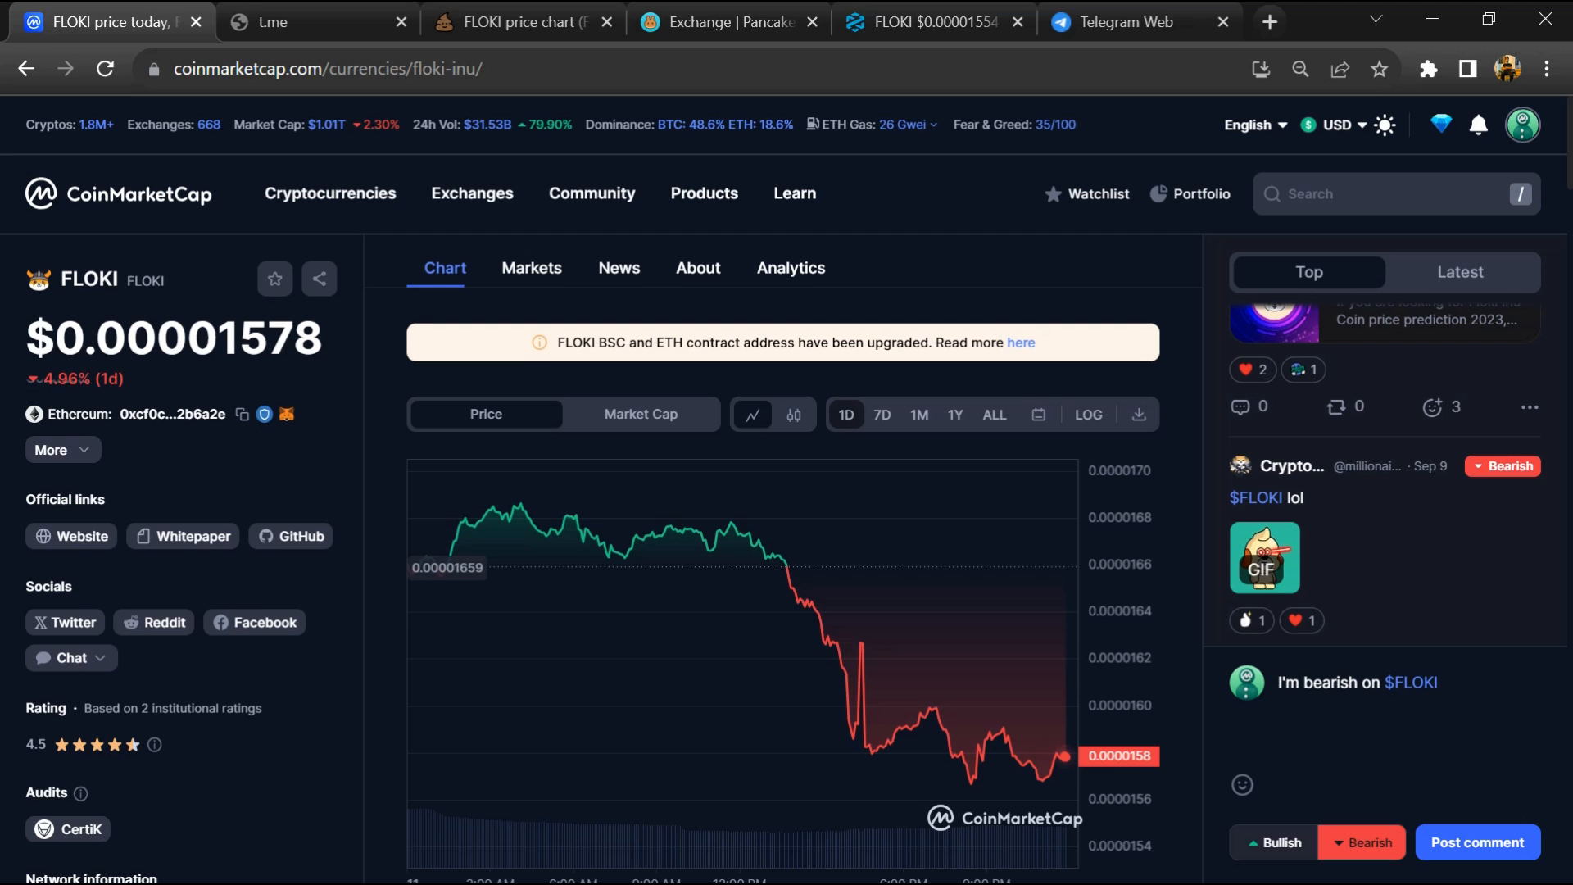
pyautogui.moveTo(298, 610)
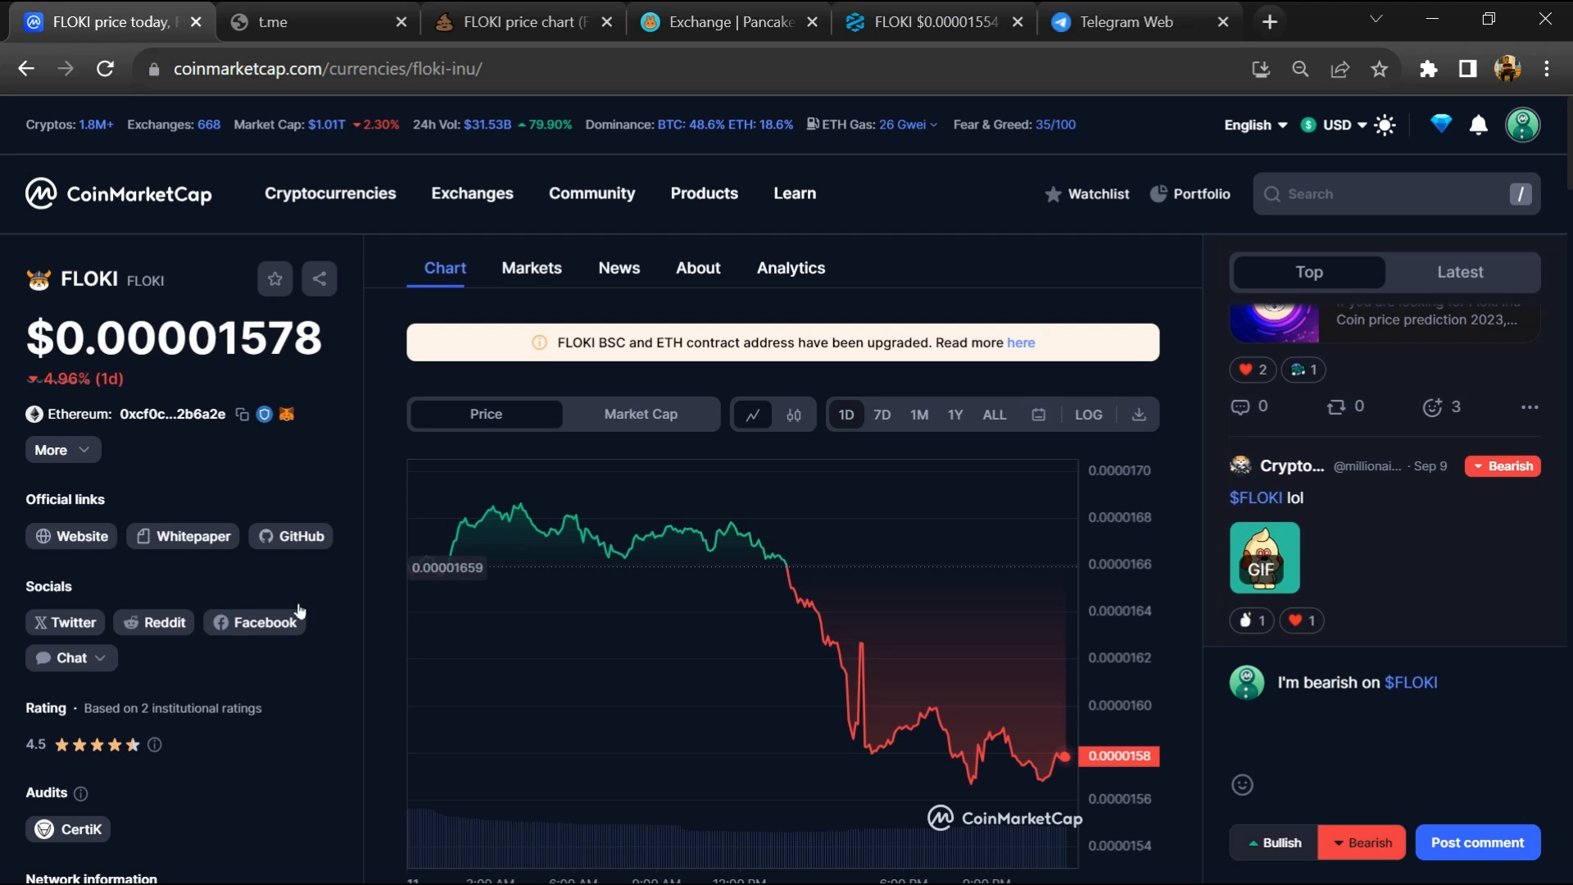
# Step: Review FLOKI's full markets table filtered by DEX and then all exchanges, then return to the token page
pyautogui.click(530, 267)
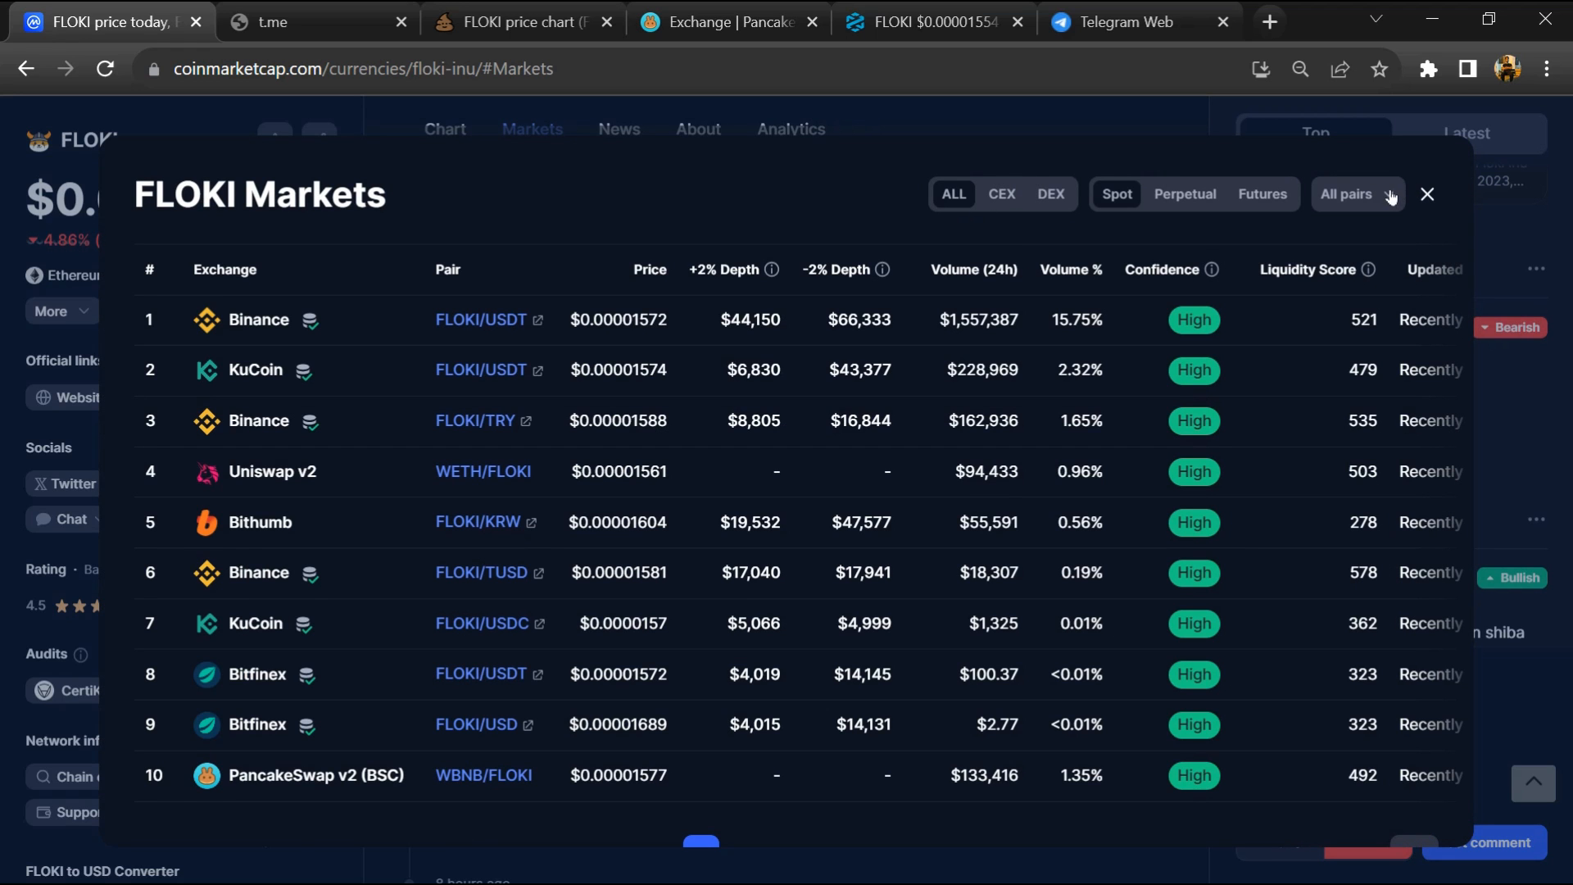
pyautogui.click(960, 193)
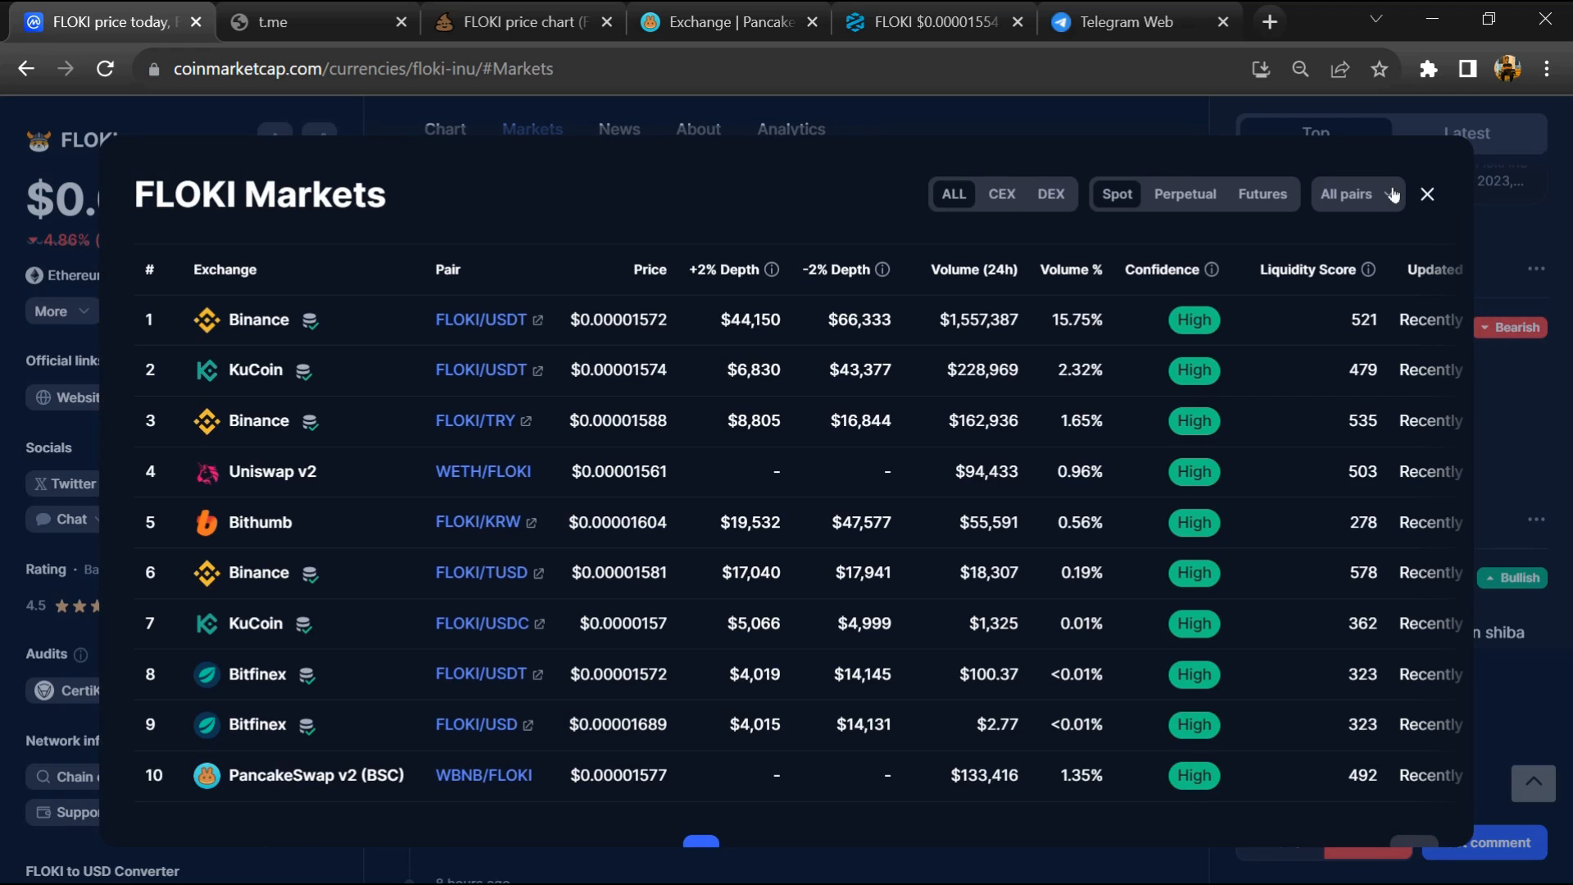
pyautogui.click(958, 193)
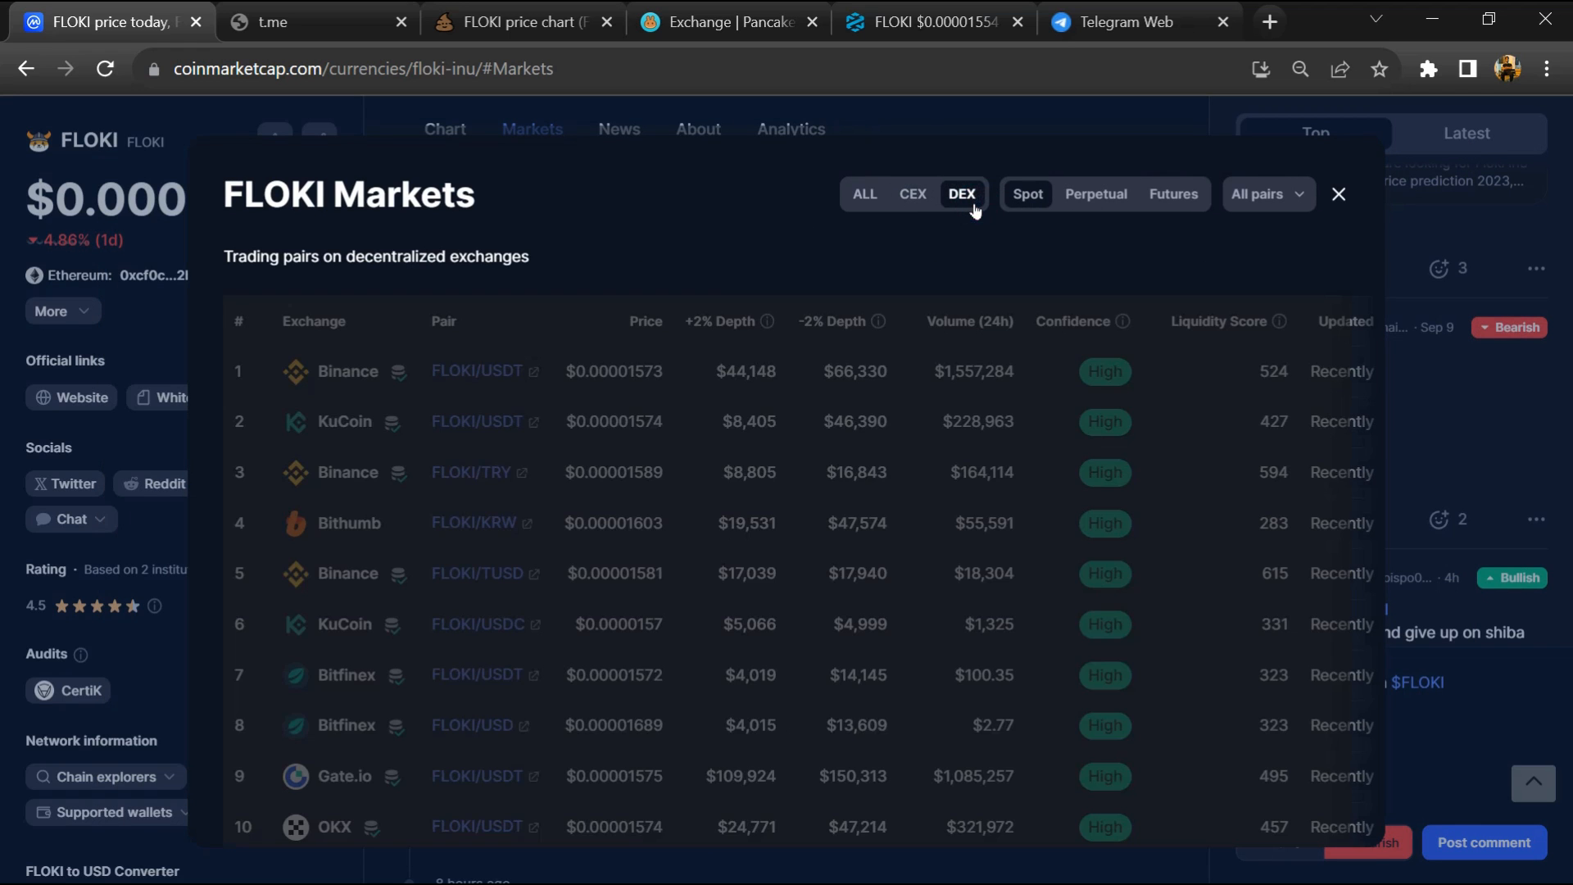
pyautogui.click(1355, 193)
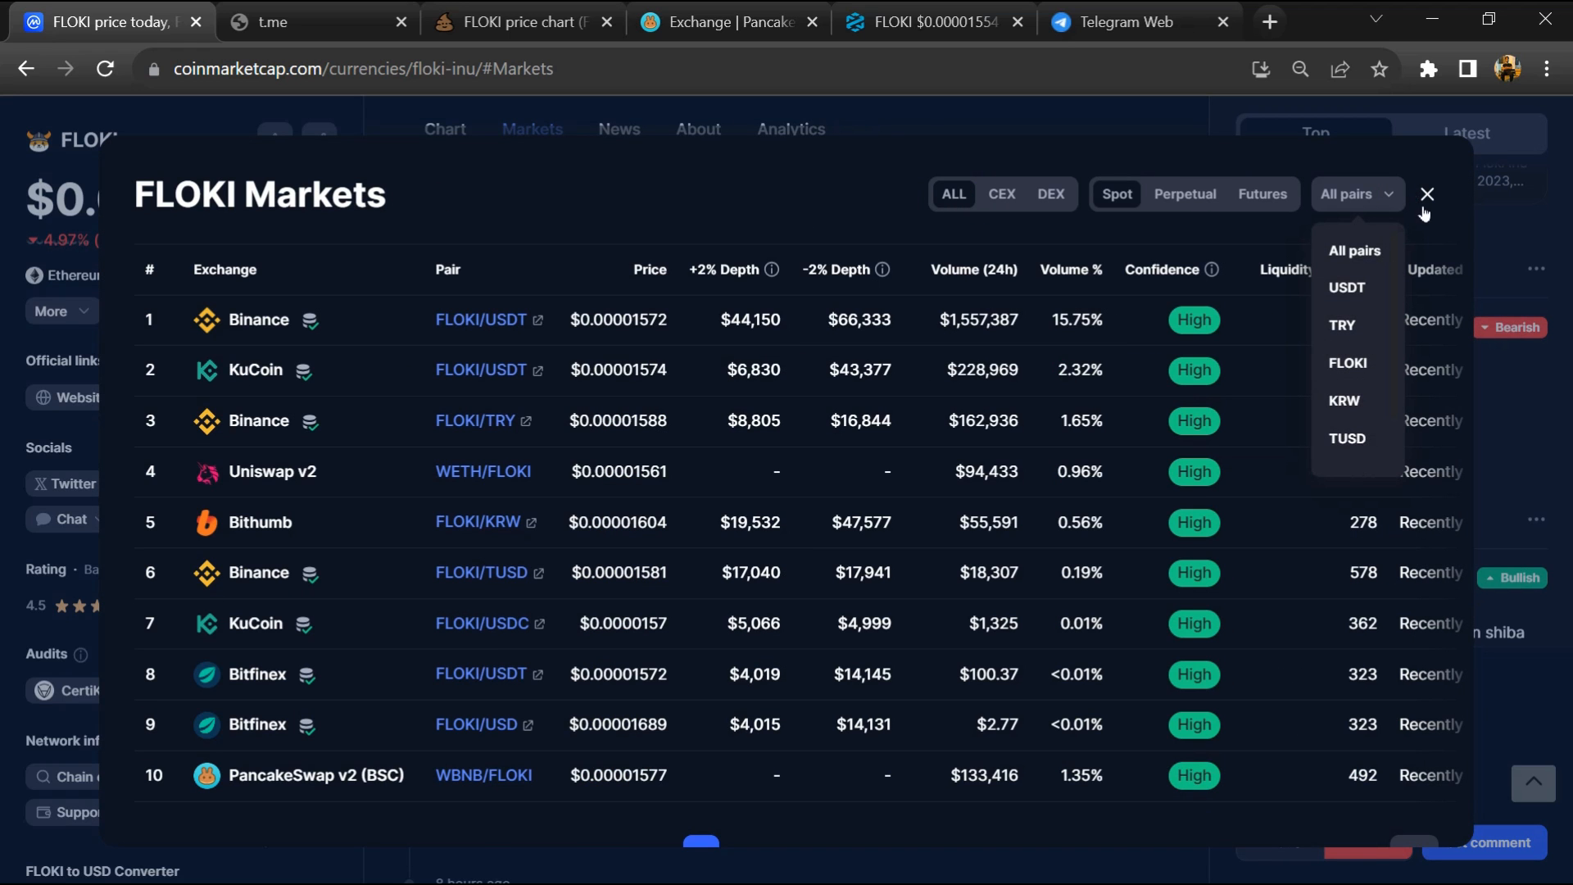
pyautogui.click(1425, 193)
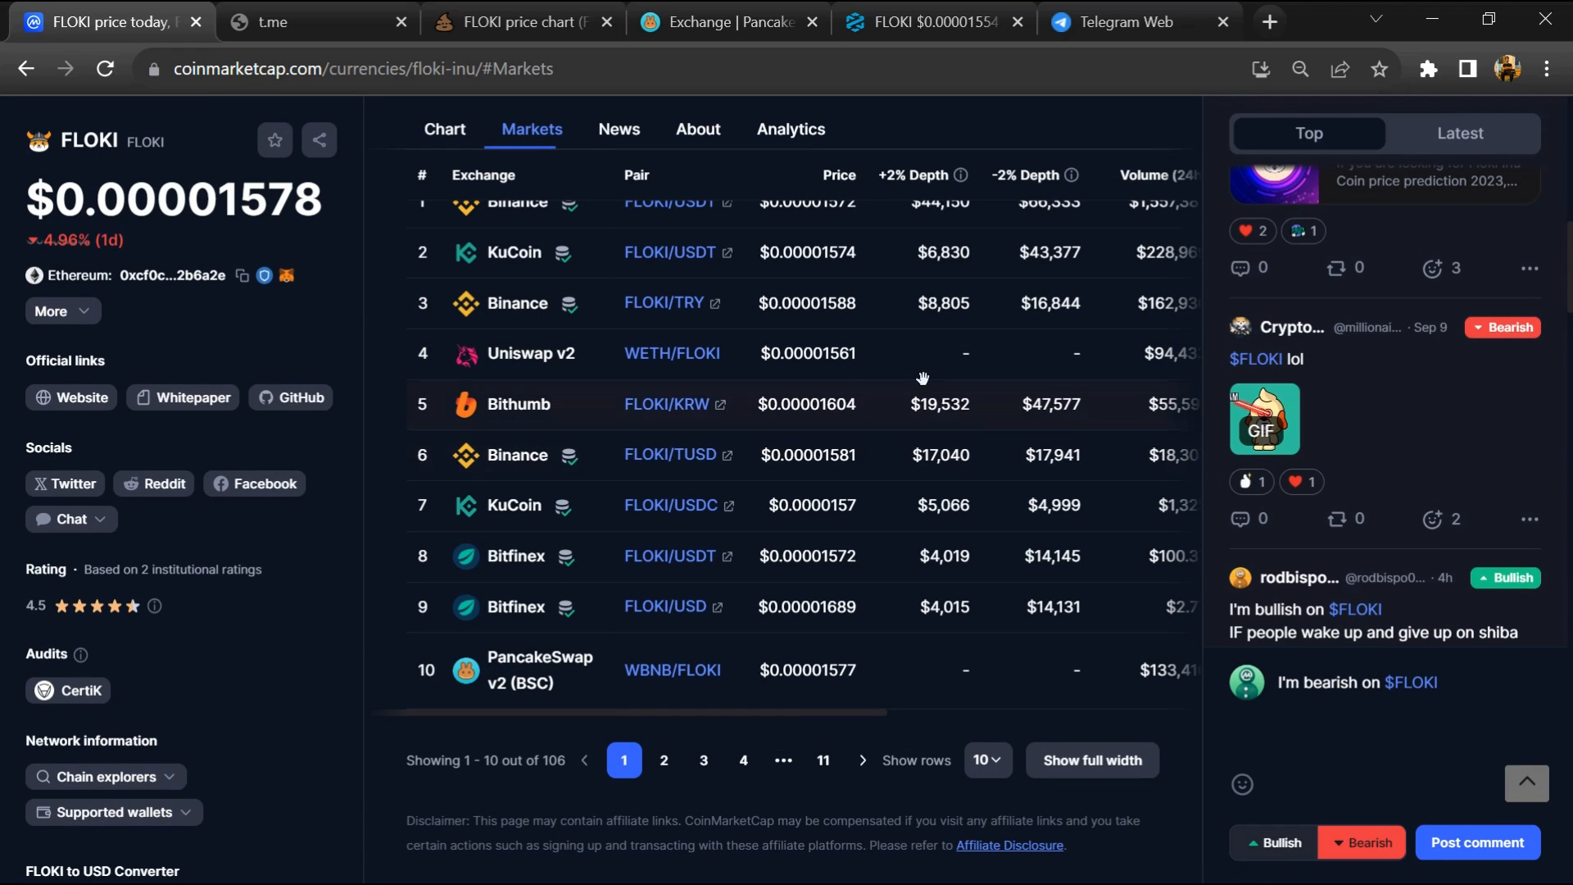
pyautogui.moveTo(215, 328)
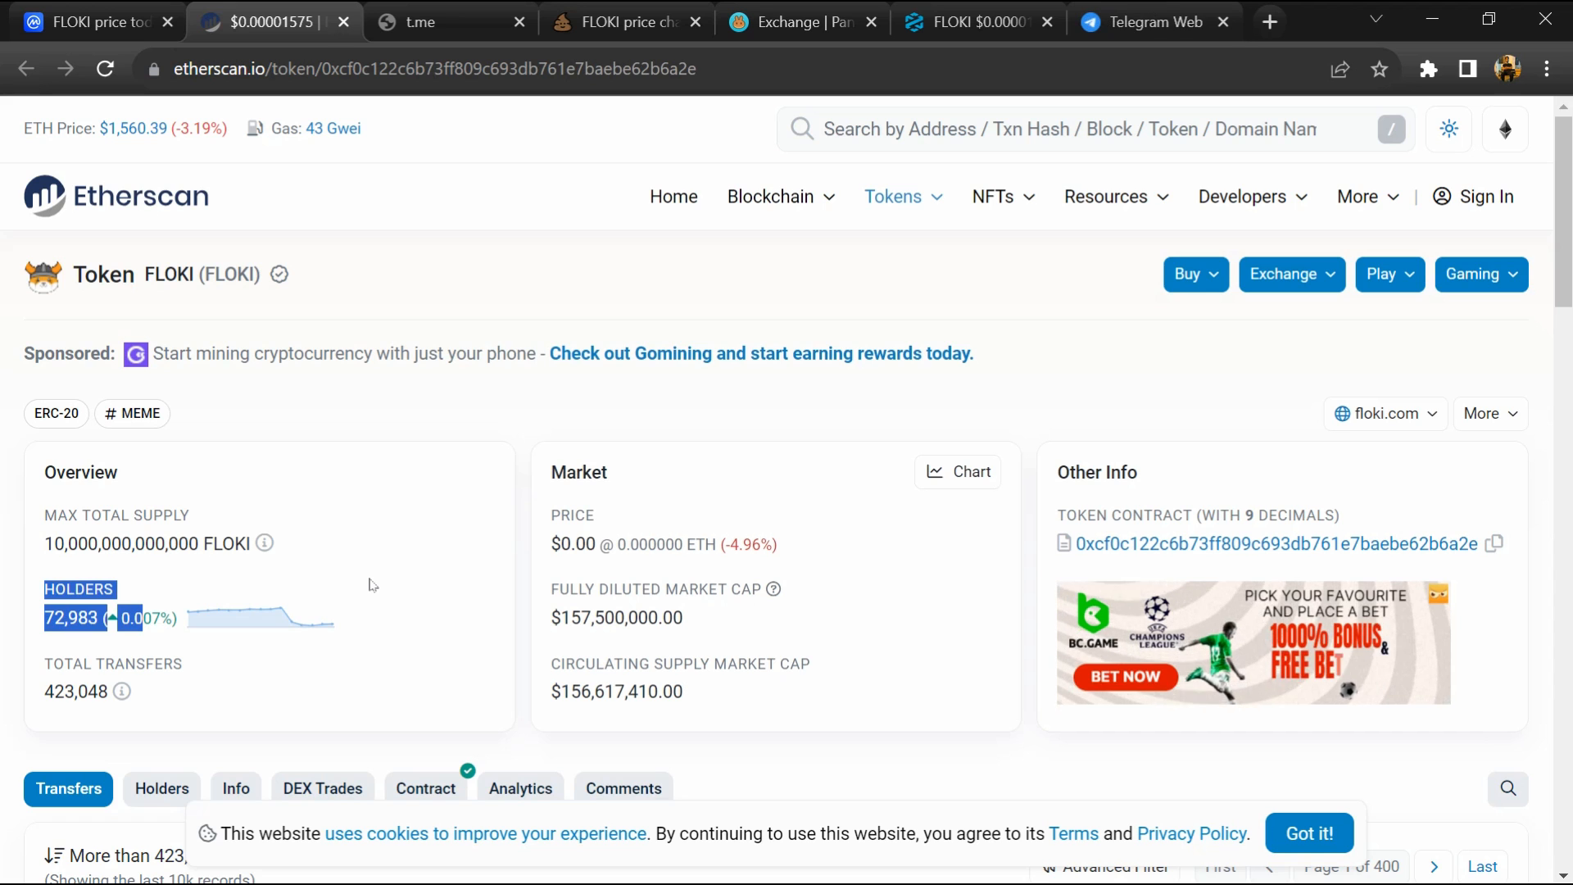
# Step: View the FLOKI holders list on Etherscan, topped by the null address at 42.8852%
pyautogui.scroll(-3)
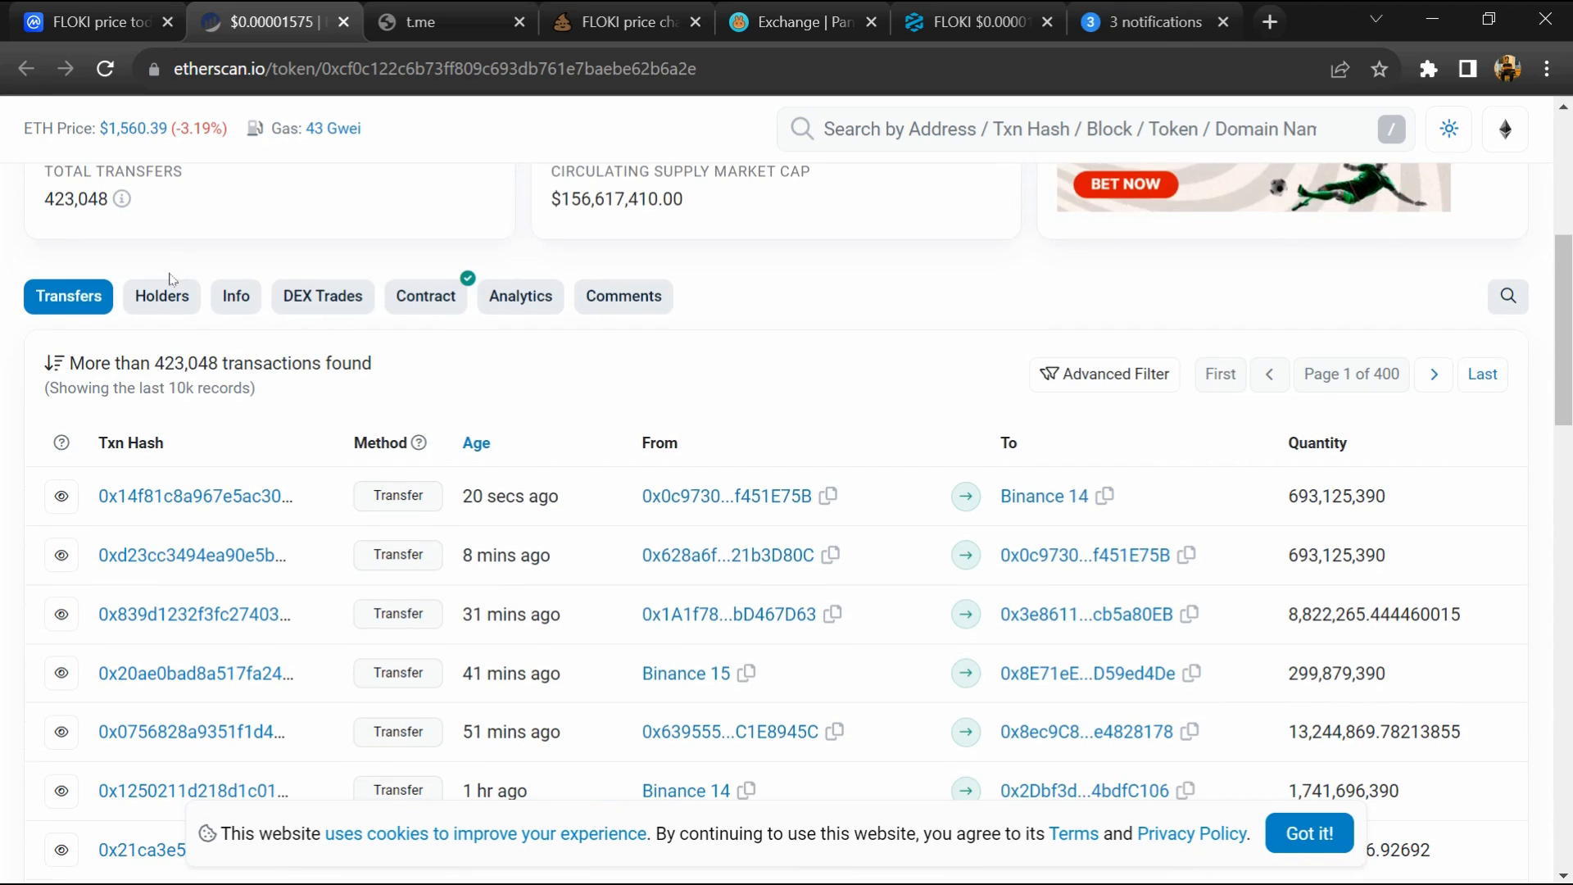
pyautogui.click(162, 297)
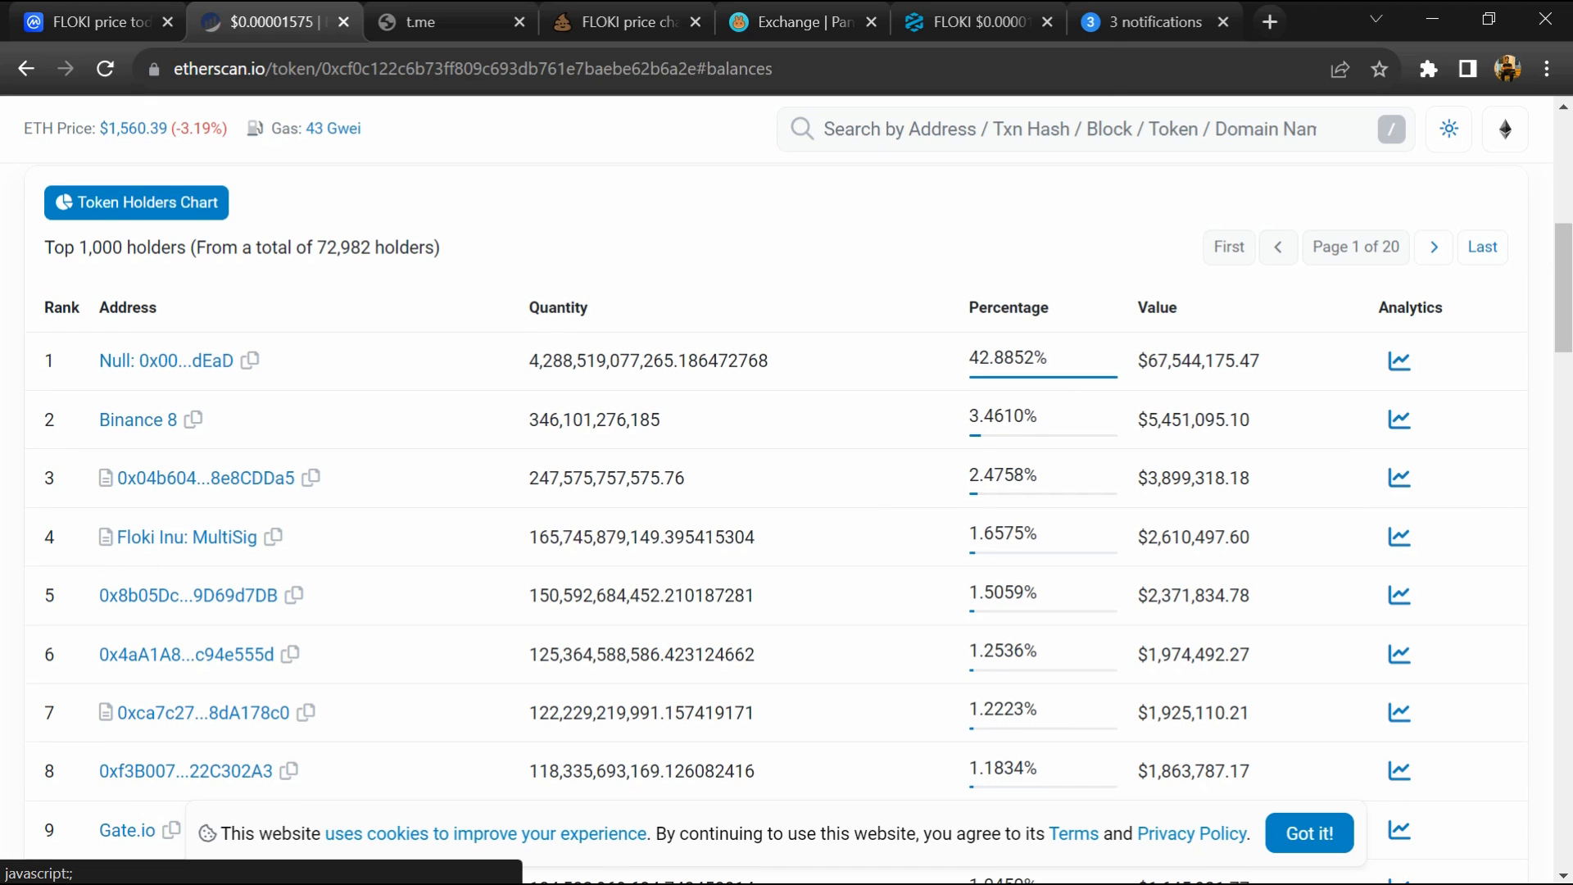
pyautogui.doubleClick(998, 415)
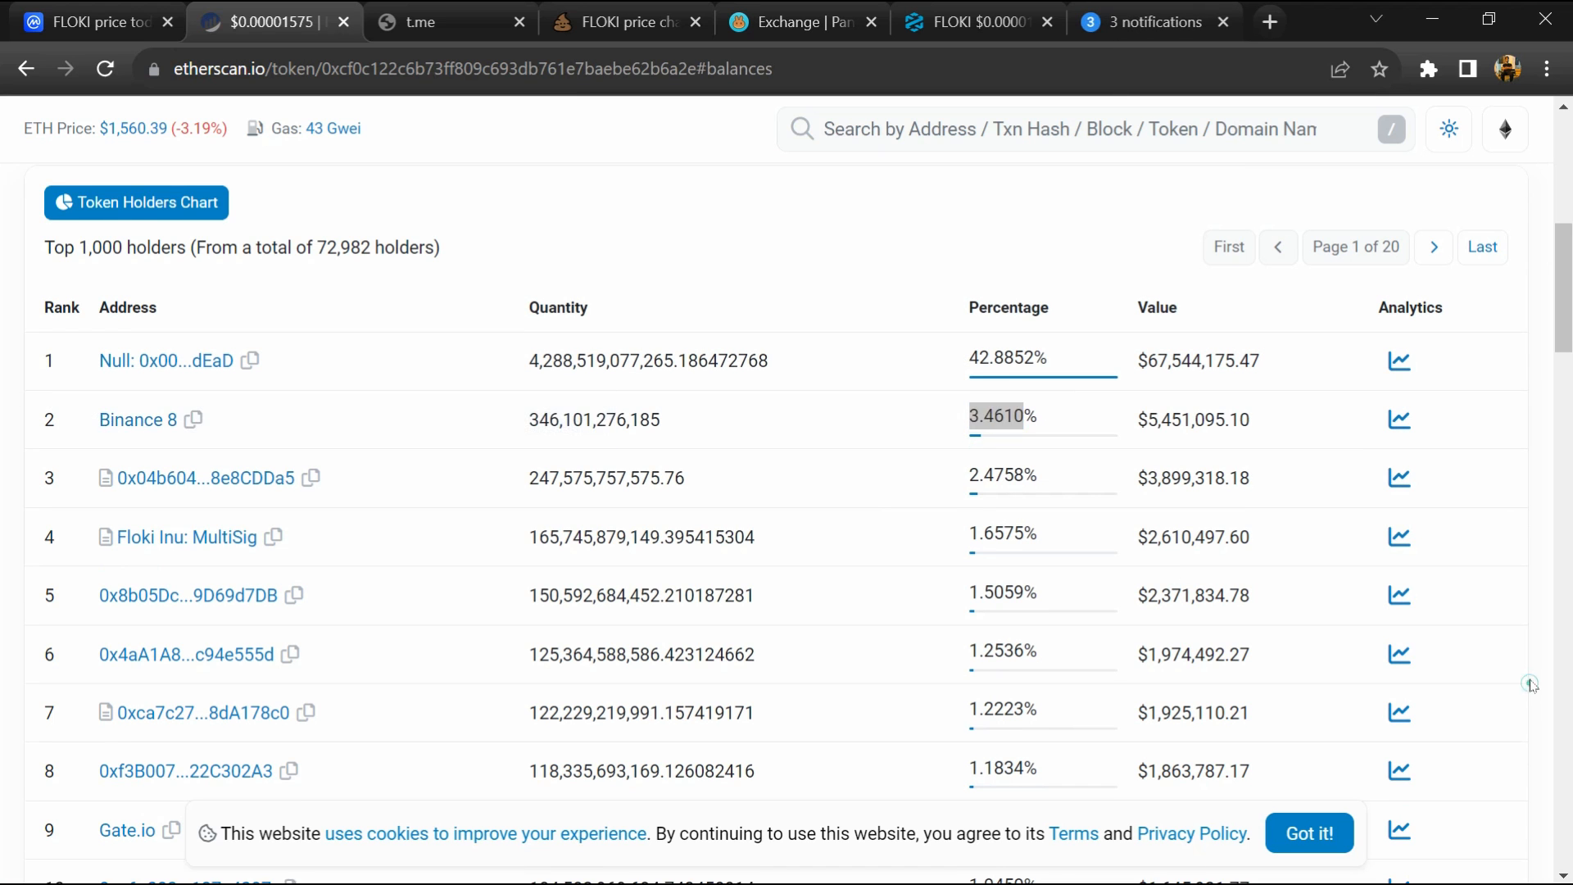
pyautogui.scroll(-3)
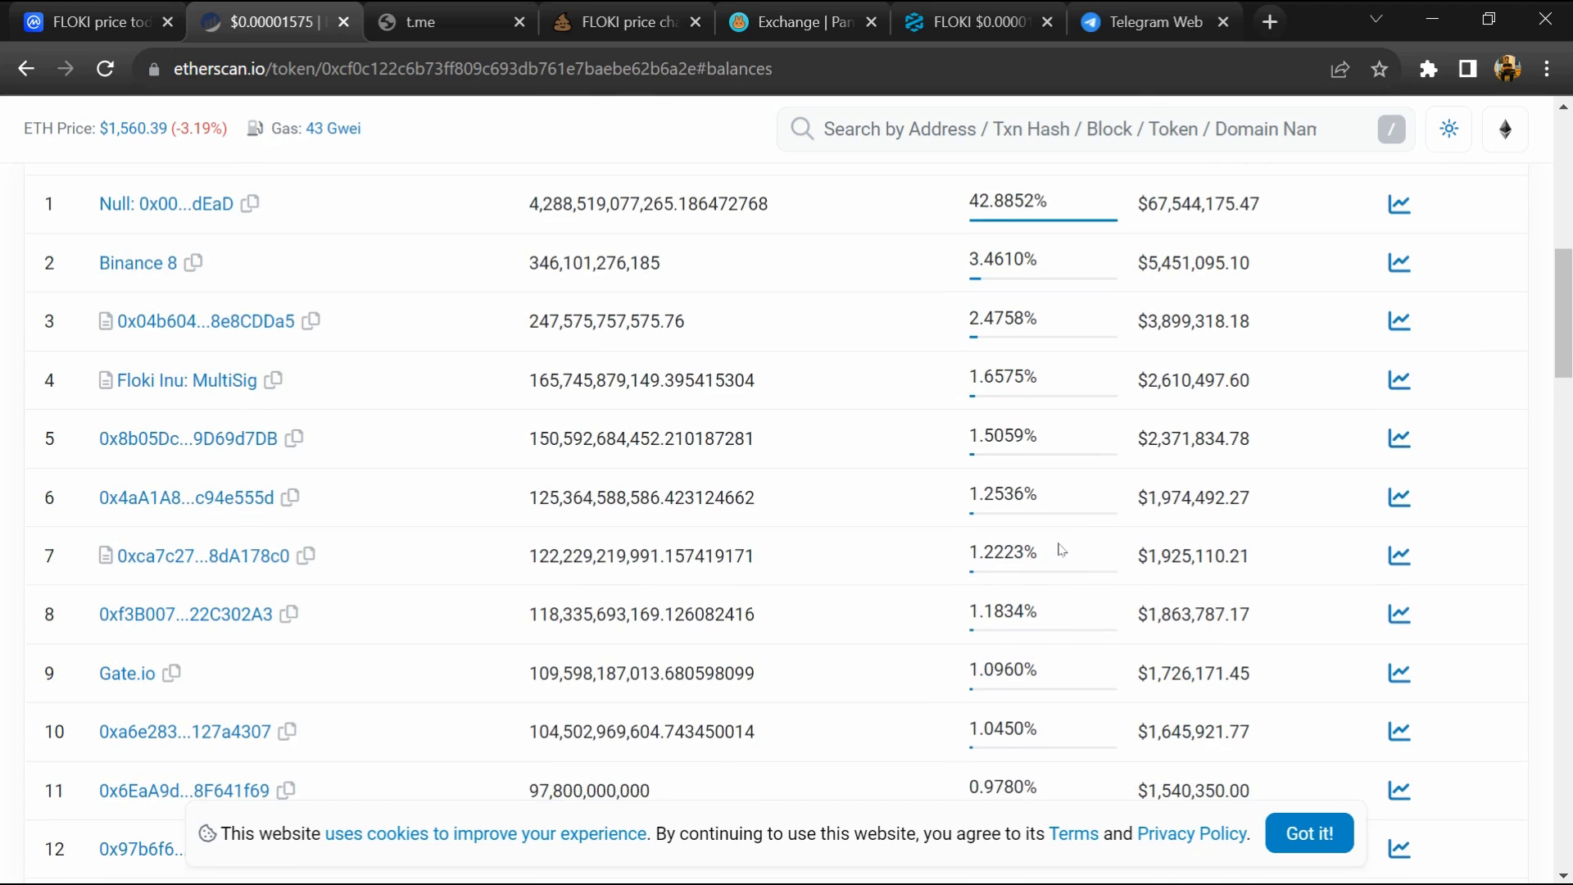
pyautogui.scroll(-3)
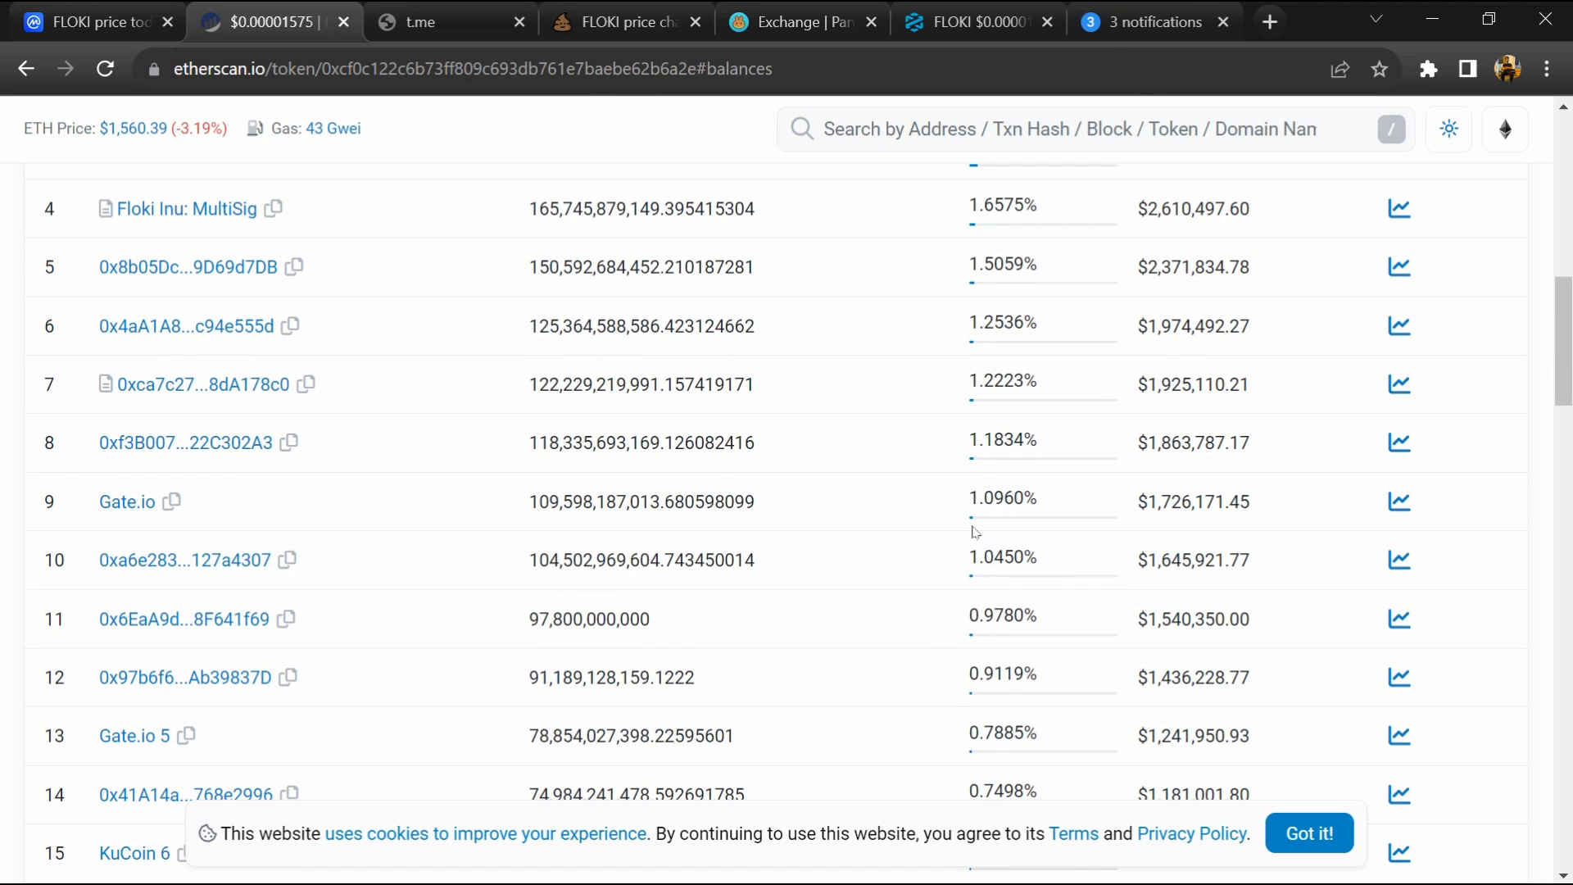